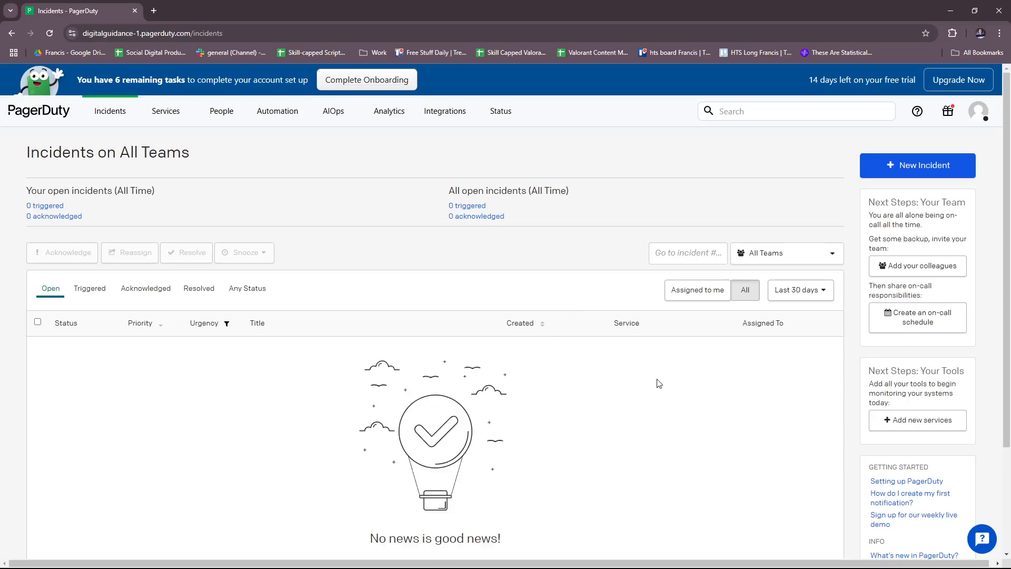
pyautogui.moveTo(596, 389)
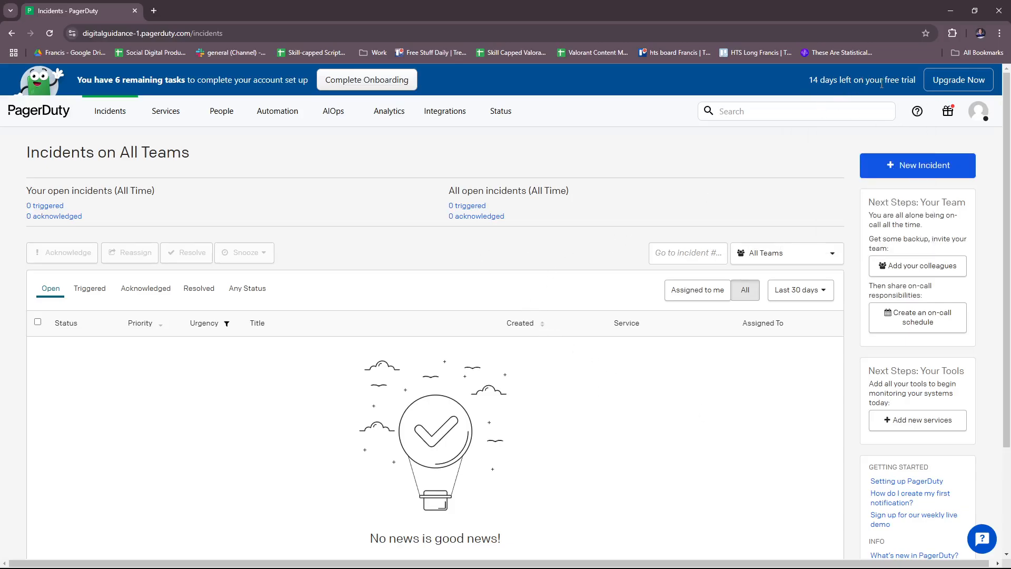
pyautogui.moveTo(888, 92)
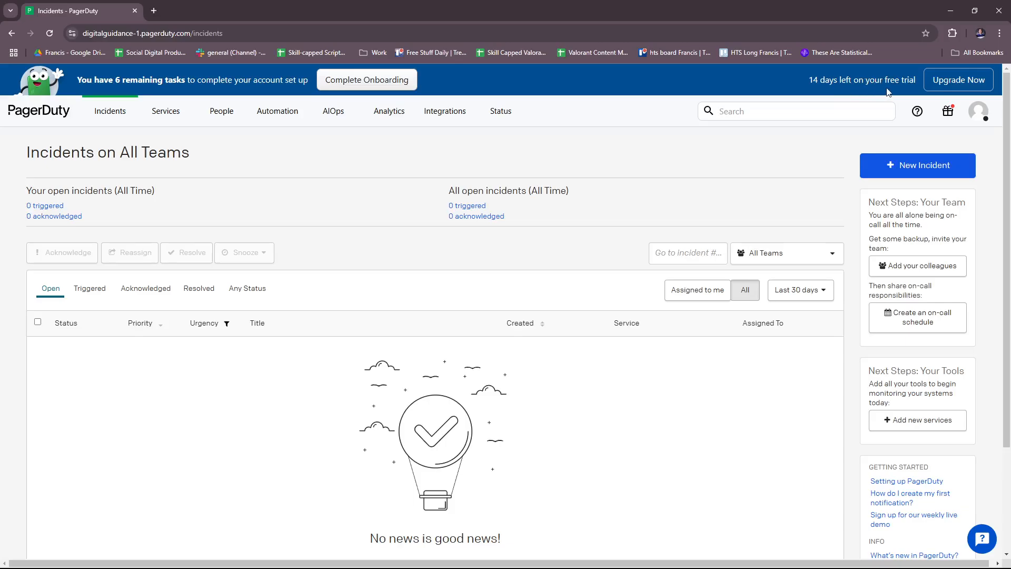
pyautogui.moveTo(937, 95)
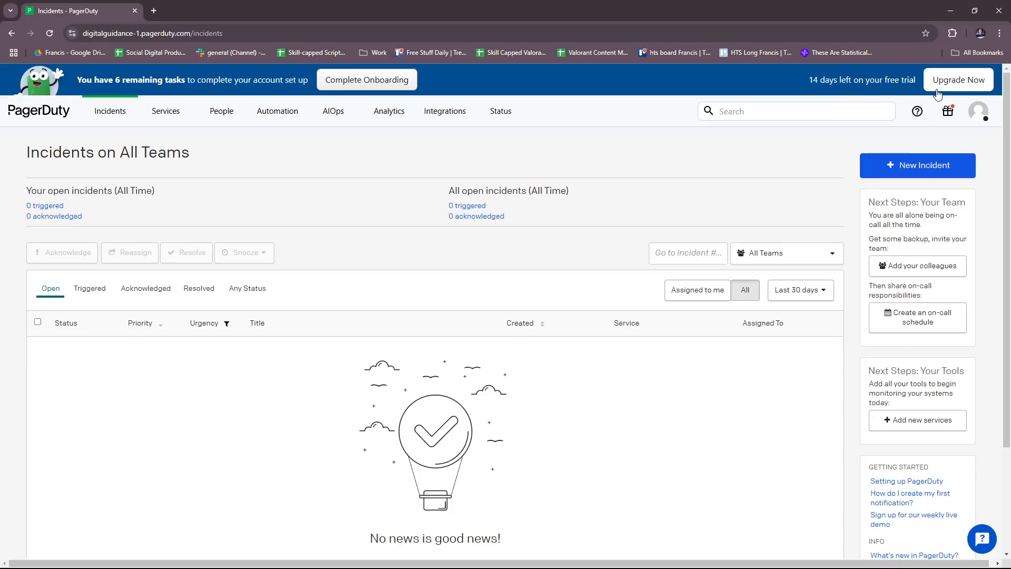
pyautogui.moveTo(958, 79)
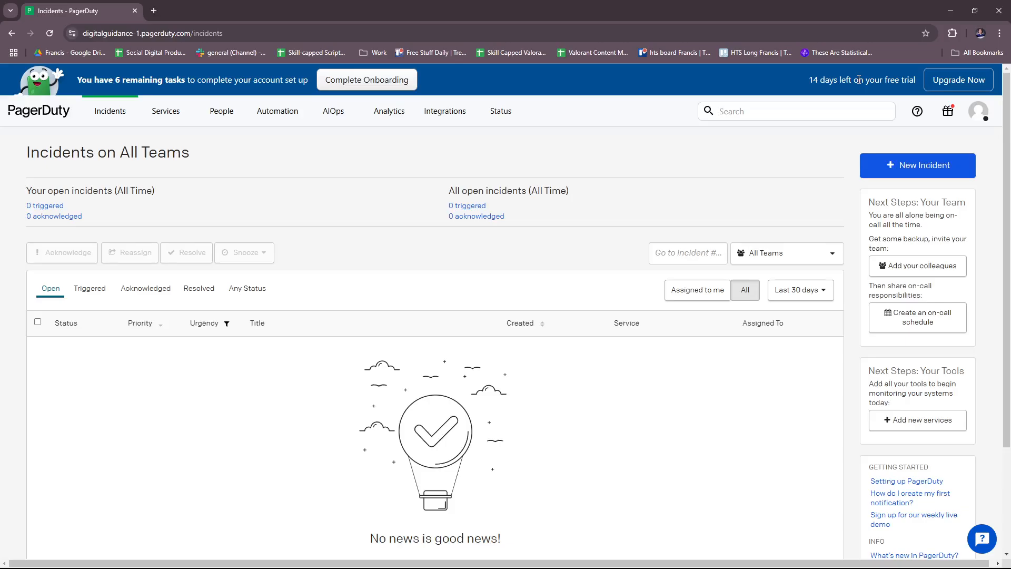
pyautogui.moveTo(185, 77)
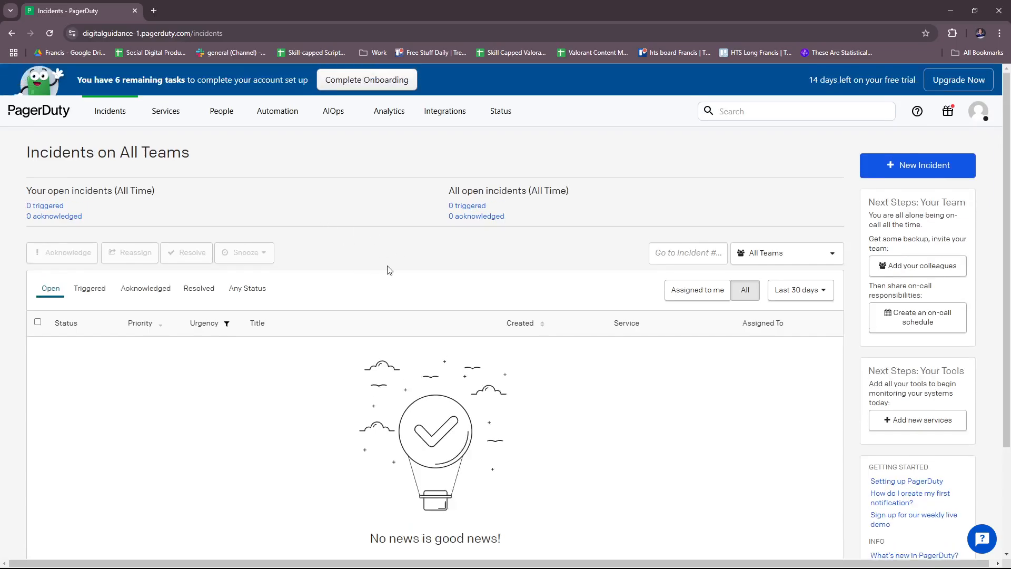
pyautogui.moveTo(153, 9)
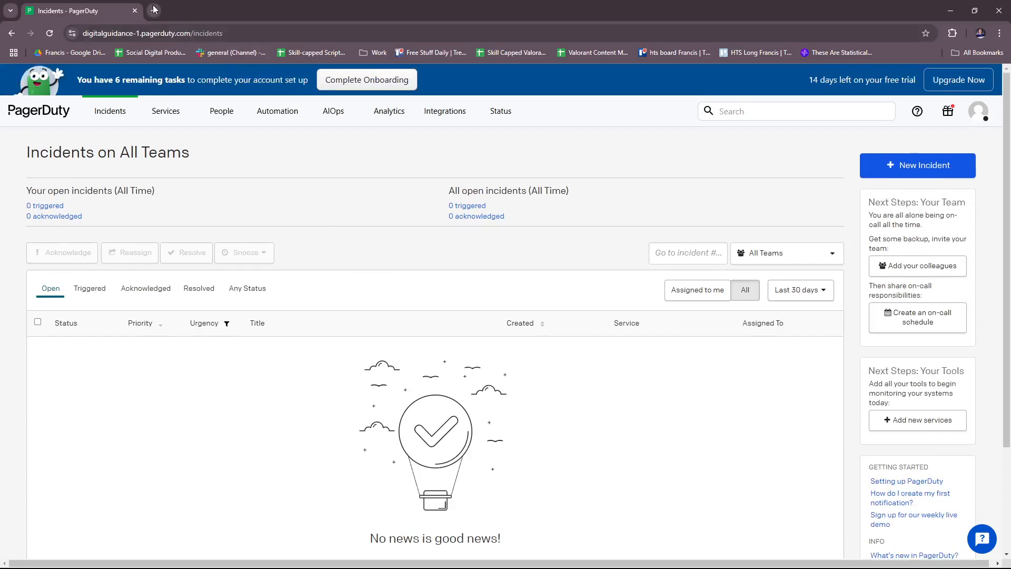
# - Load pagerduty.com in a new Chrome tab via the 'pagerduty' address-bar suggestion
pyautogui.write('paggger')
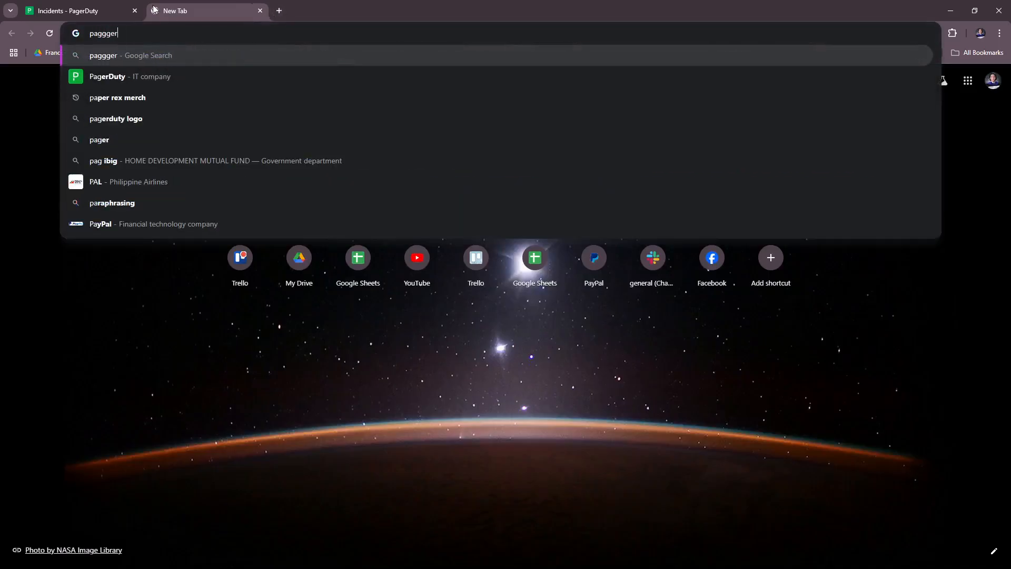
pyautogui.write('pagerduty.com')
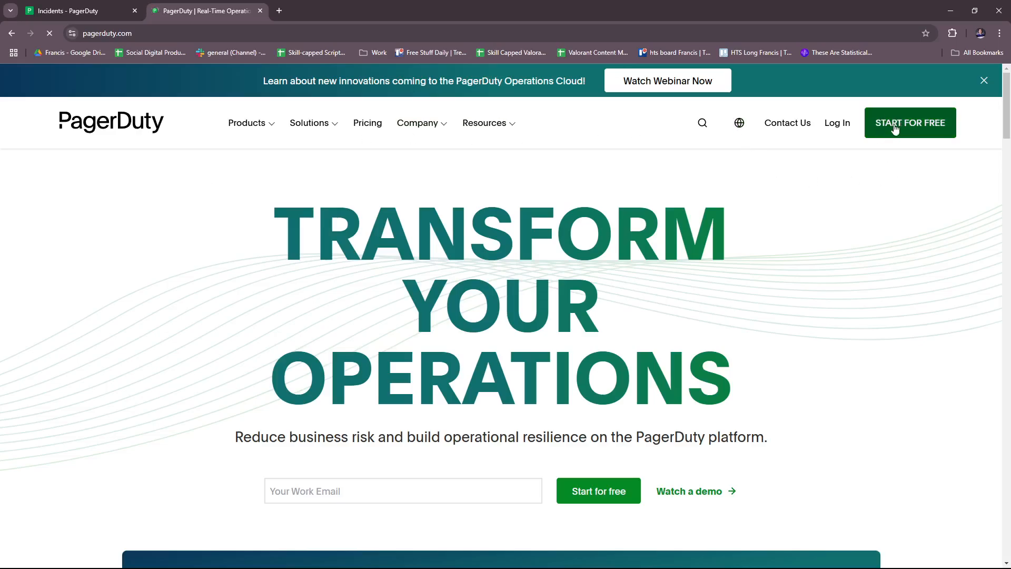
pyautogui.moveTo(837, 123)
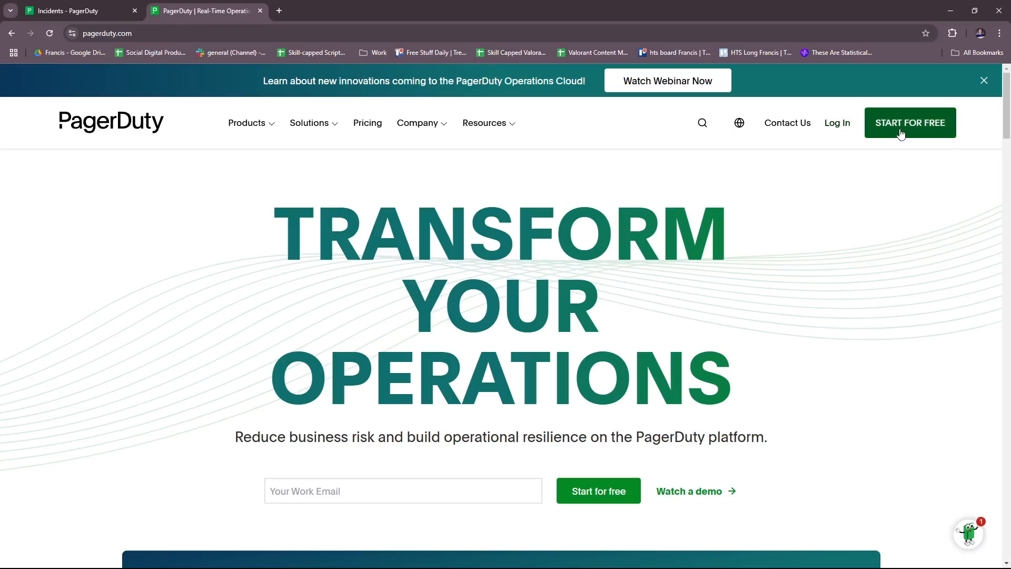
pyautogui.click(910, 122)
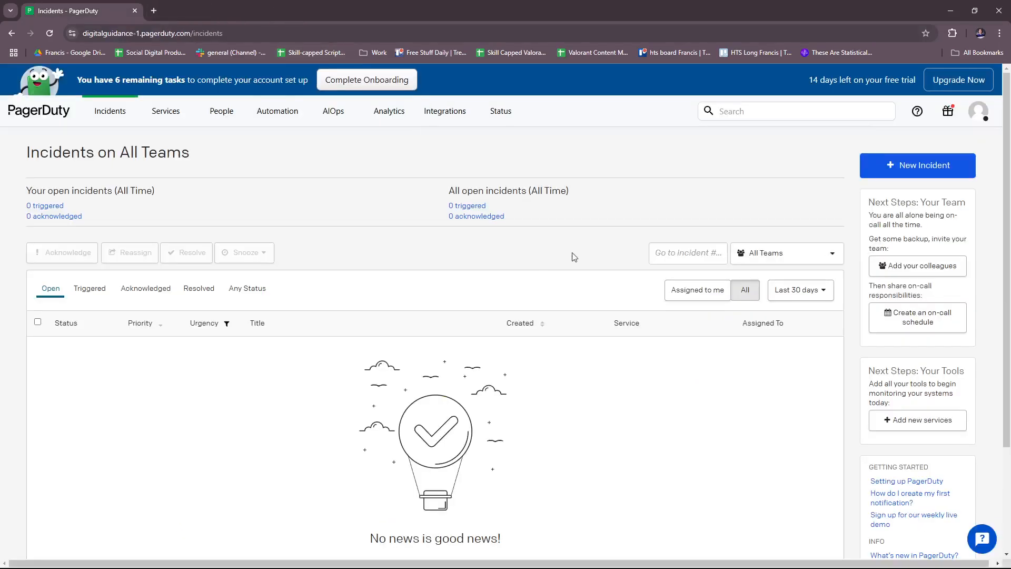
pyautogui.moveTo(509, 320)
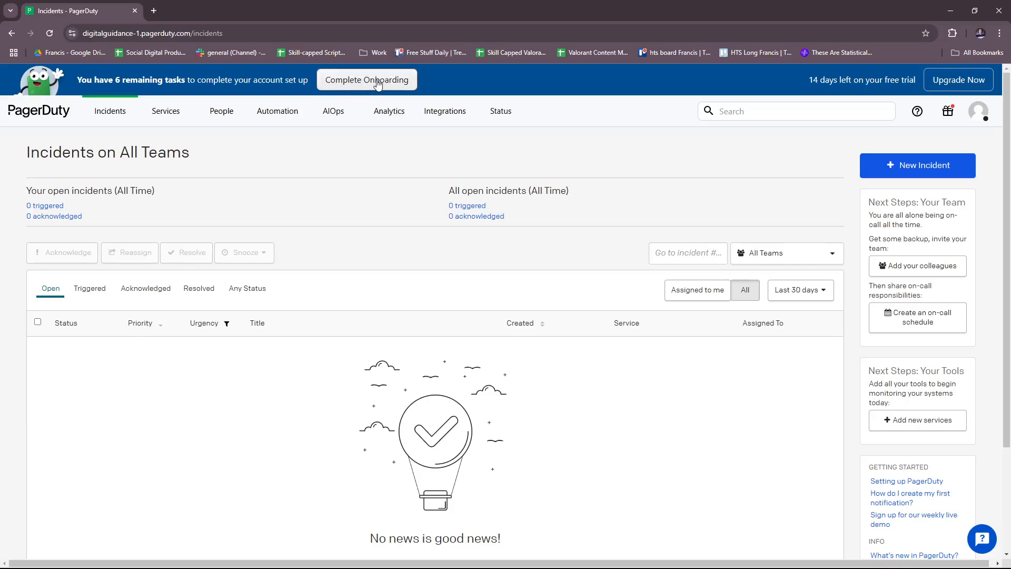
# - Show the Complete Onboarding checklist with the 'Add your team members (optional)' step expanded
pyautogui.click(366, 79)
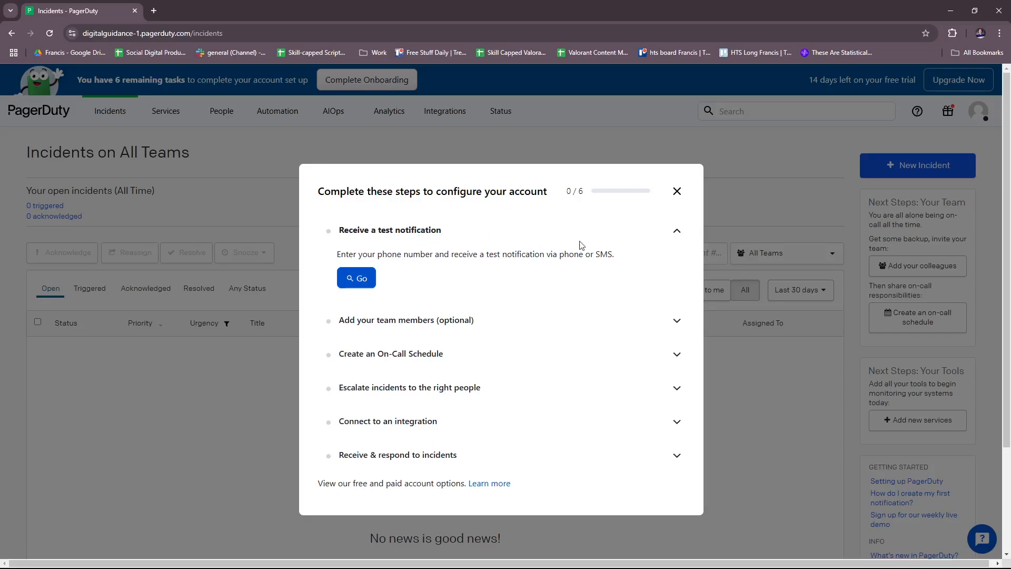
pyautogui.moveTo(662, 243)
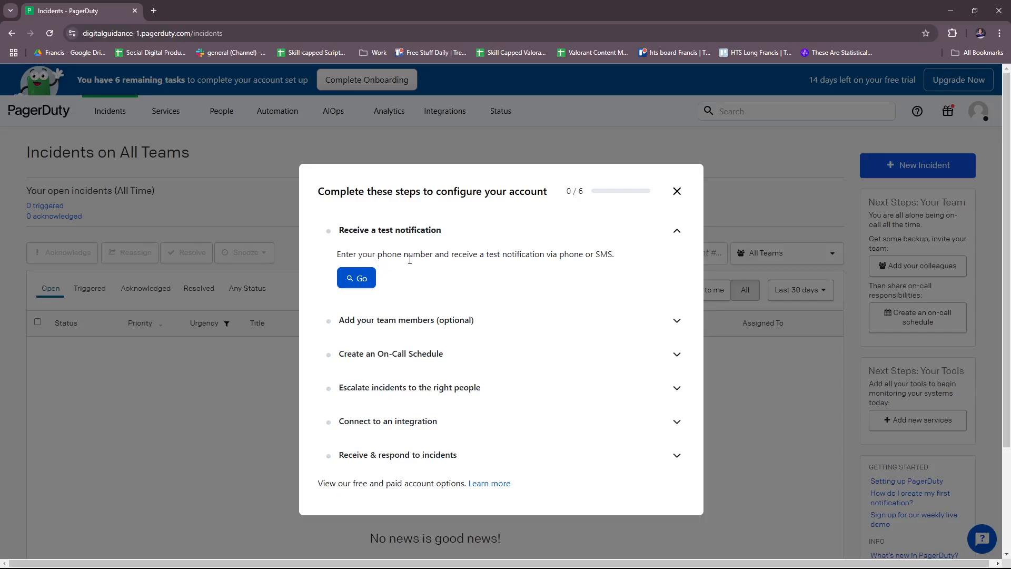
pyautogui.moveTo(573, 272)
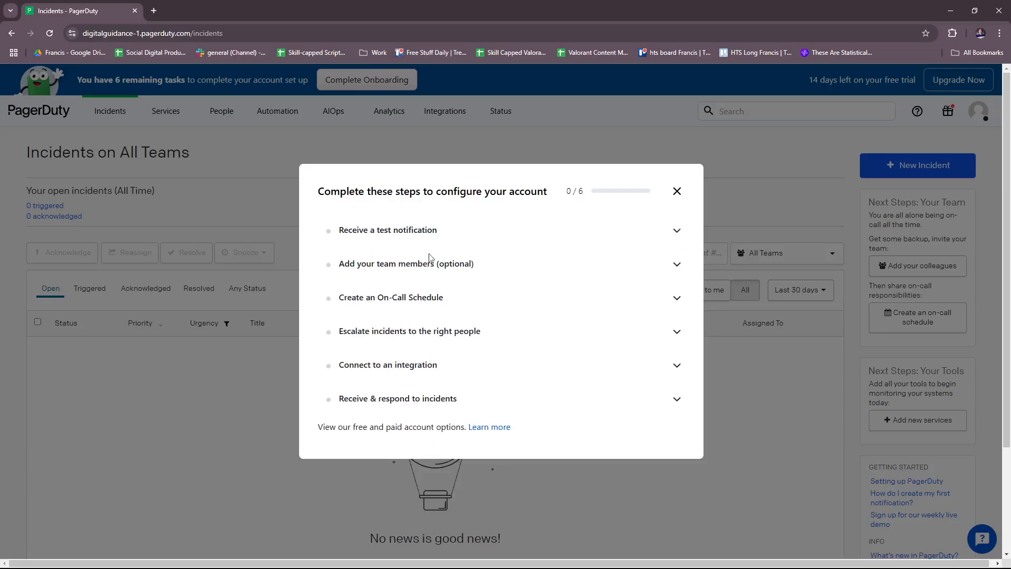
pyautogui.click(405, 263)
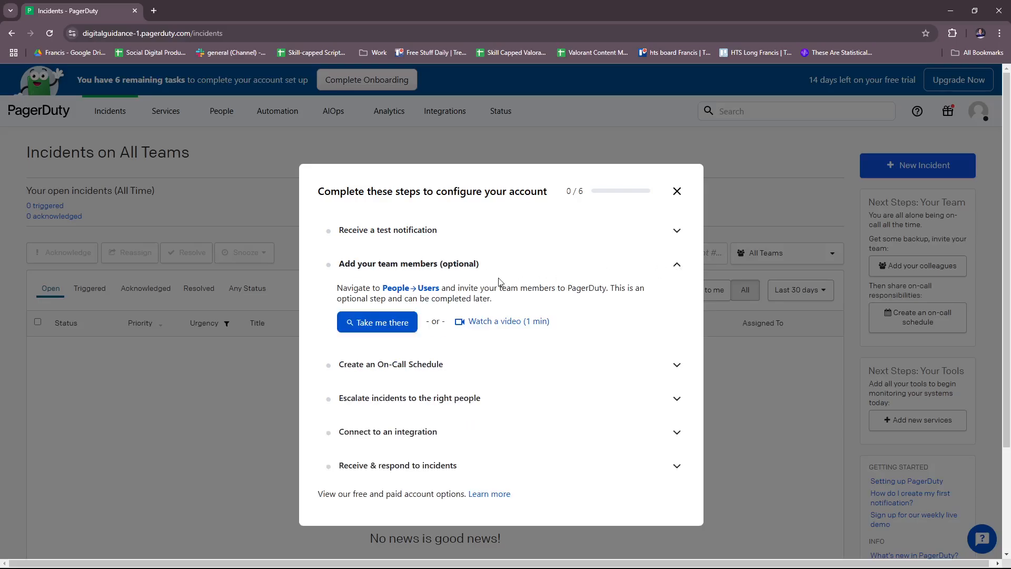
pyautogui.moveTo(485, 264)
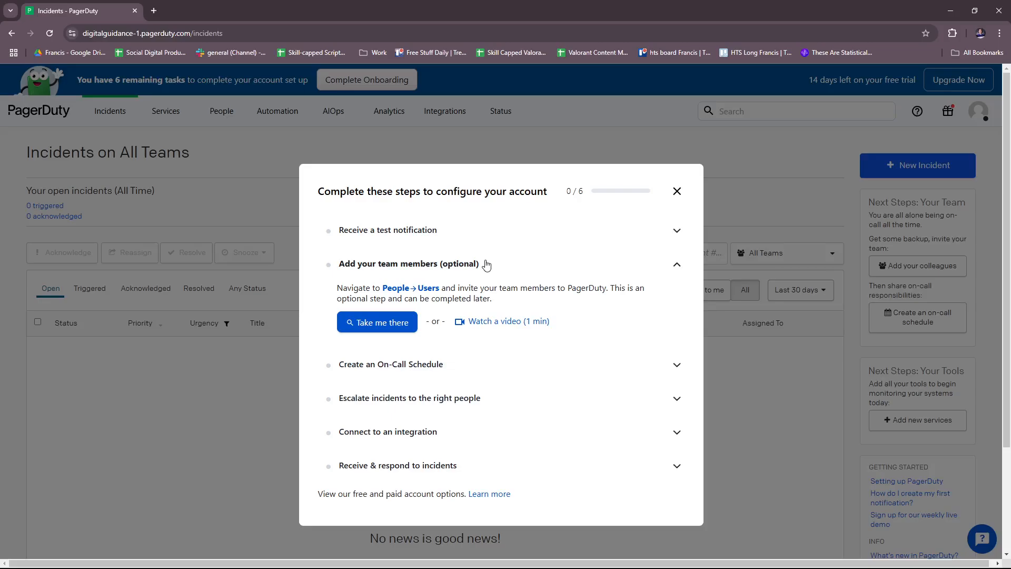
pyautogui.moveTo(506, 306)
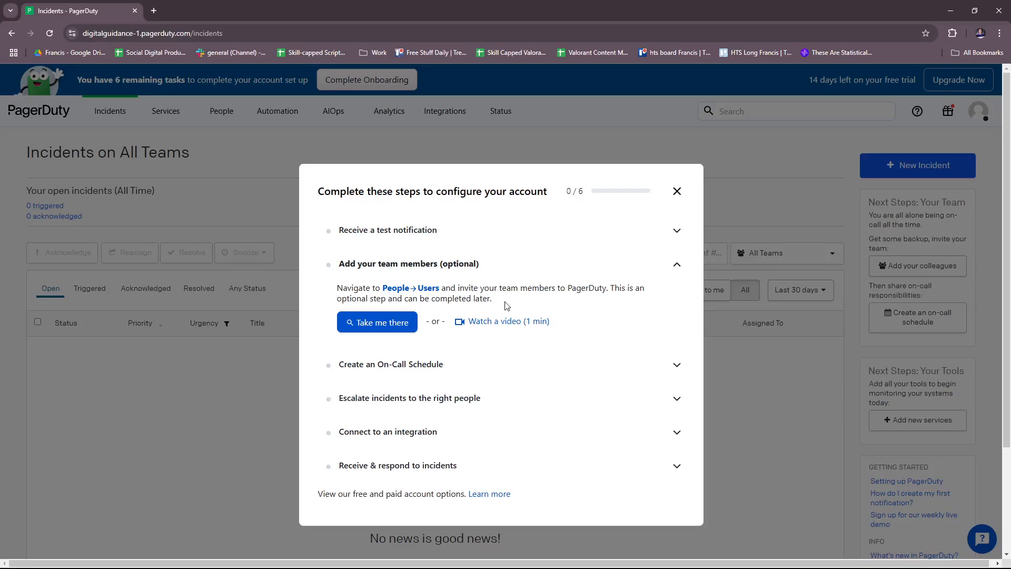
pyautogui.moveTo(609, 297)
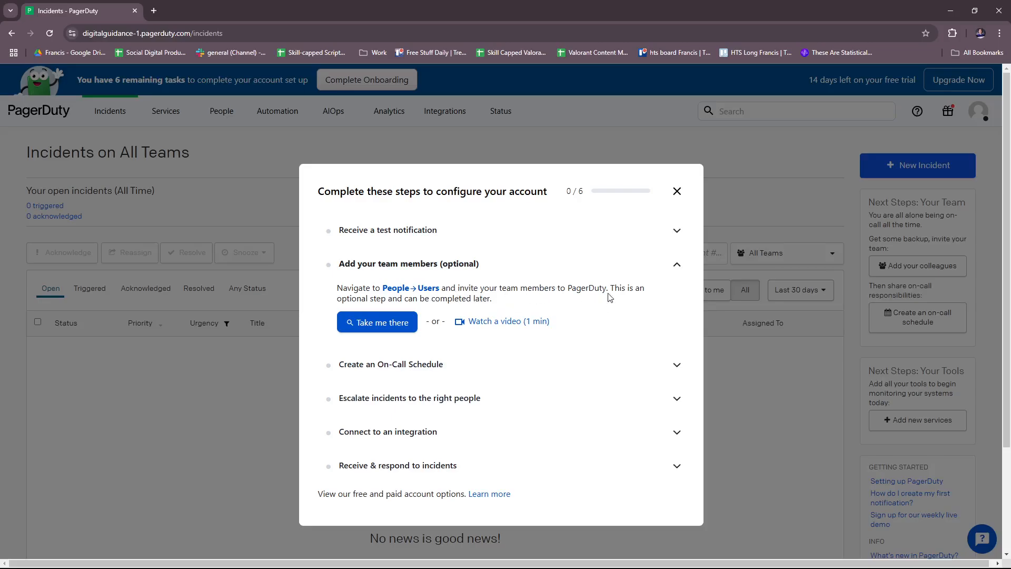
pyautogui.moveTo(470, 307)
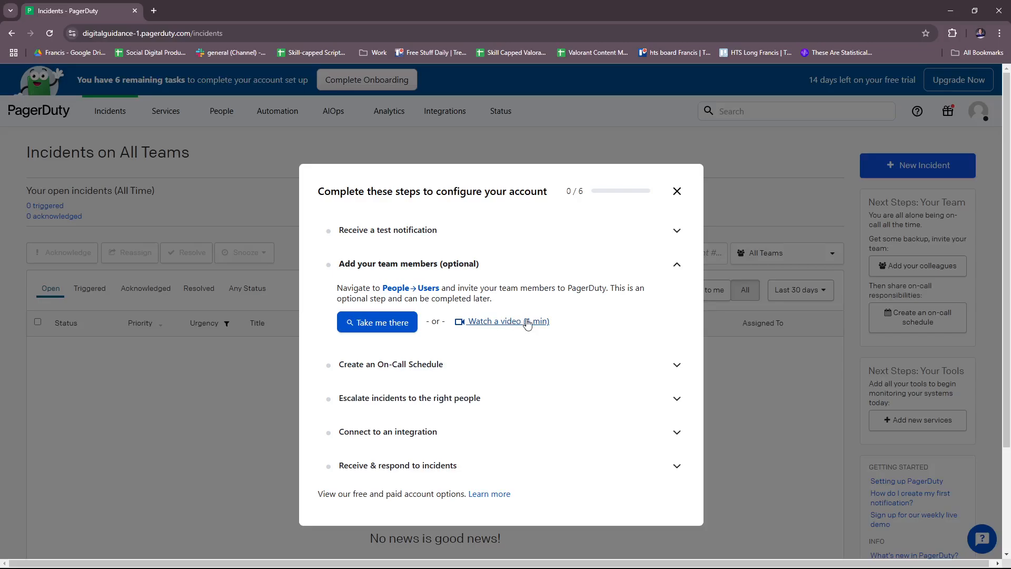
pyautogui.moveTo(518, 321)
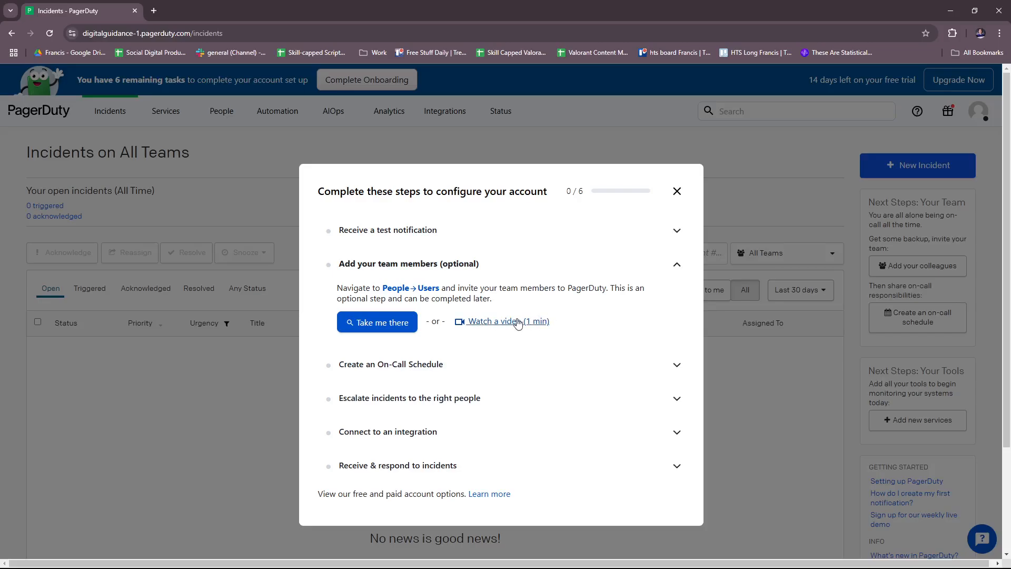
pyautogui.moveTo(629, 315)
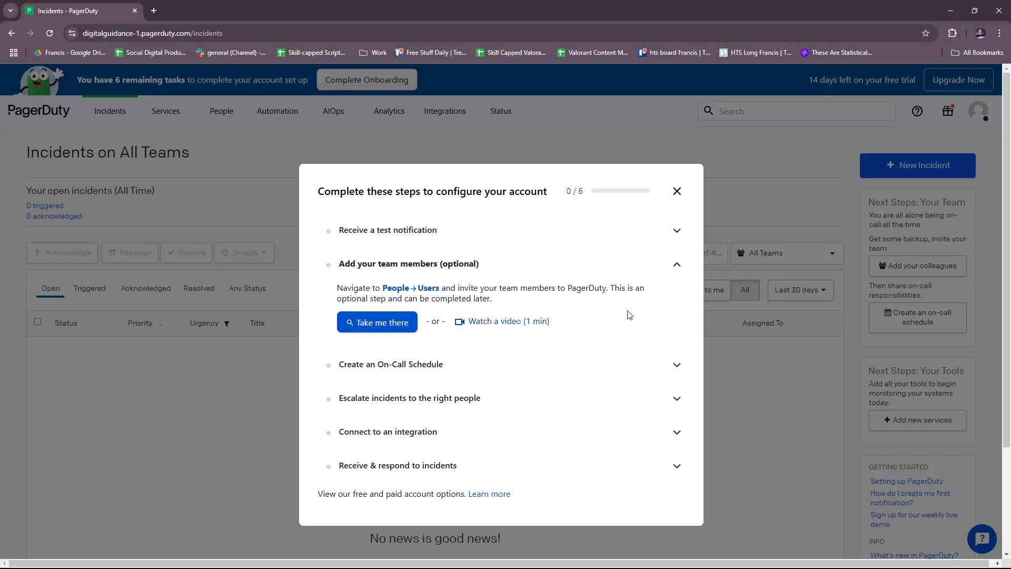
pyautogui.moveTo(461, 343)
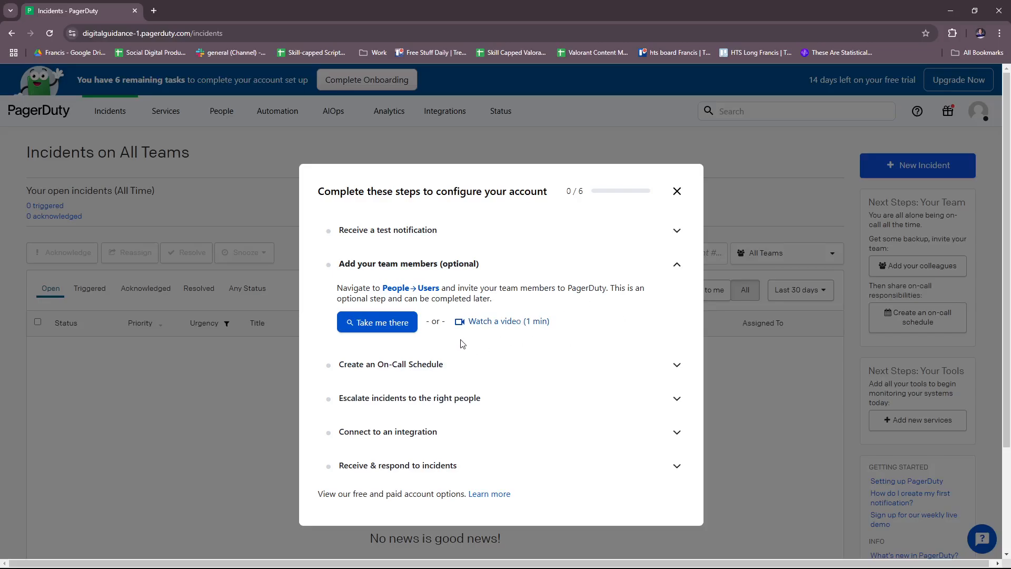
pyautogui.moveTo(537, 349)
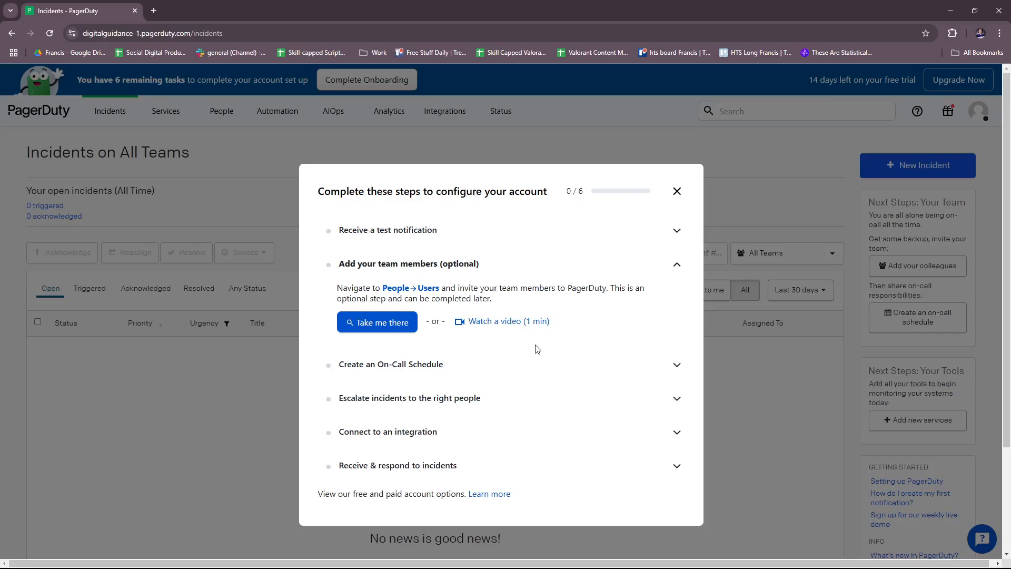
# - Scroll the checklist to the 'Receive & respond to incidents' guidance pointing to Service Integrations
pyautogui.scroll(-3)
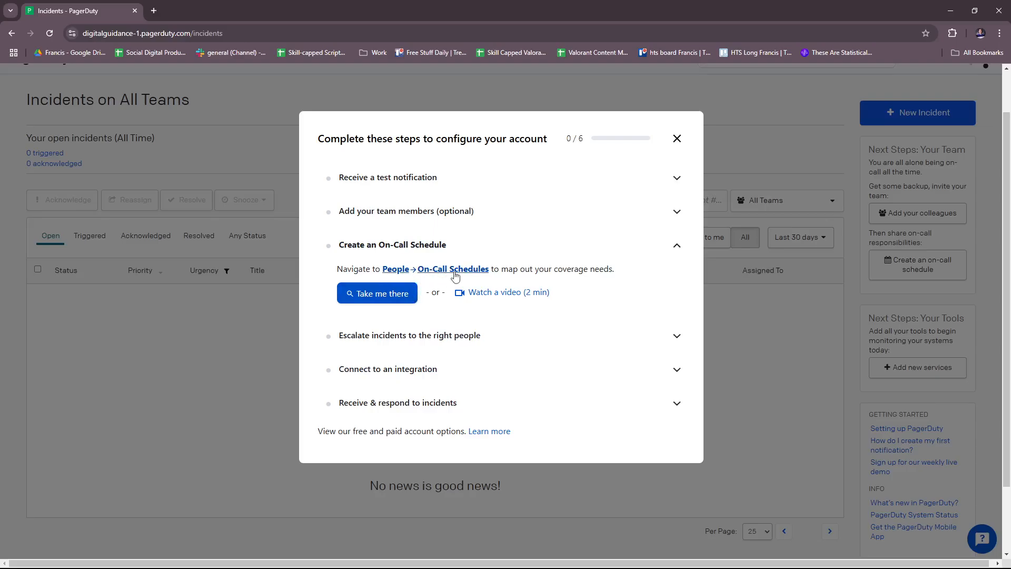
pyautogui.moveTo(559, 284)
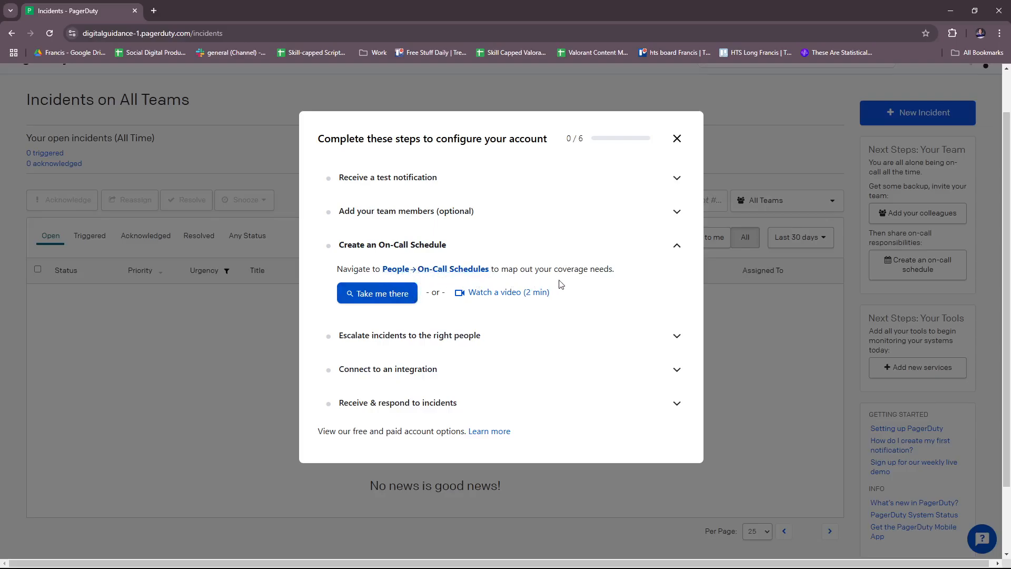
pyautogui.moveTo(508, 291)
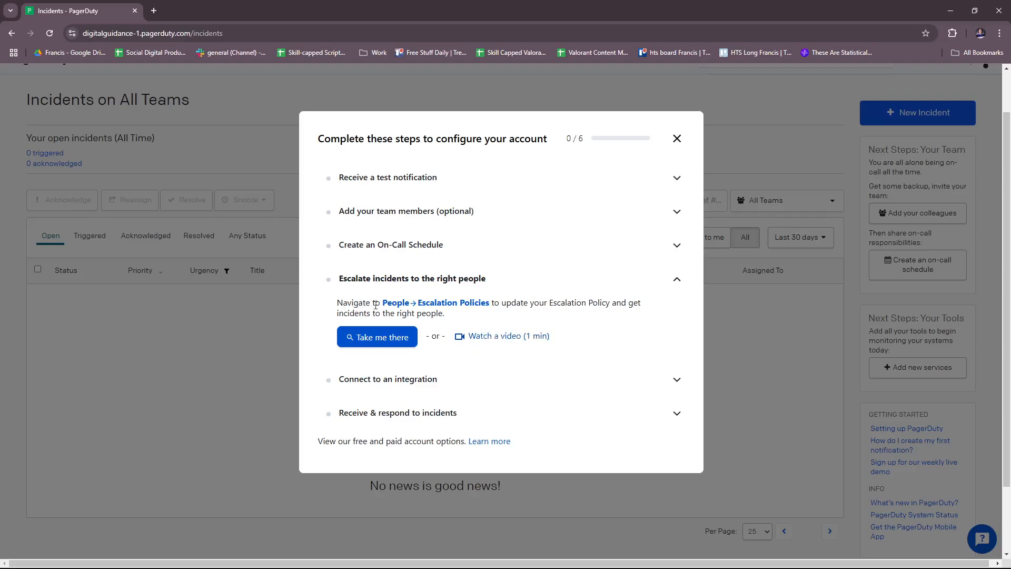
pyautogui.moveTo(435, 302)
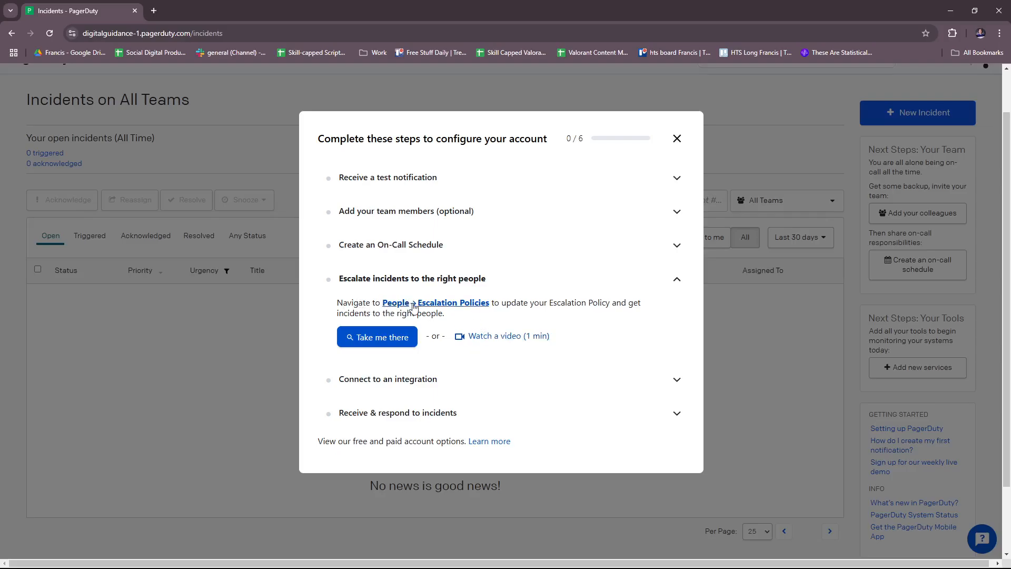
pyautogui.moveTo(509, 315)
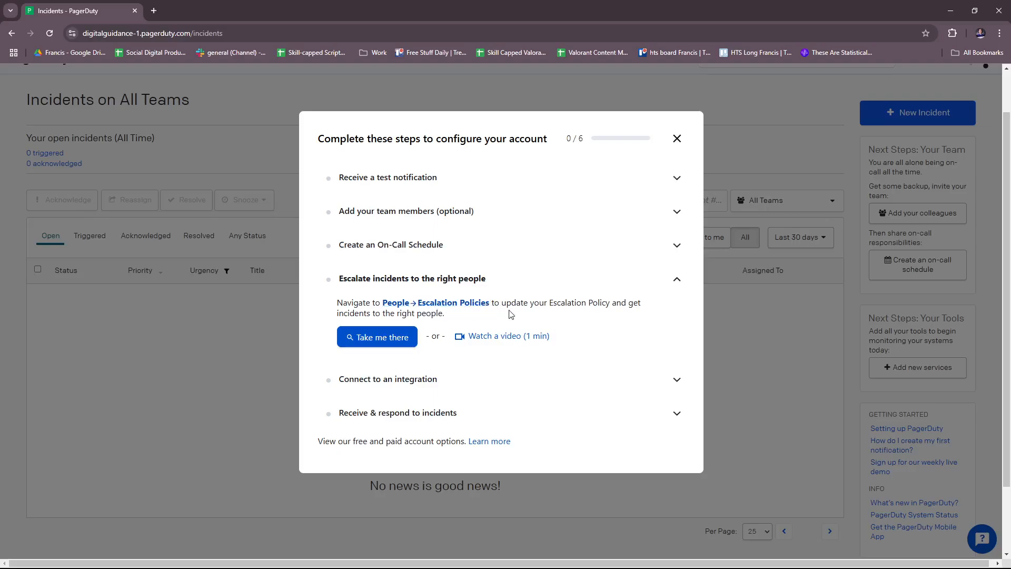
pyautogui.moveTo(642, 325)
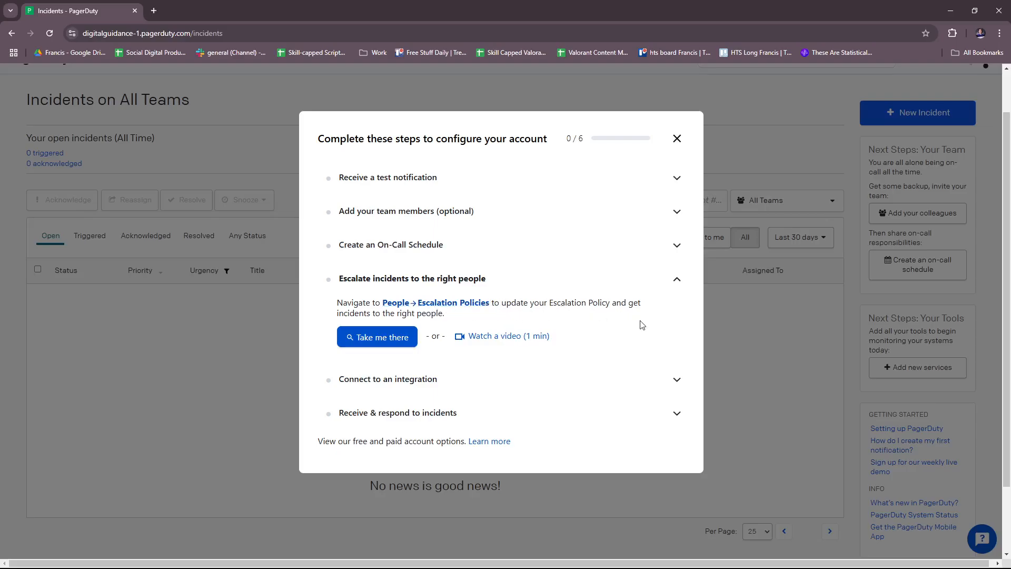
pyautogui.moveTo(586, 316)
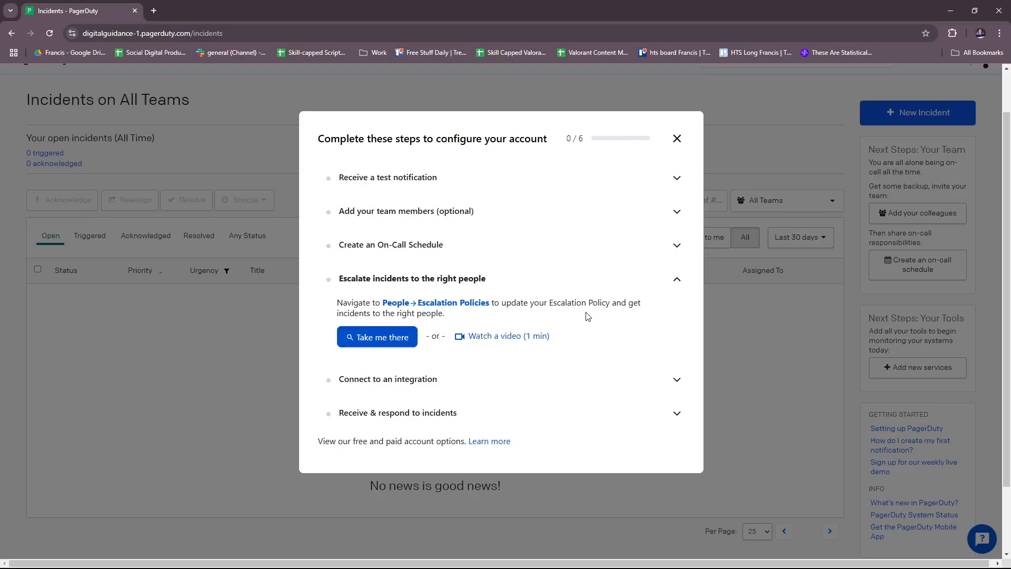
pyautogui.scroll(-3)
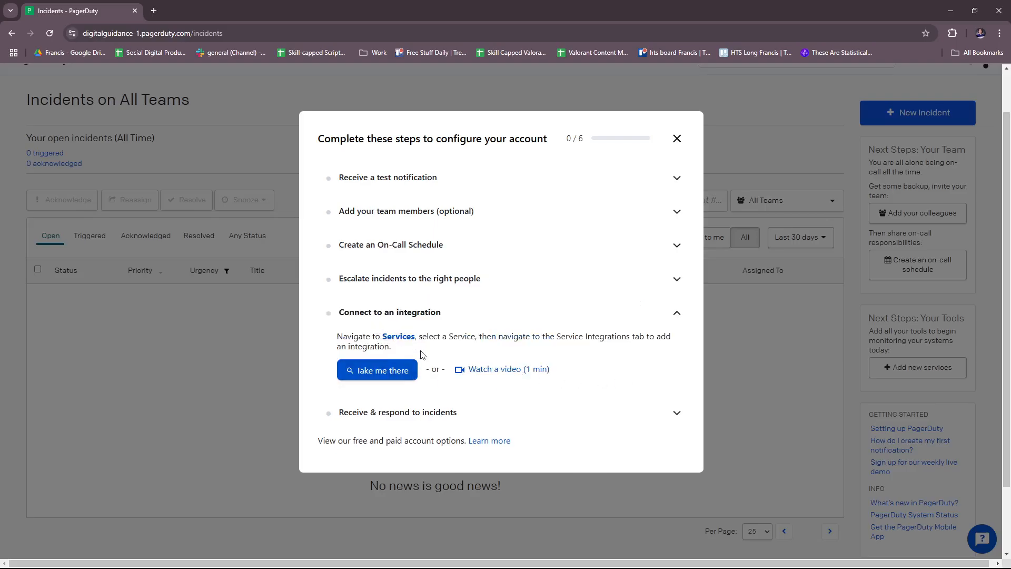
pyautogui.moveTo(539, 358)
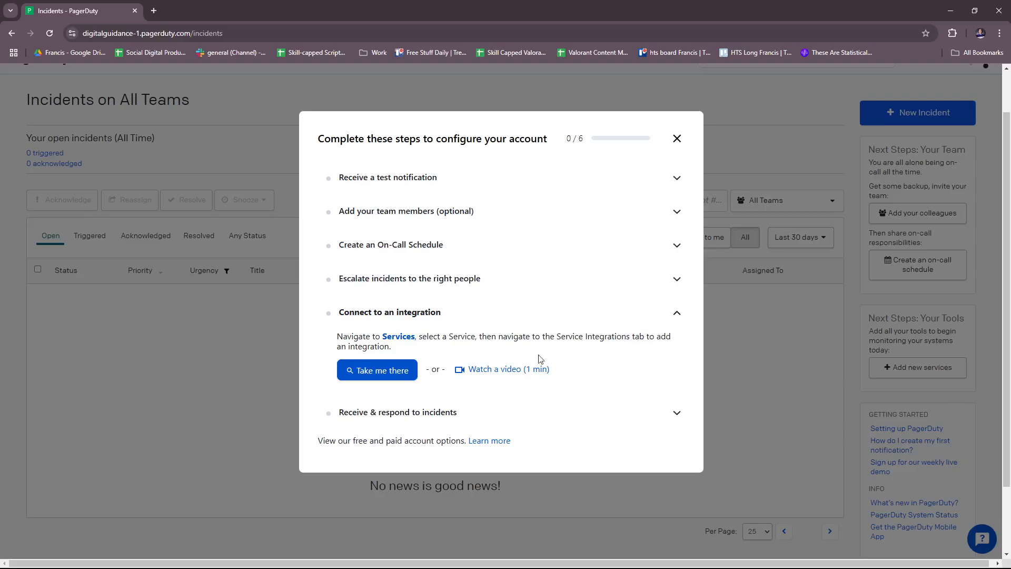
pyautogui.moveTo(644, 361)
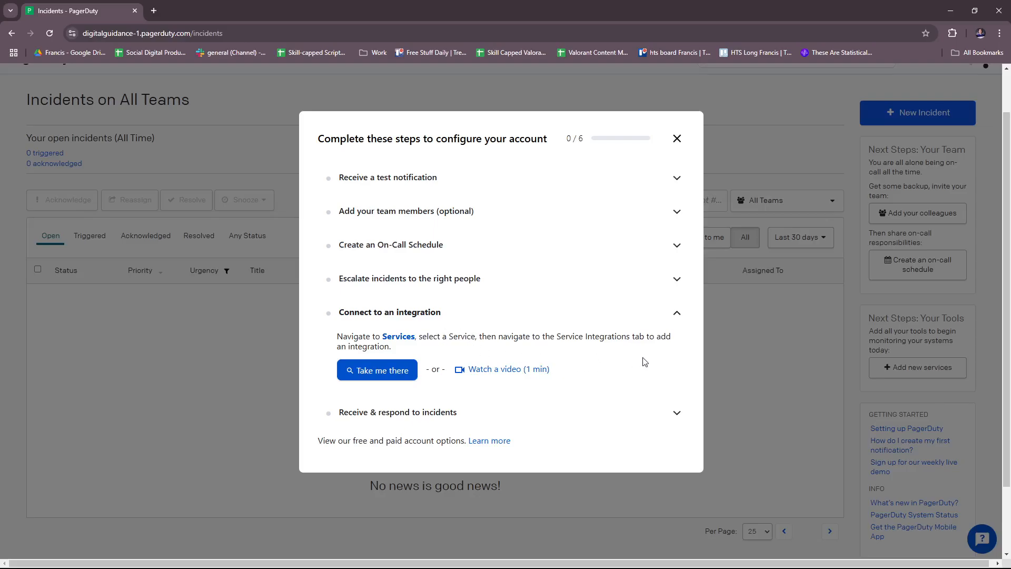
pyautogui.moveTo(507, 369)
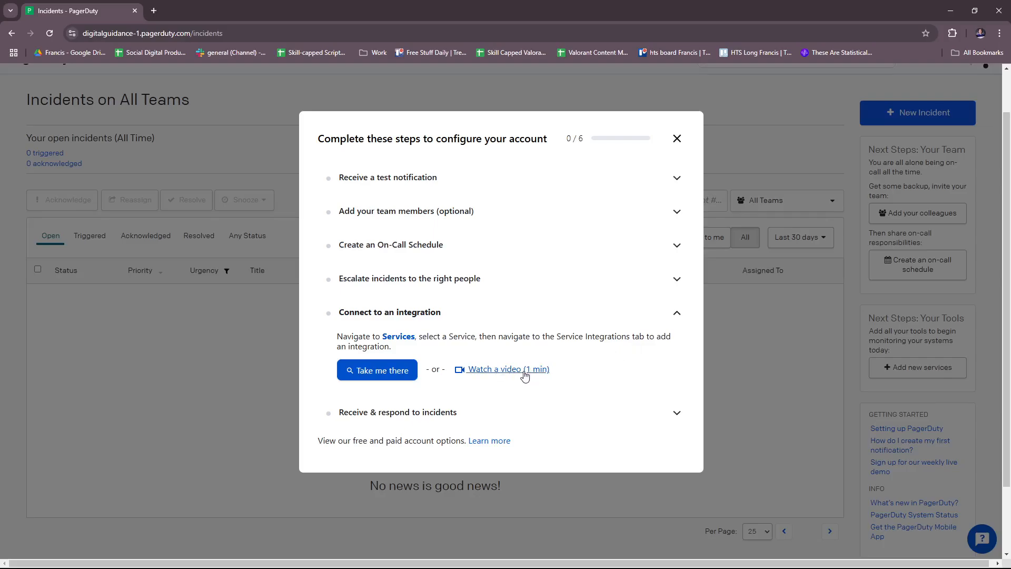
pyautogui.moveTo(473, 374)
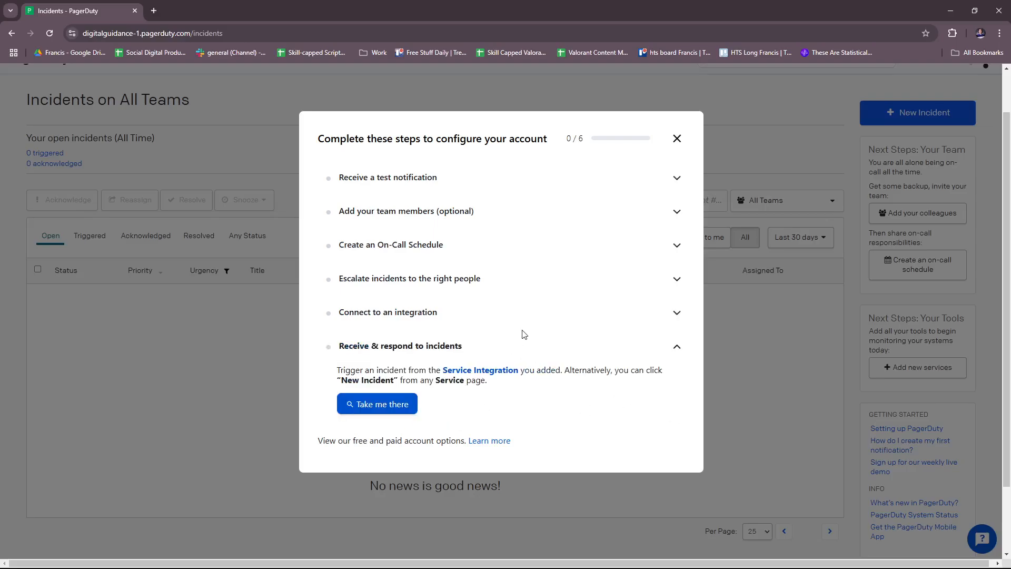
pyautogui.scroll(-3)
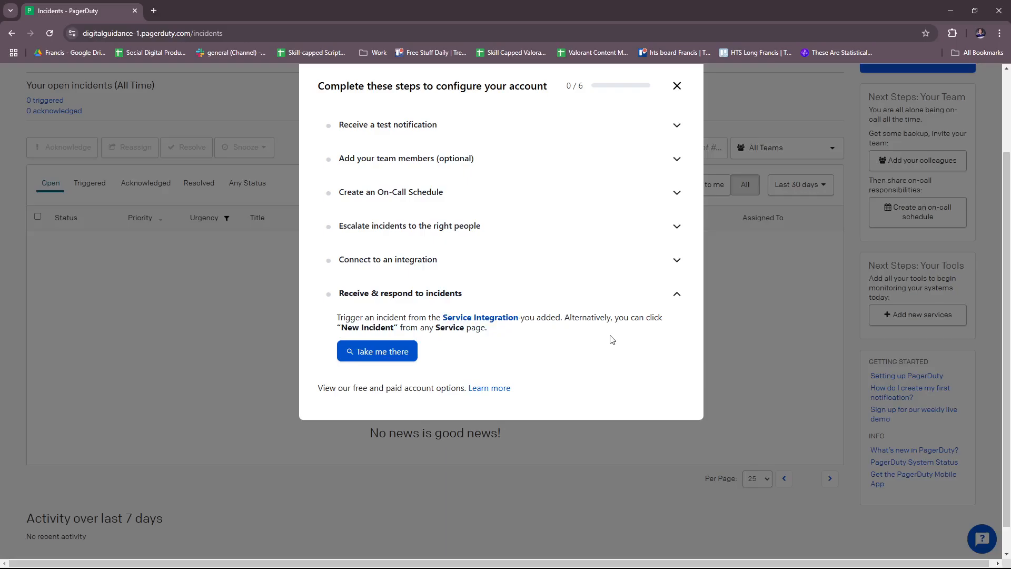
pyautogui.moveTo(443, 348)
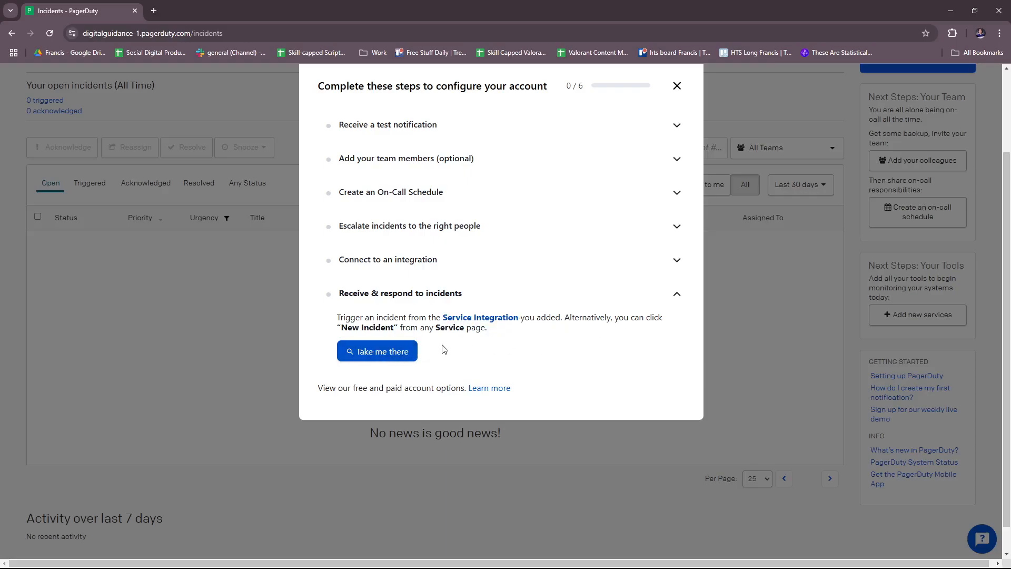
pyautogui.moveTo(733, 336)
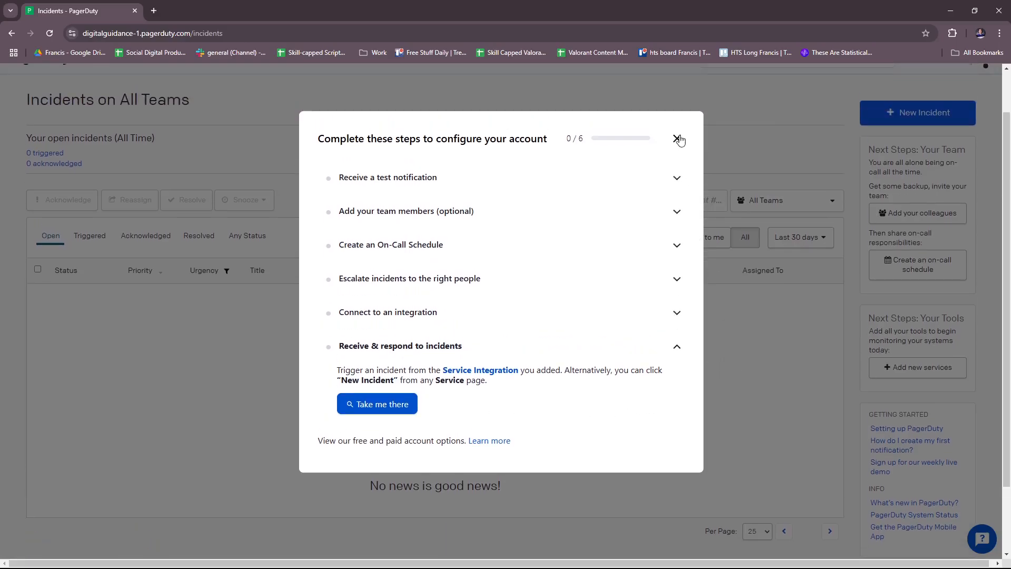
# - Dismiss the checklist and browse the Incidents, People and AIOps navigation menus
pyautogui.click(677, 139)
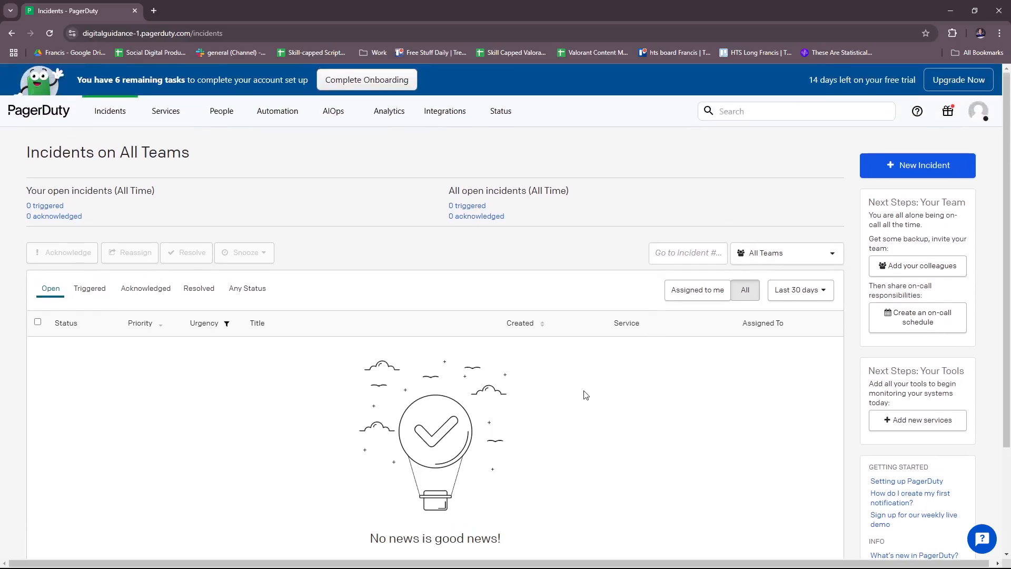
pyautogui.moveTo(598, 378)
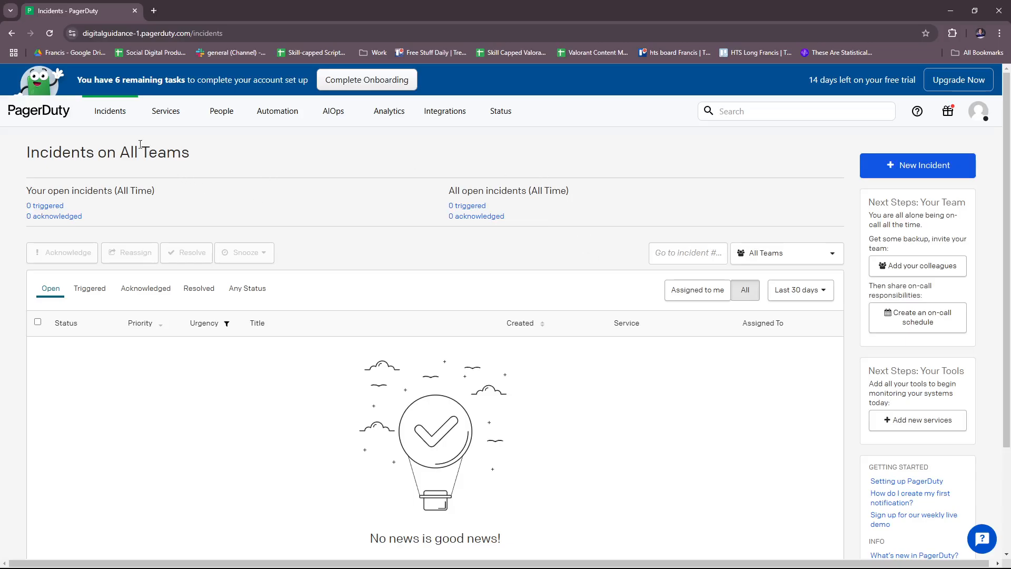
pyautogui.click(109, 111)
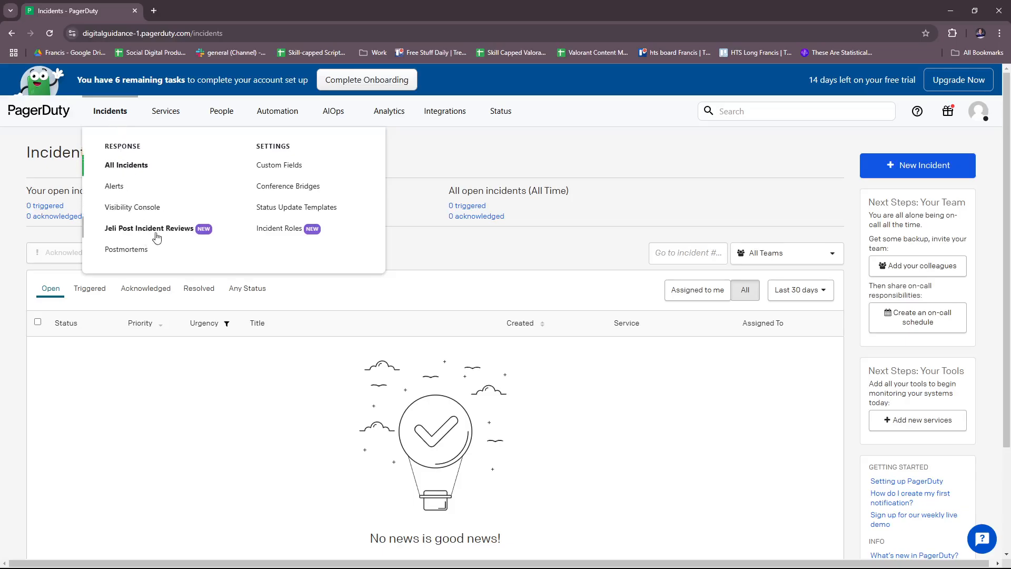
pyautogui.moveTo(161, 239)
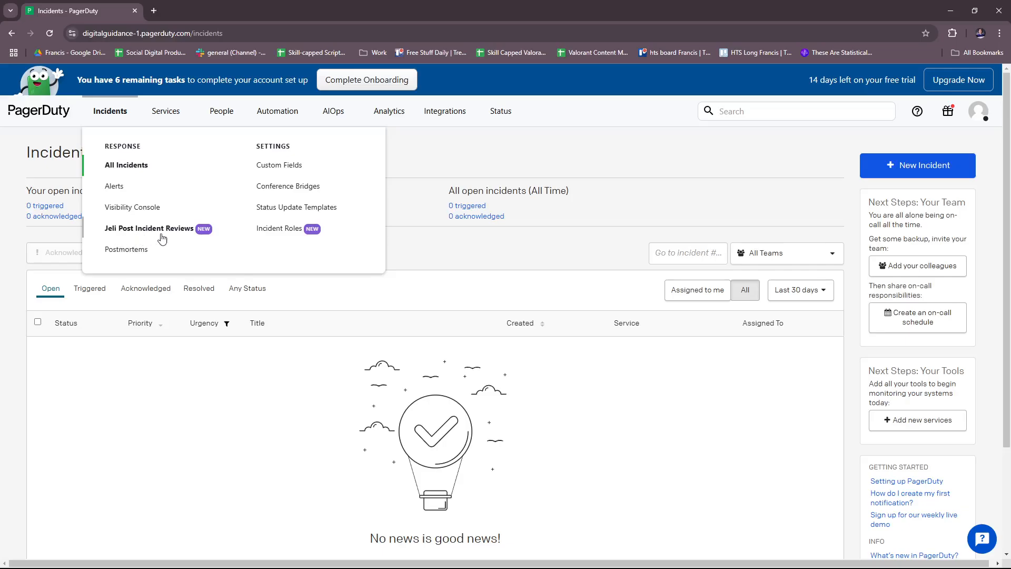
pyautogui.moveTo(306, 231)
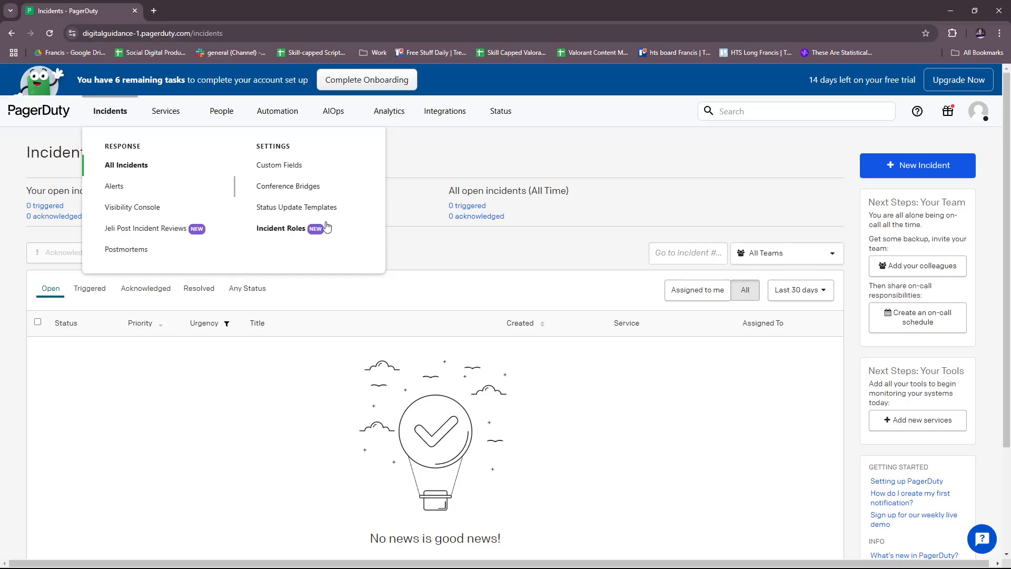
pyautogui.click(165, 111)
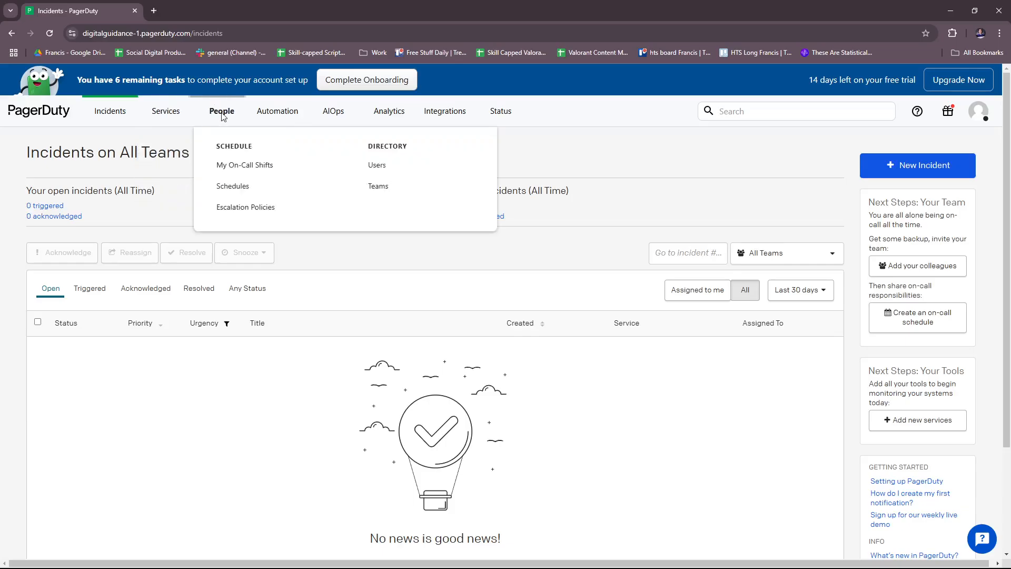
pyautogui.moveTo(254, 168)
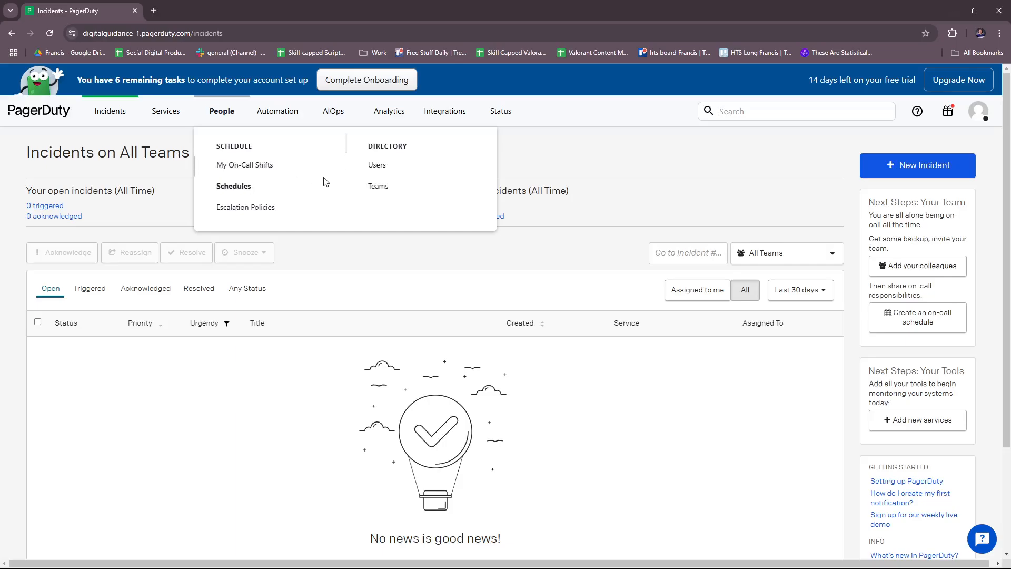
pyautogui.moveTo(251, 209)
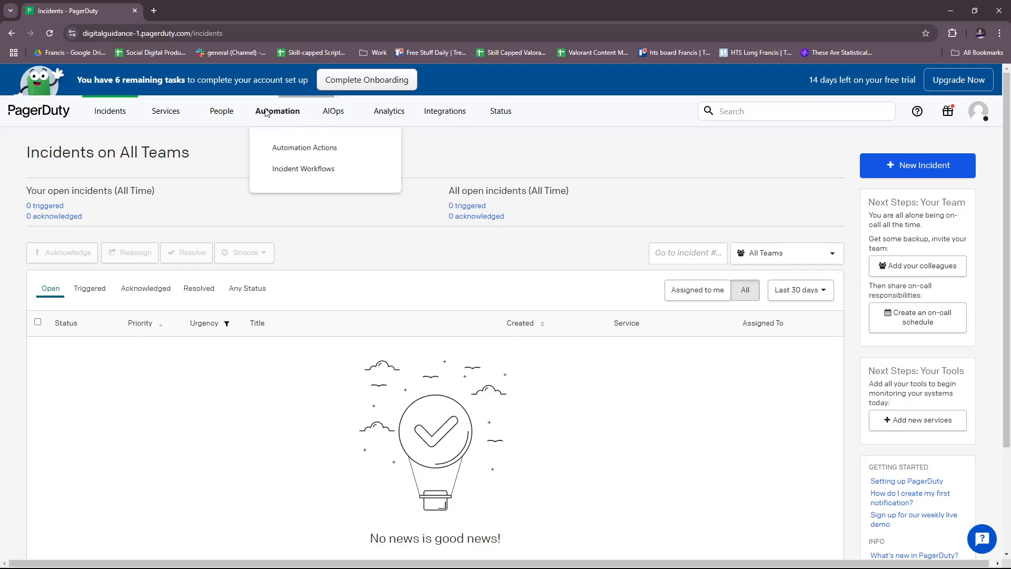
pyautogui.moveTo(304, 147)
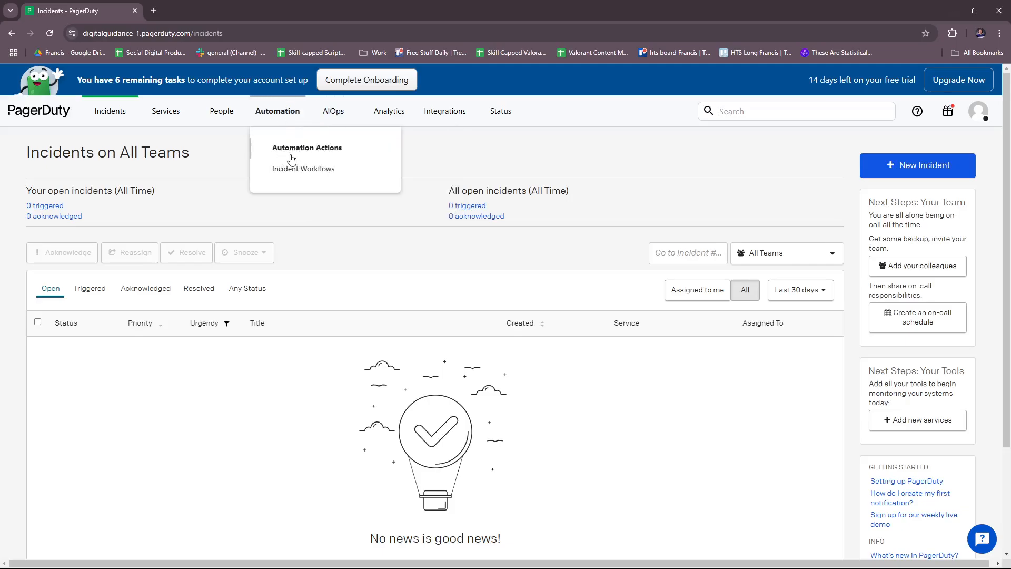
pyautogui.click(334, 111)
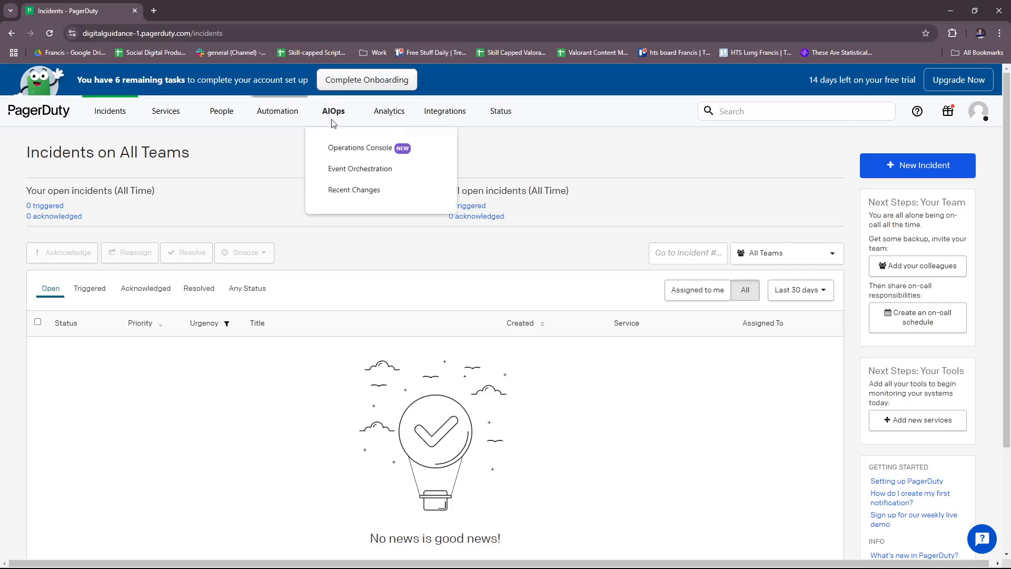
pyautogui.moveTo(360, 148)
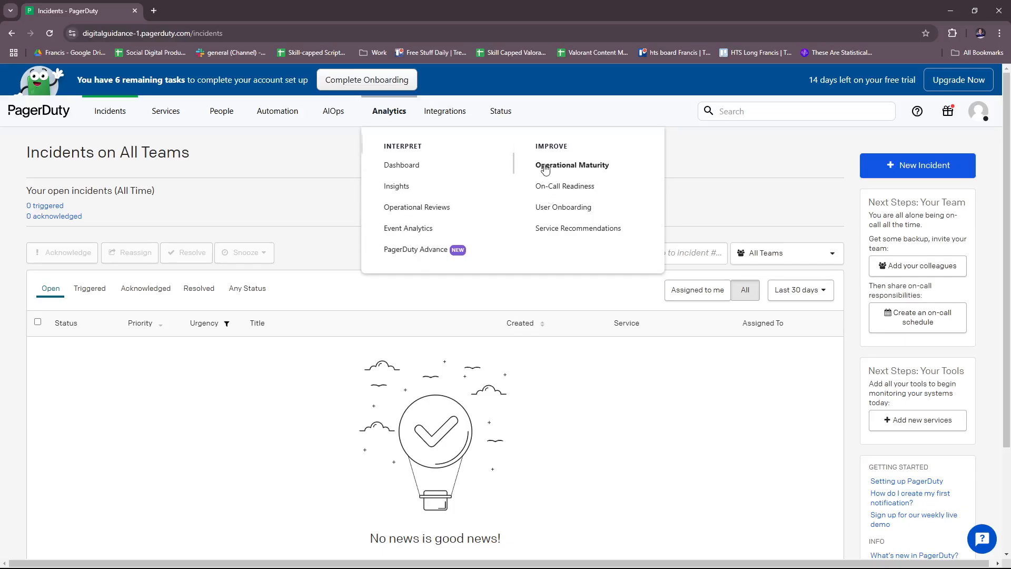
pyautogui.moveTo(444, 110)
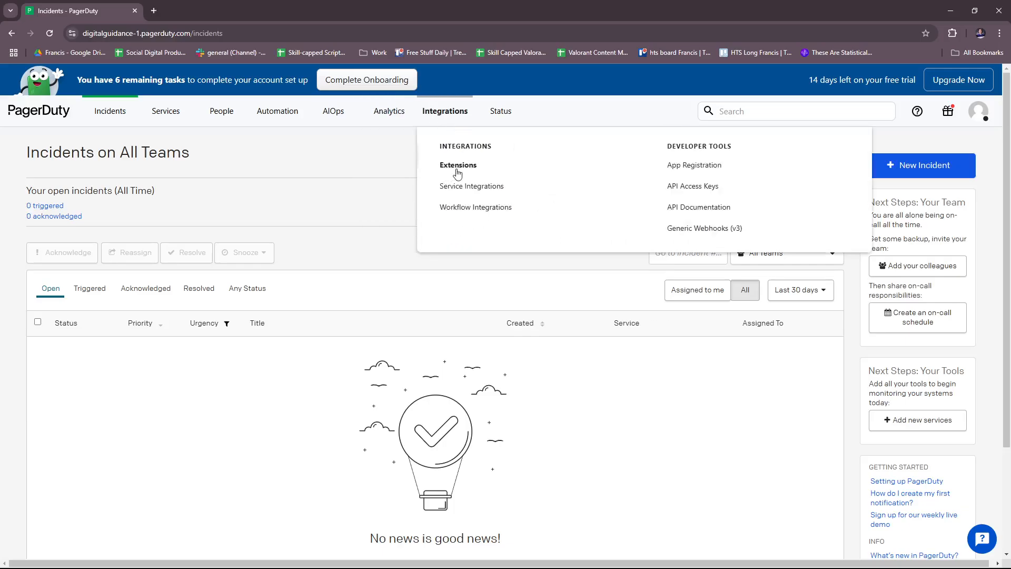
pyautogui.moveTo(479, 207)
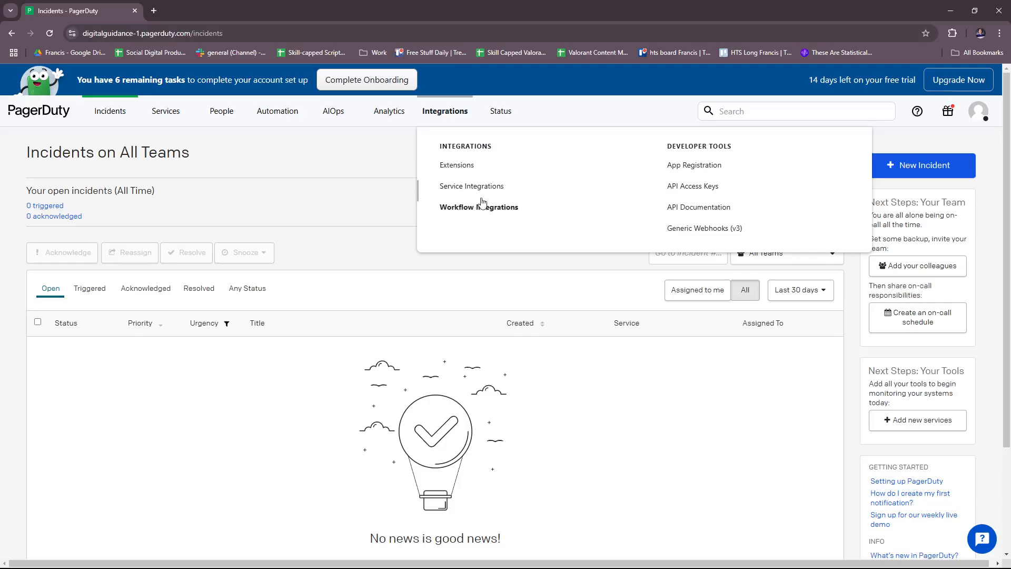
pyautogui.moveTo(594, 252)
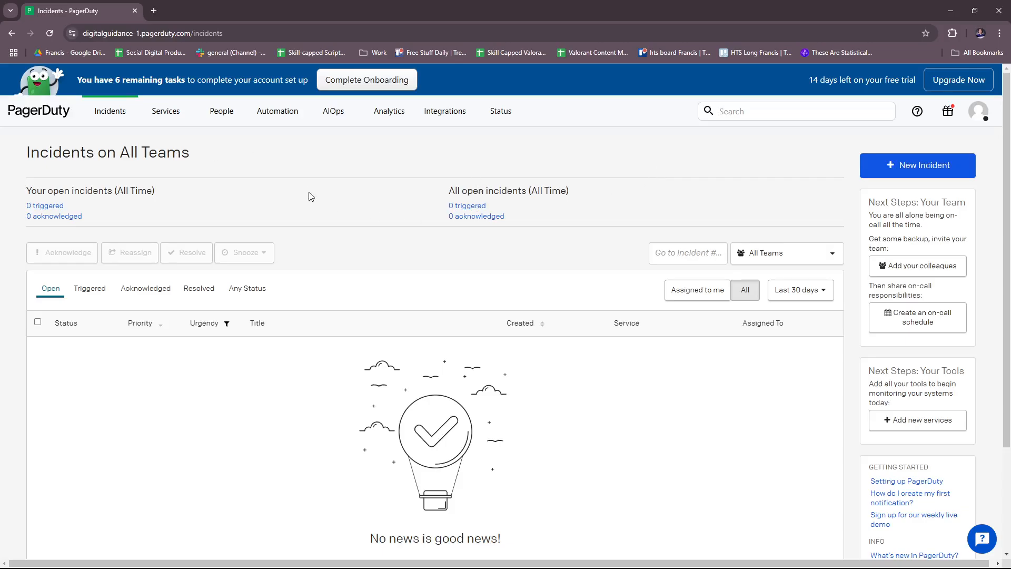
pyautogui.moveTo(140, 168)
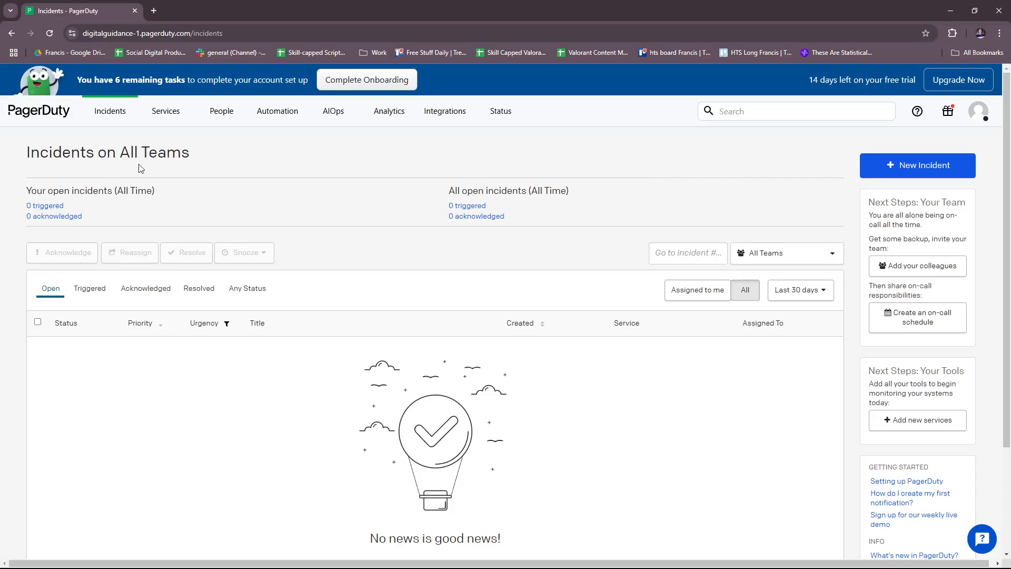
pyautogui.moveTo(104, 204)
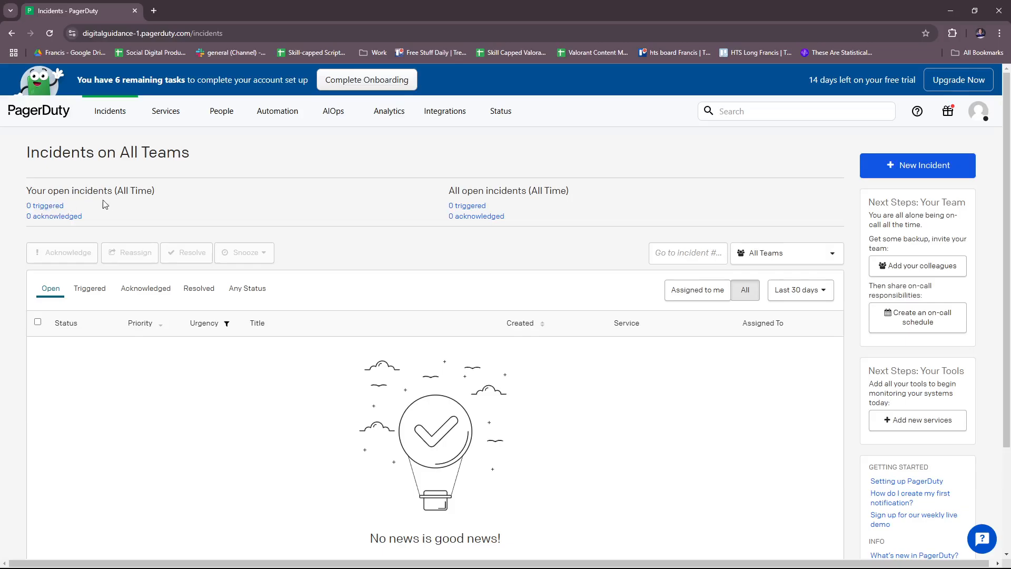
# - Filter the empty incidents list to Any Status, then back to Open incidents only
pyautogui.scroll(-3)
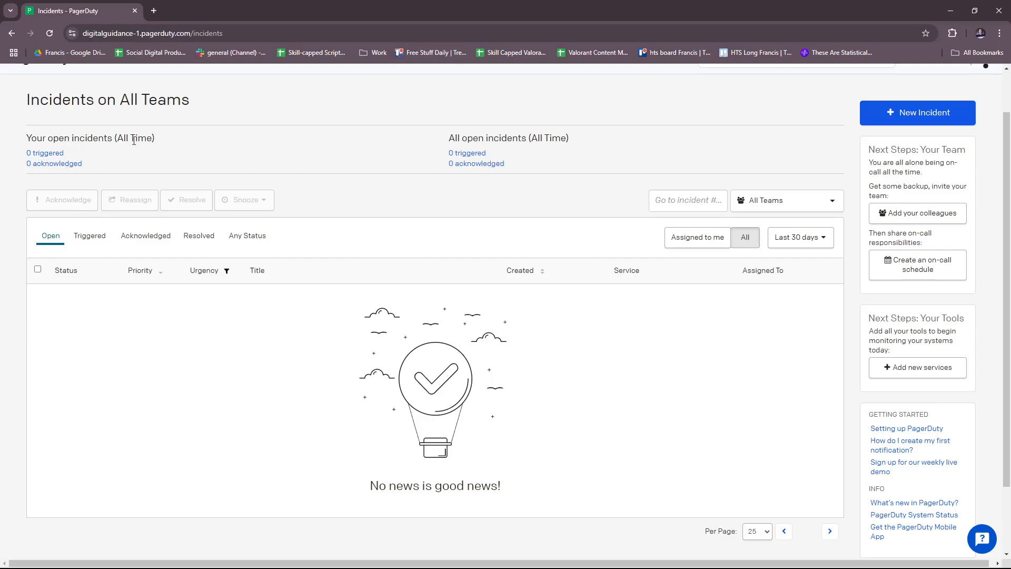
pyautogui.scroll(-3)
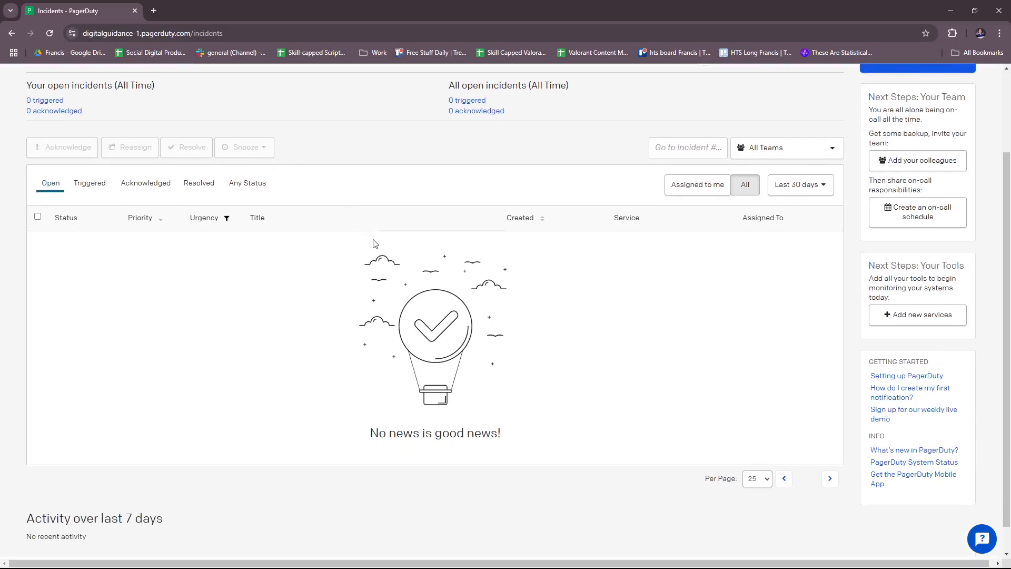
pyautogui.moveTo(285, 272)
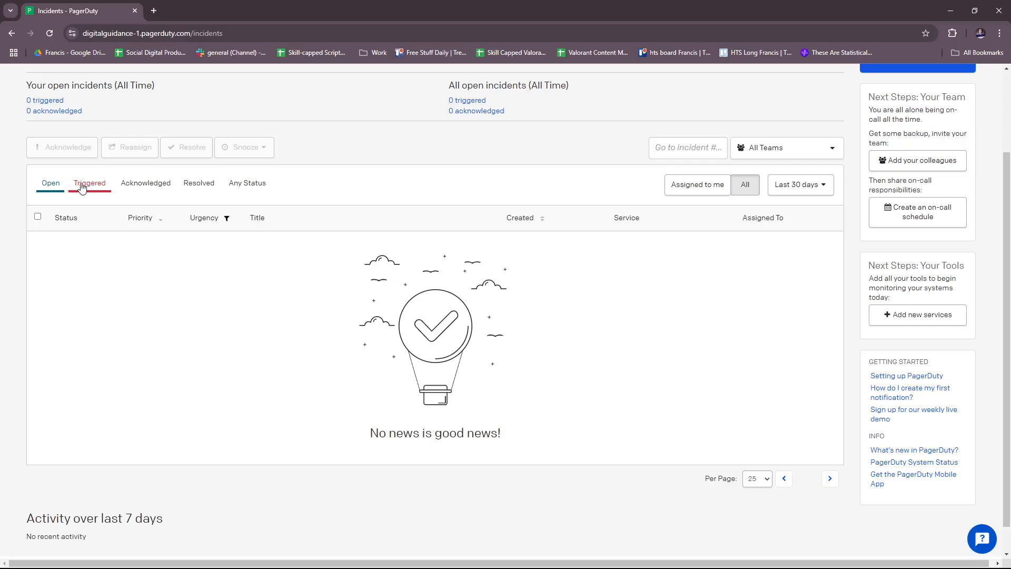
pyautogui.click(146, 182)
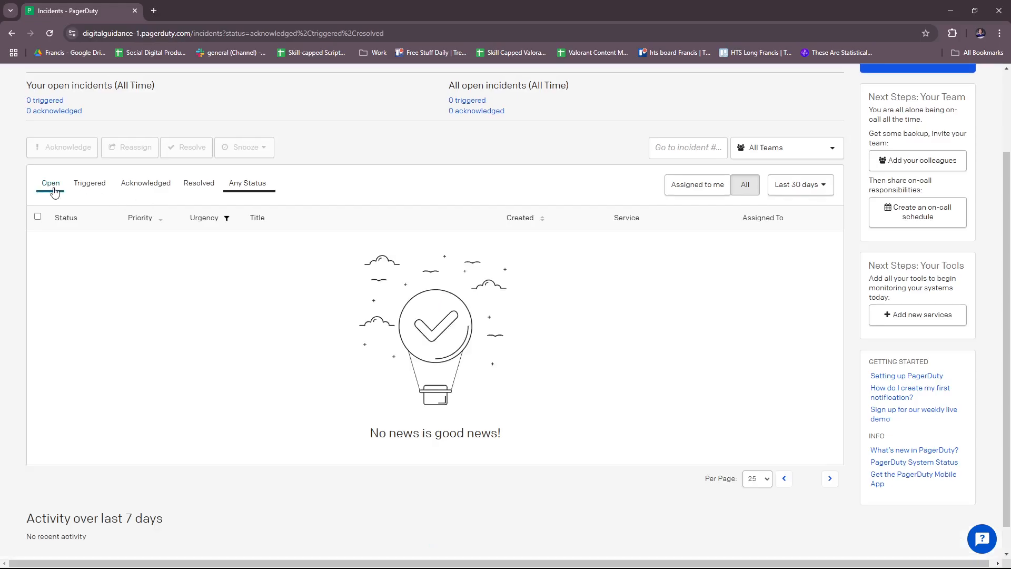
pyautogui.click(50, 183)
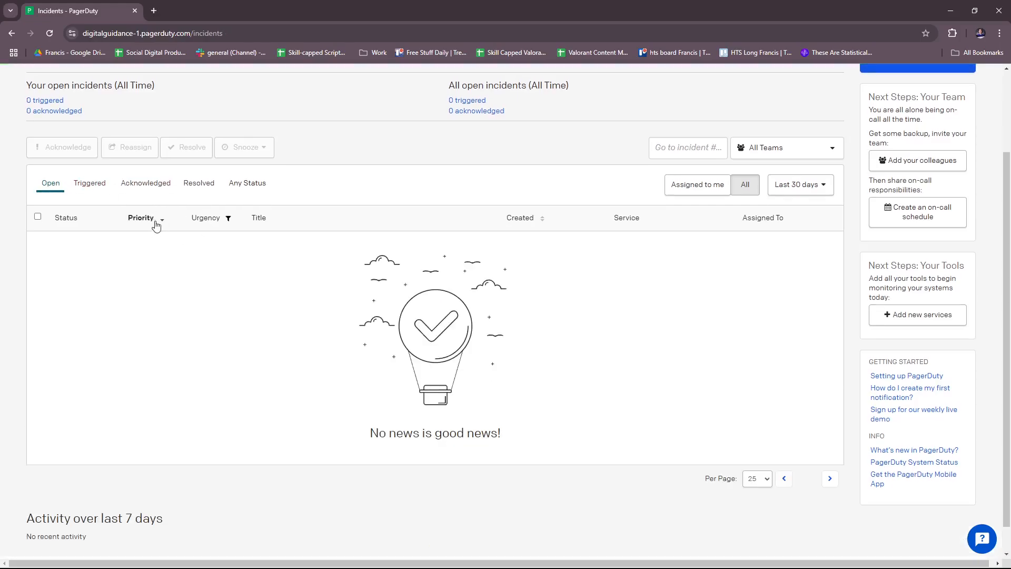
pyautogui.moveTo(280, 222)
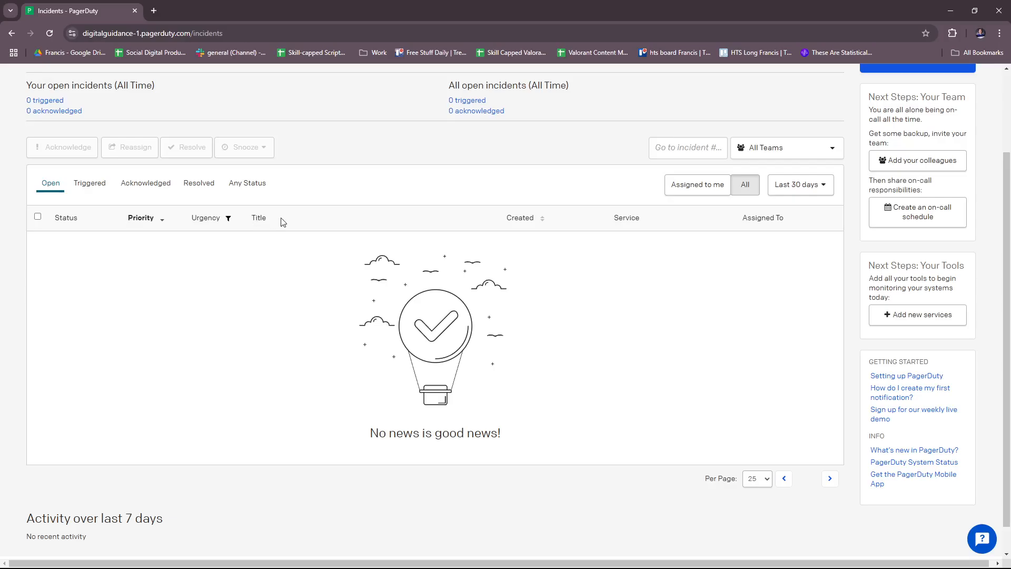
pyautogui.moveTo(530, 349)
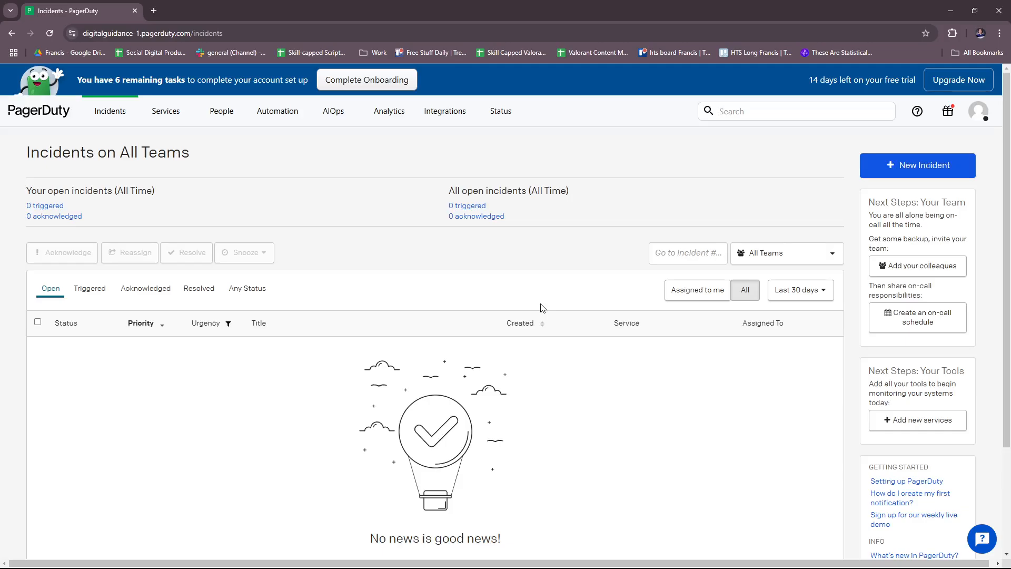
pyautogui.moveTo(626, 317)
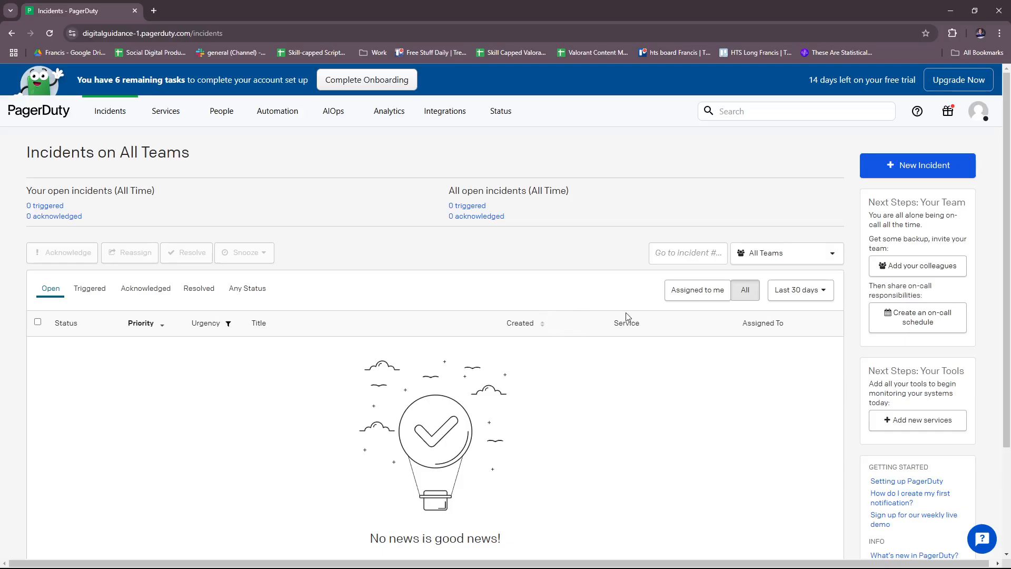
pyautogui.moveTo(684, 358)
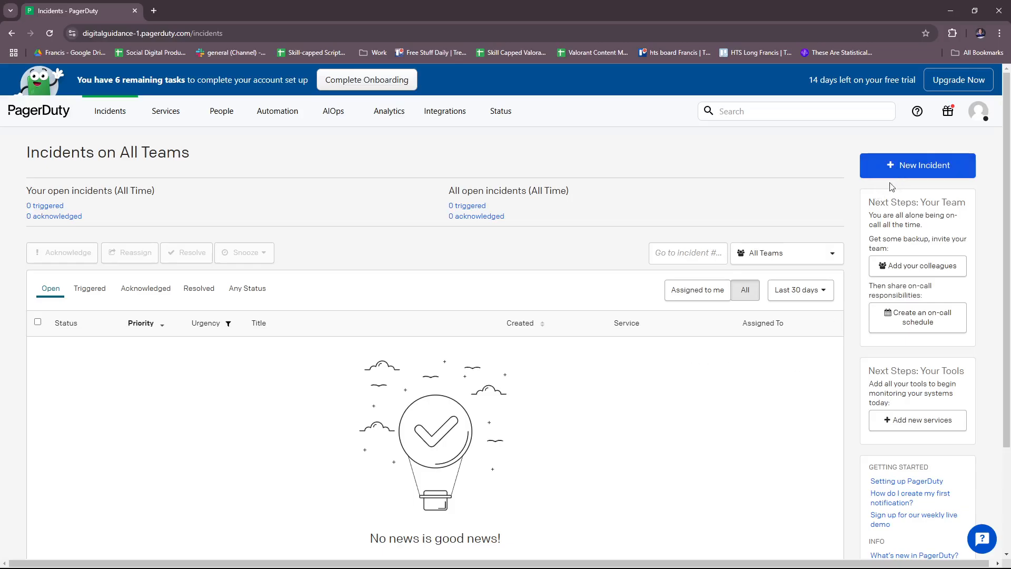
pyautogui.moveTo(898, 199)
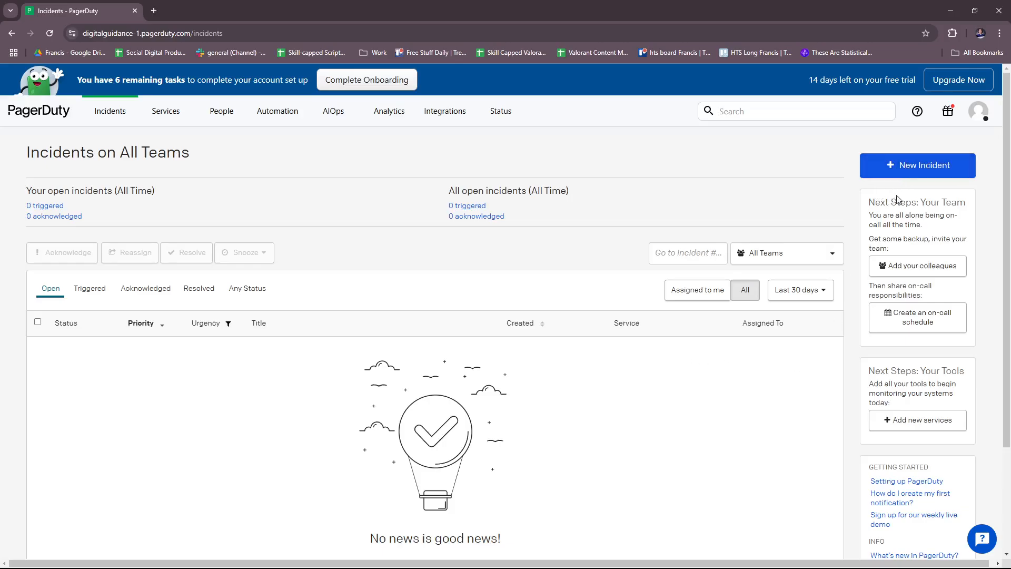
pyautogui.moveTo(915, 170)
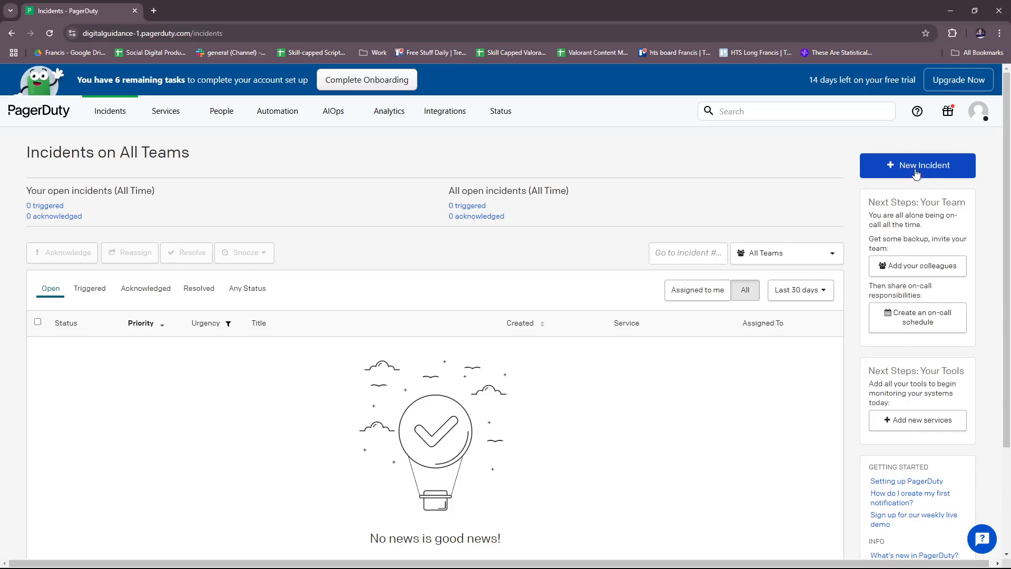
# - Start a New Incident and review its Title and Impacted Service fields
pyautogui.click(916, 166)
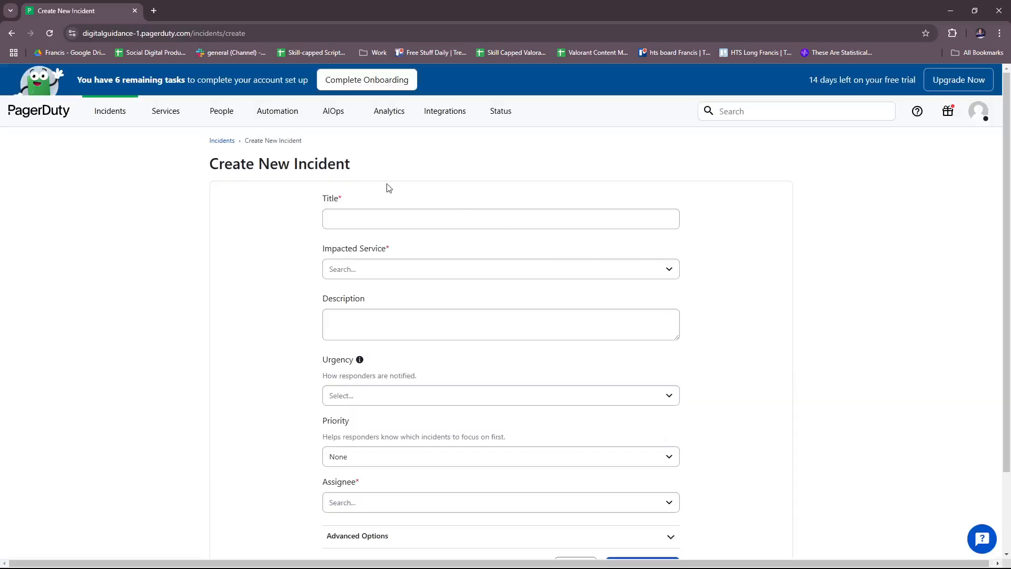
pyautogui.click(500, 219)
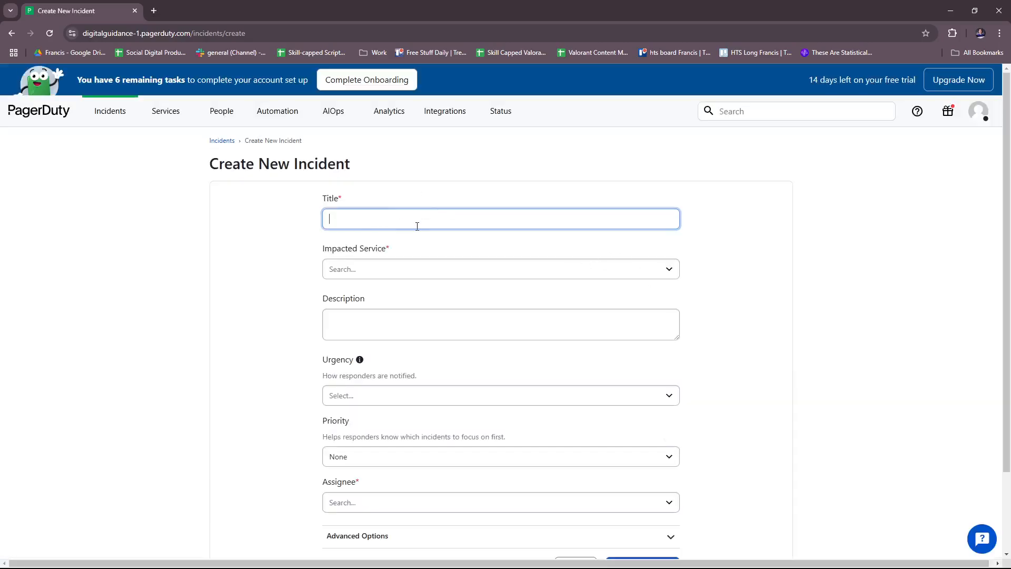
pyautogui.scroll(-3)
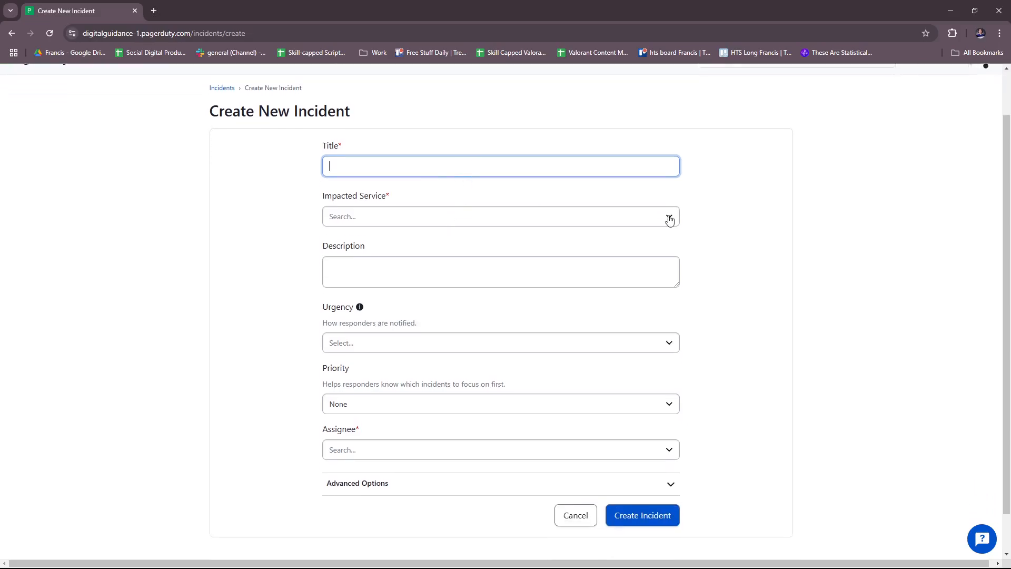
pyautogui.click(500, 216)
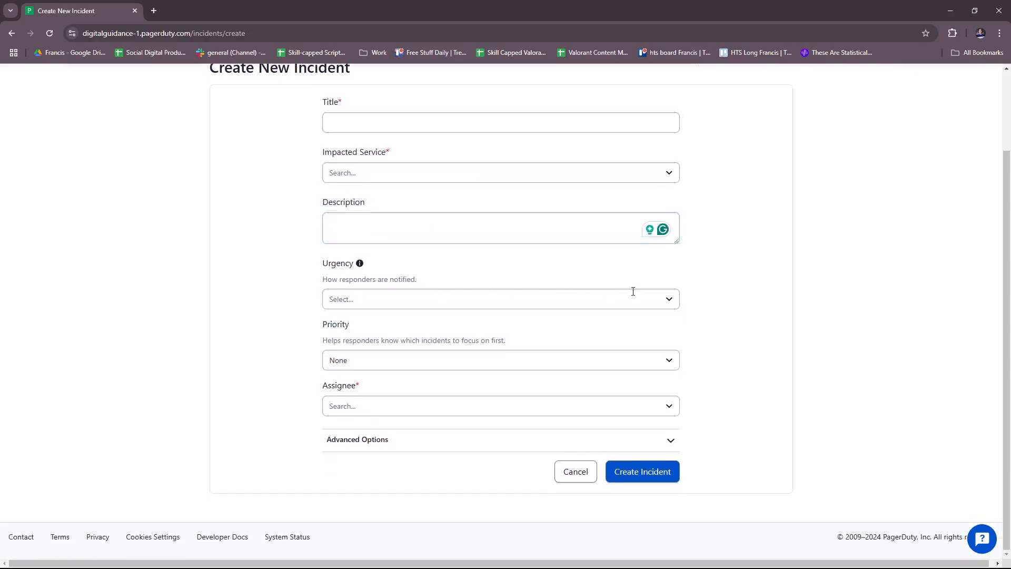
# - Review the Urgency and Priority choices and expand Advanced Options for responders and dial-in
pyautogui.click(500, 298)
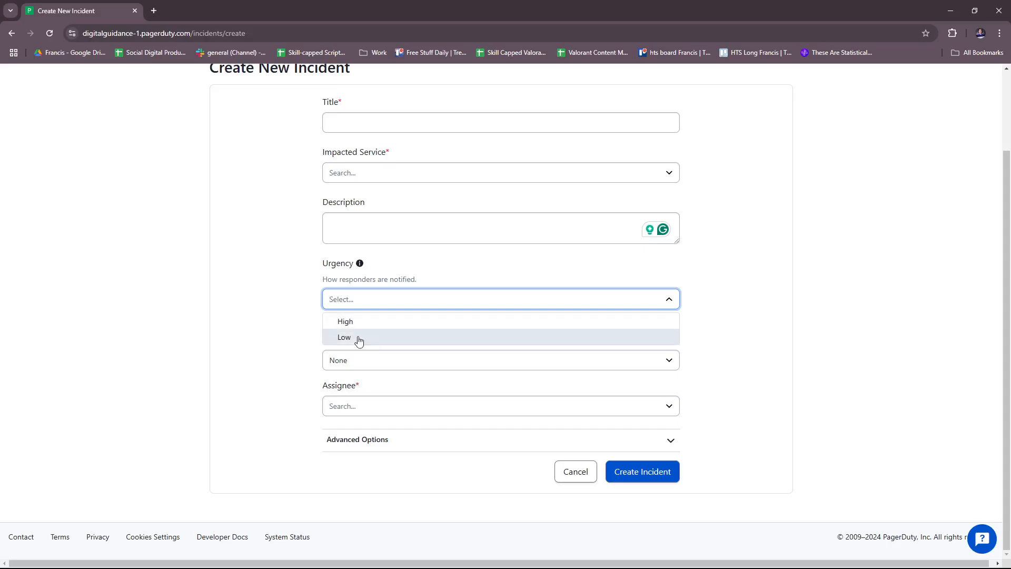
pyautogui.click(500, 360)
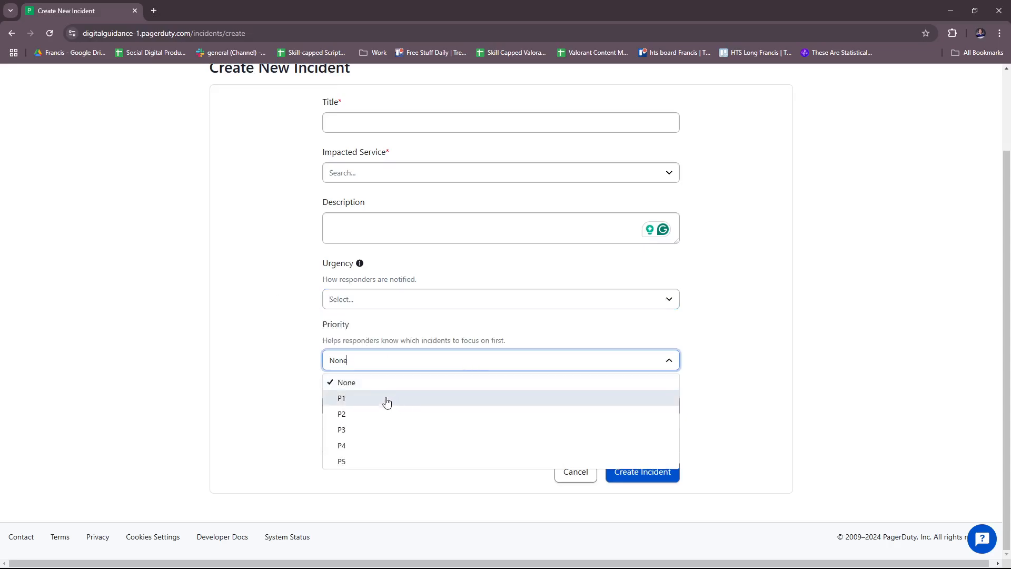
pyautogui.moveTo(359, 426)
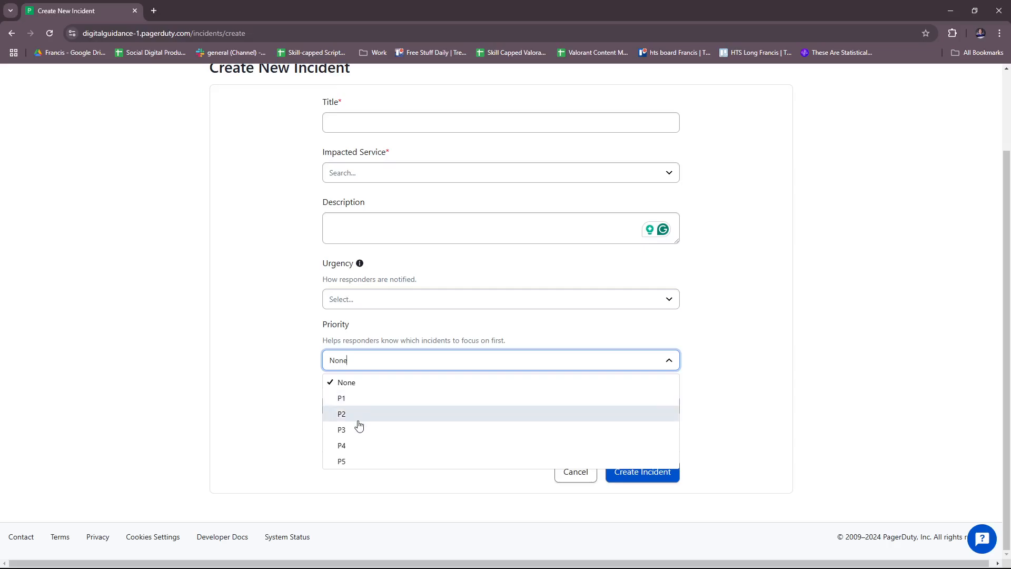
pyautogui.moveTo(363, 398)
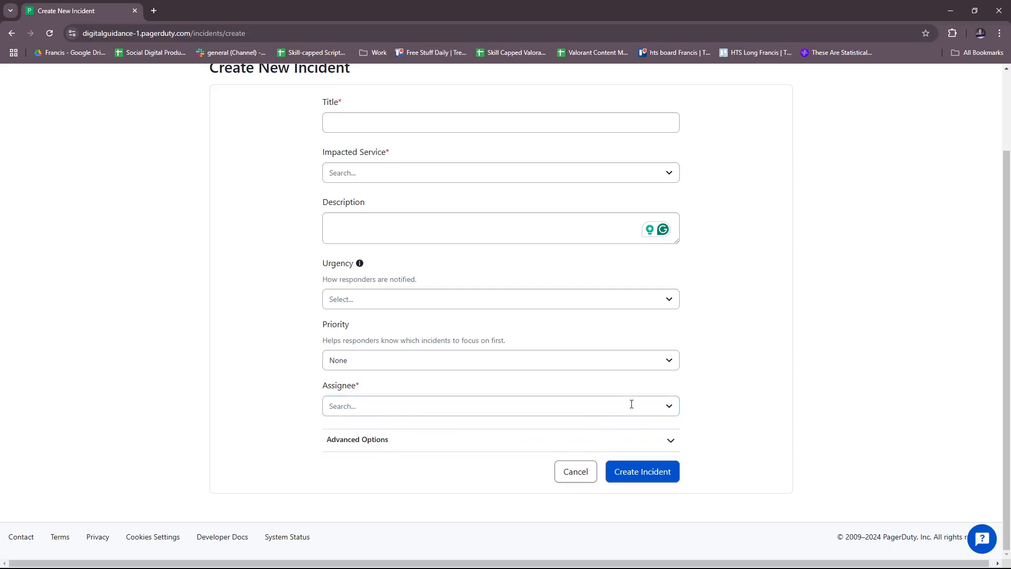
pyautogui.click(499, 405)
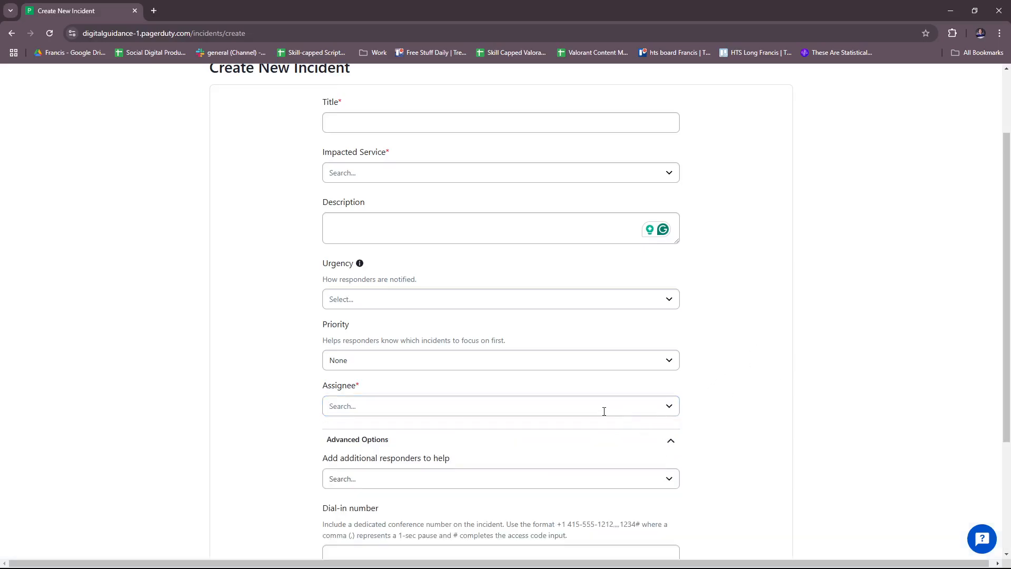
pyautogui.scroll(-3)
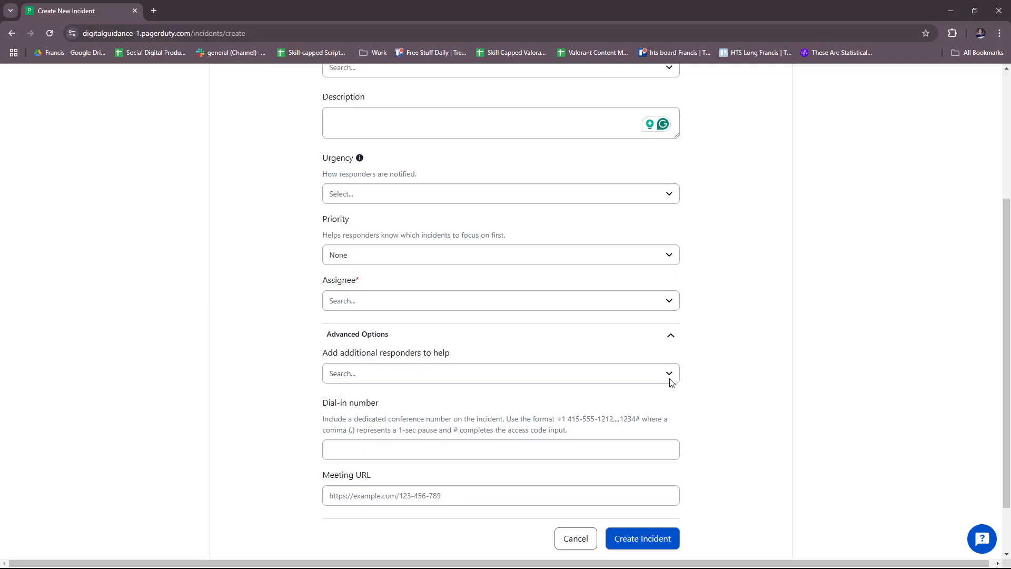
pyautogui.click(499, 372)
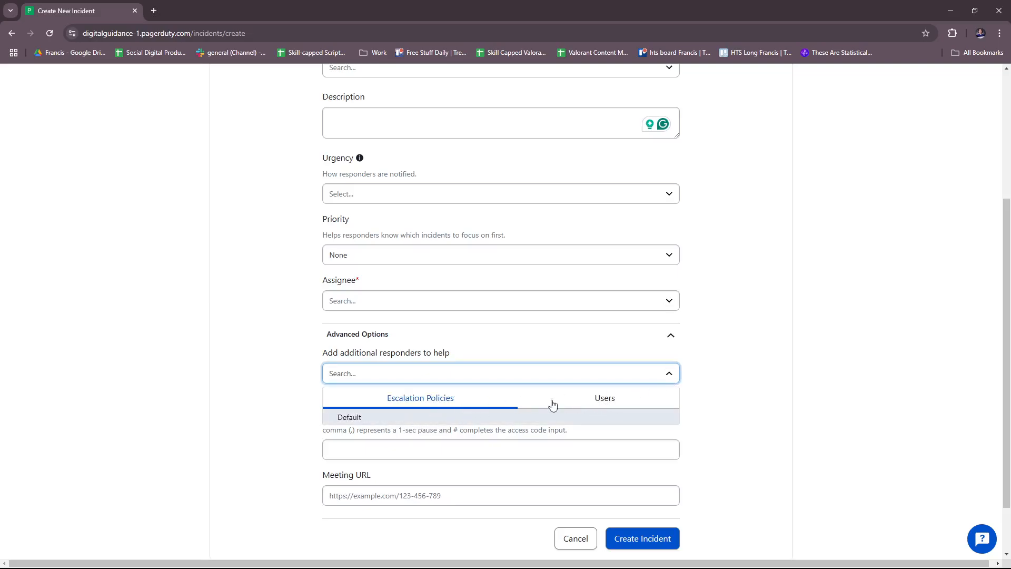
pyautogui.click(603, 398)
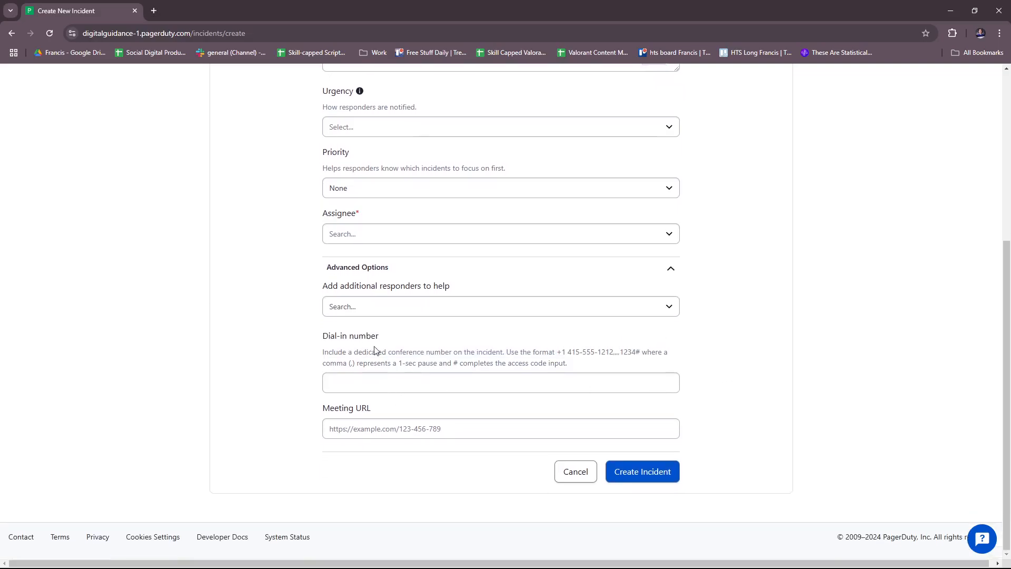
pyautogui.moveTo(579, 409)
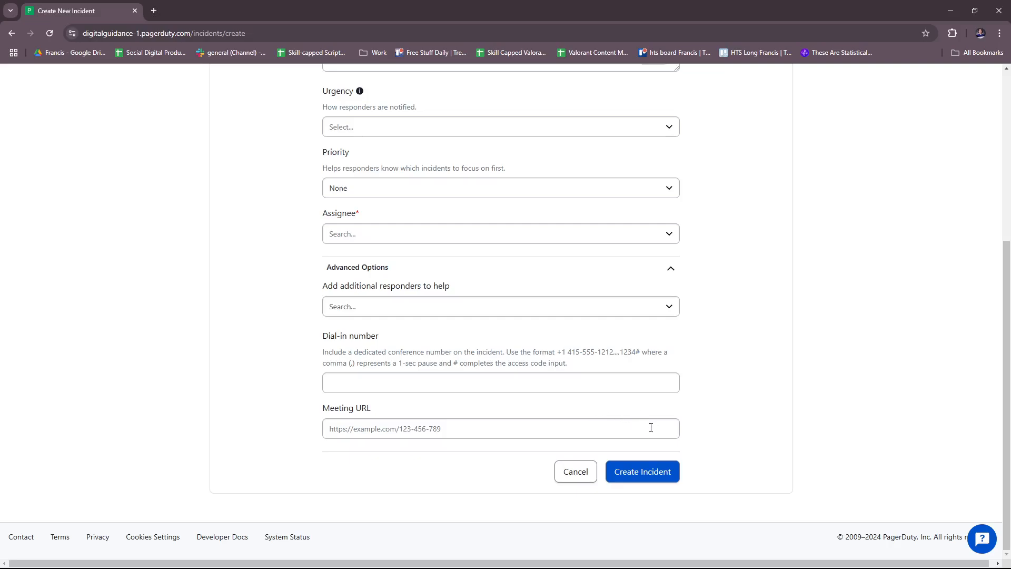
pyautogui.doubleClick(558, 351)
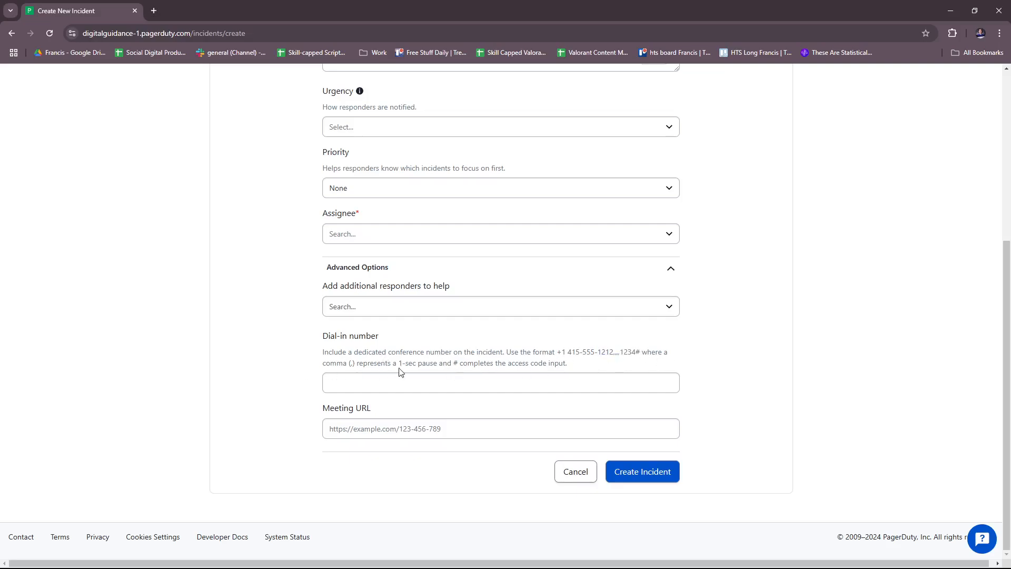
pyautogui.moveTo(461, 366)
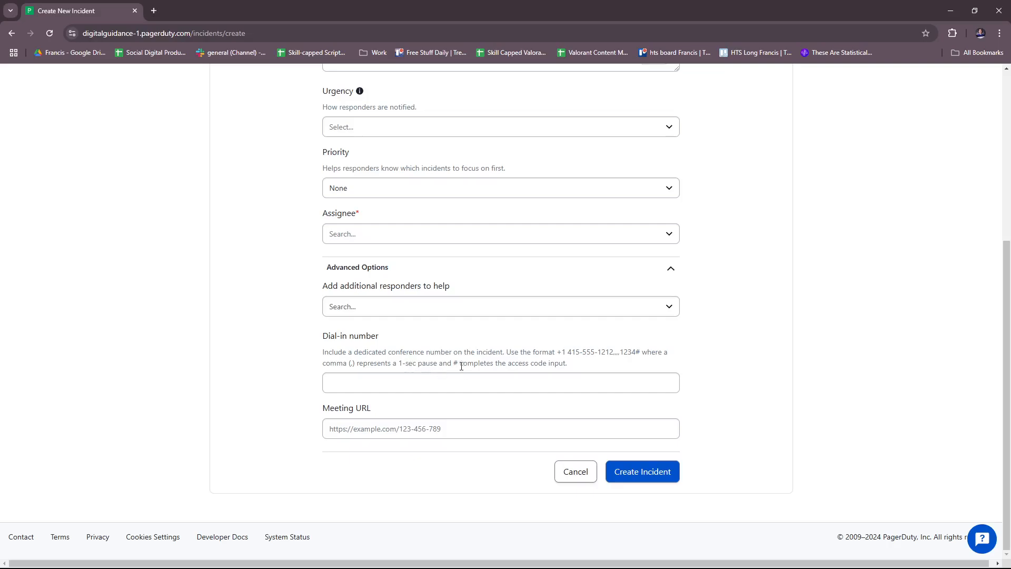
pyautogui.moveTo(514, 375)
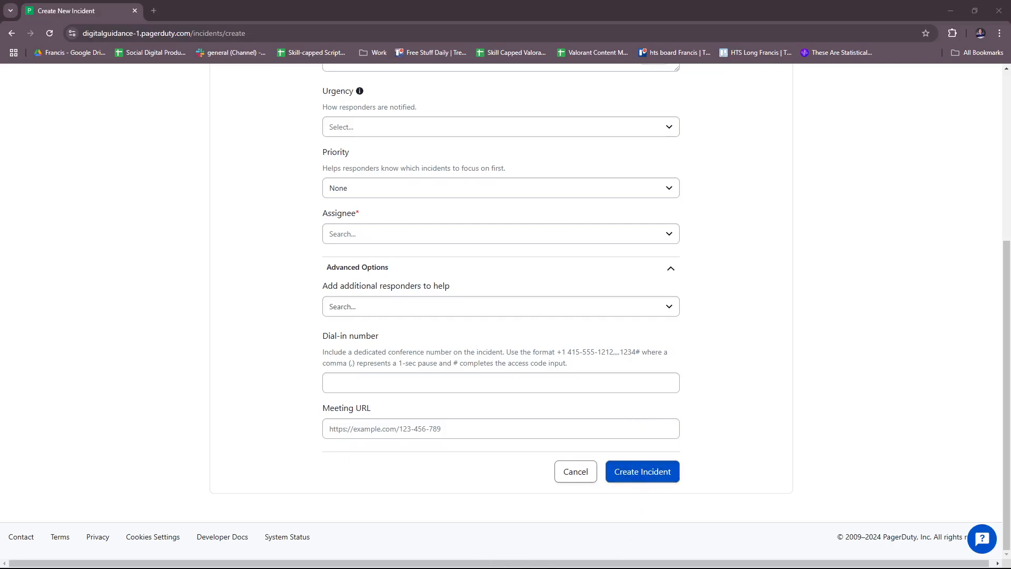
pyautogui.scroll(3)
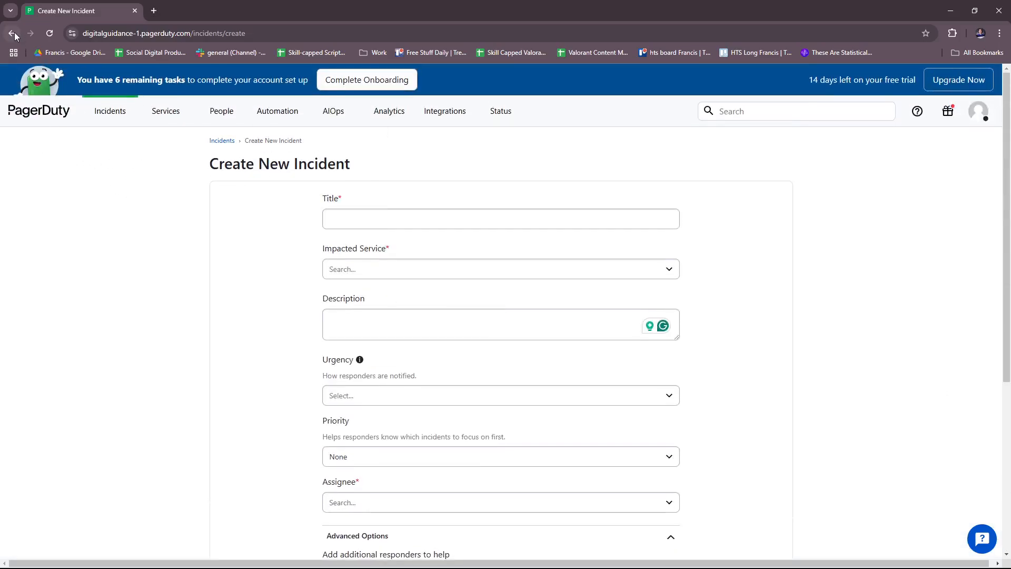
# - Return to the incidents overview and launch the Create a Service wizard
pyautogui.click(165, 111)
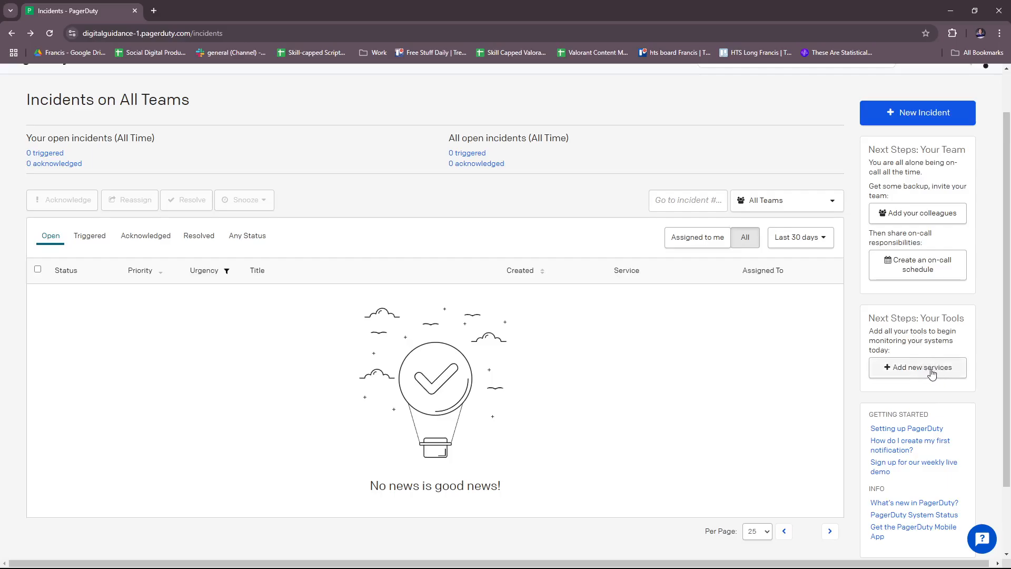
pyautogui.click(915, 368)
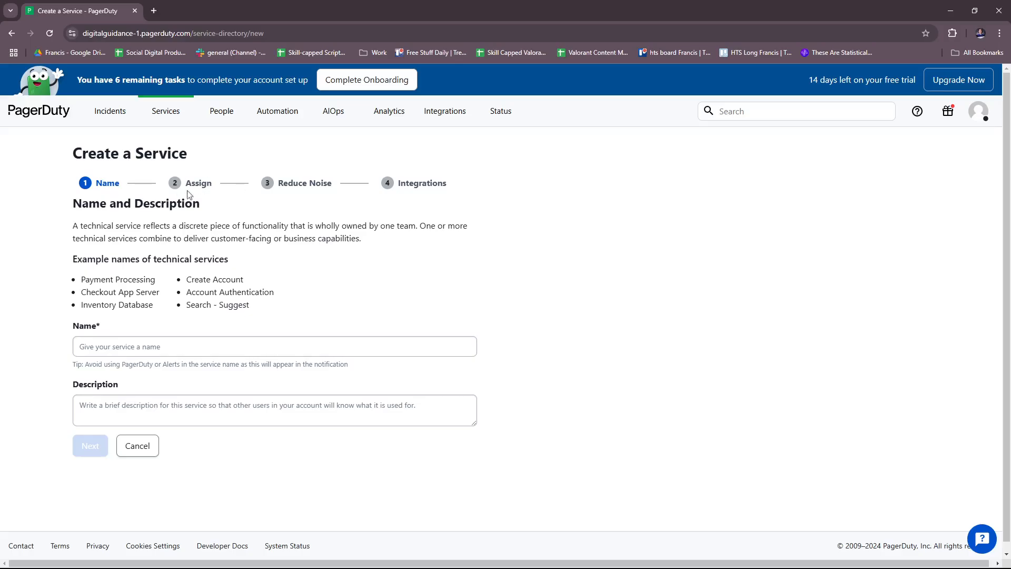
pyautogui.moveTo(136, 215)
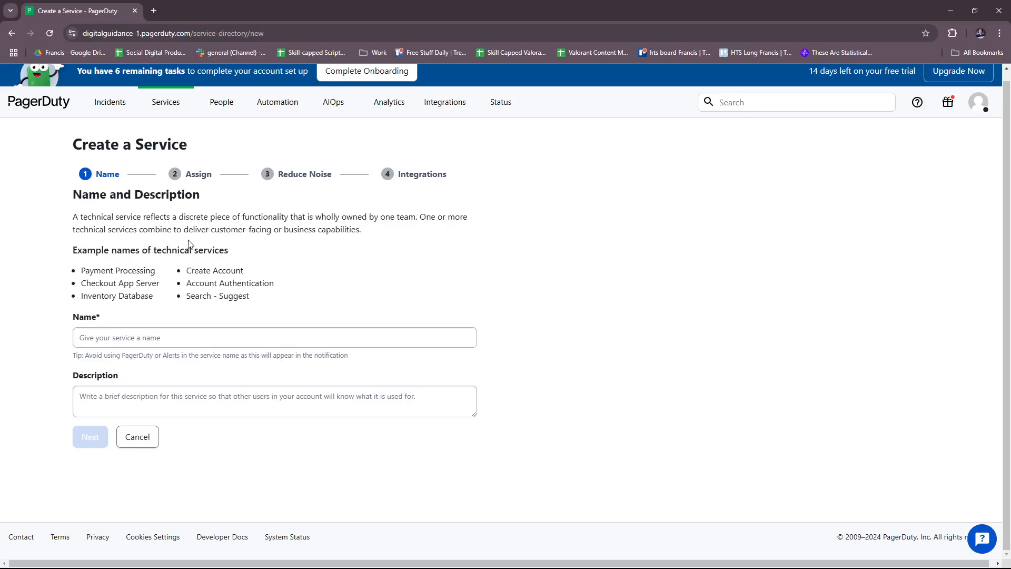
pyautogui.moveTo(358, 239)
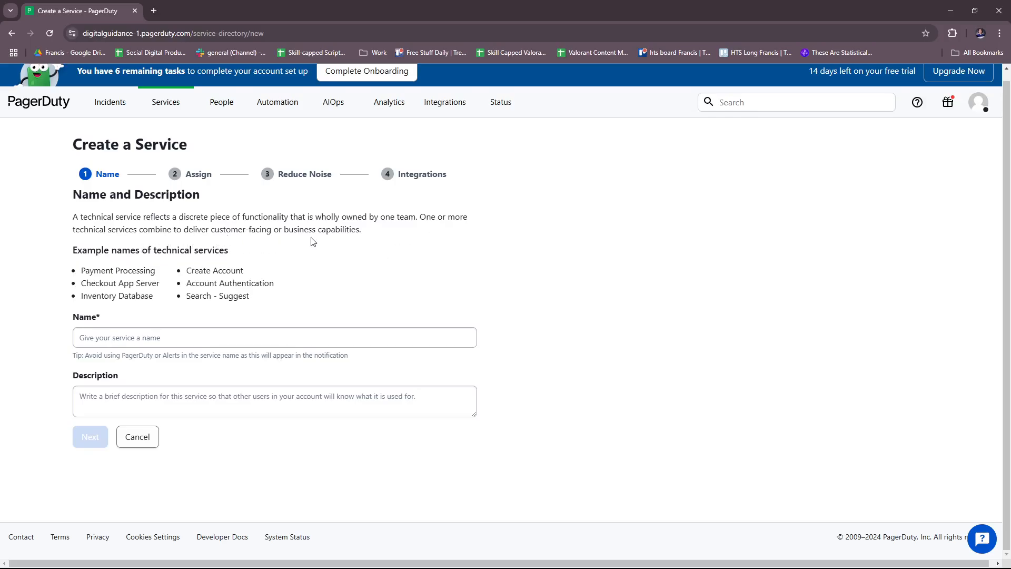
pyautogui.moveTo(143, 265)
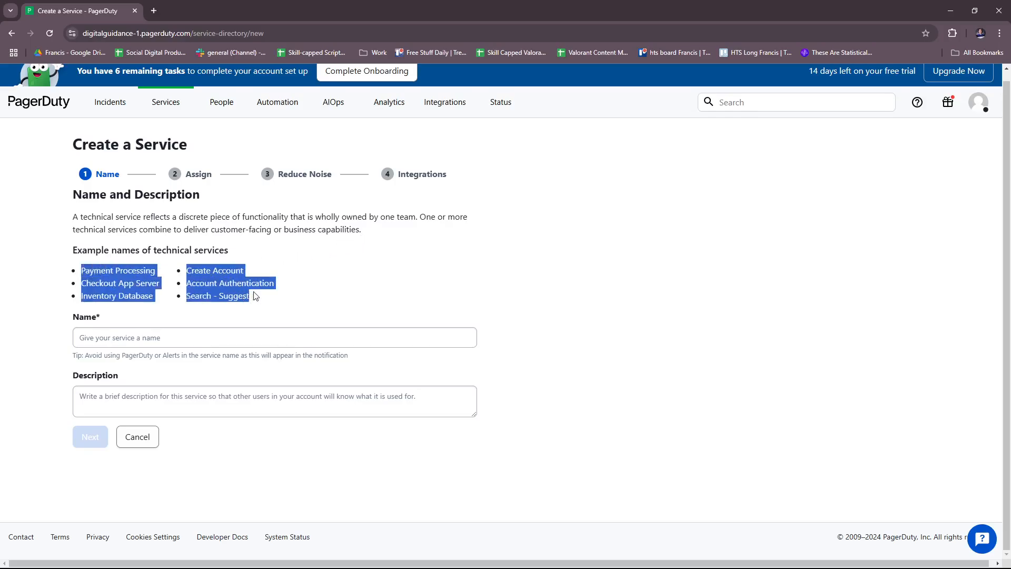
# - Deselect the example service names and head to People to manage users
pyautogui.click(154, 369)
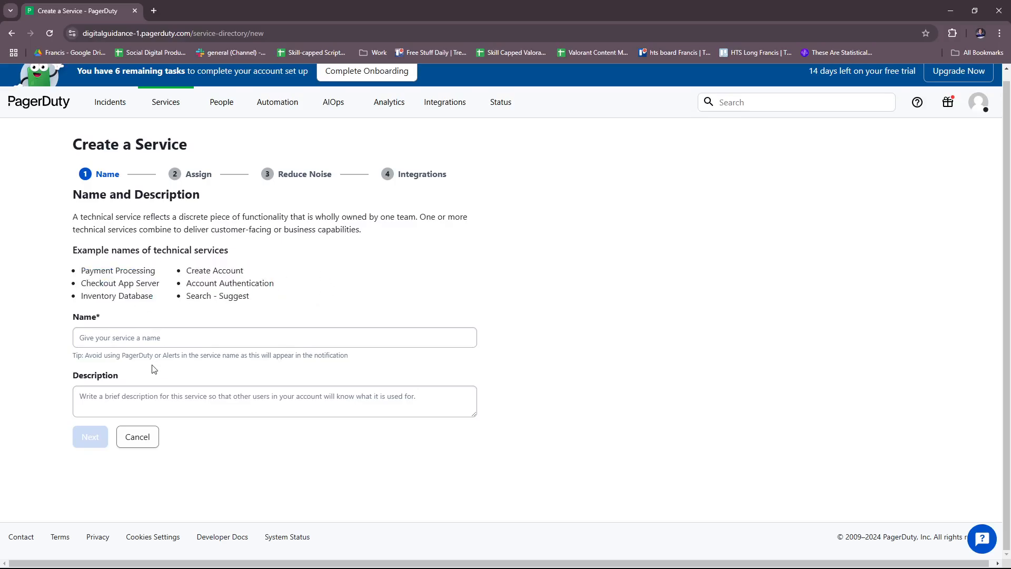
pyautogui.moveTo(19, 326)
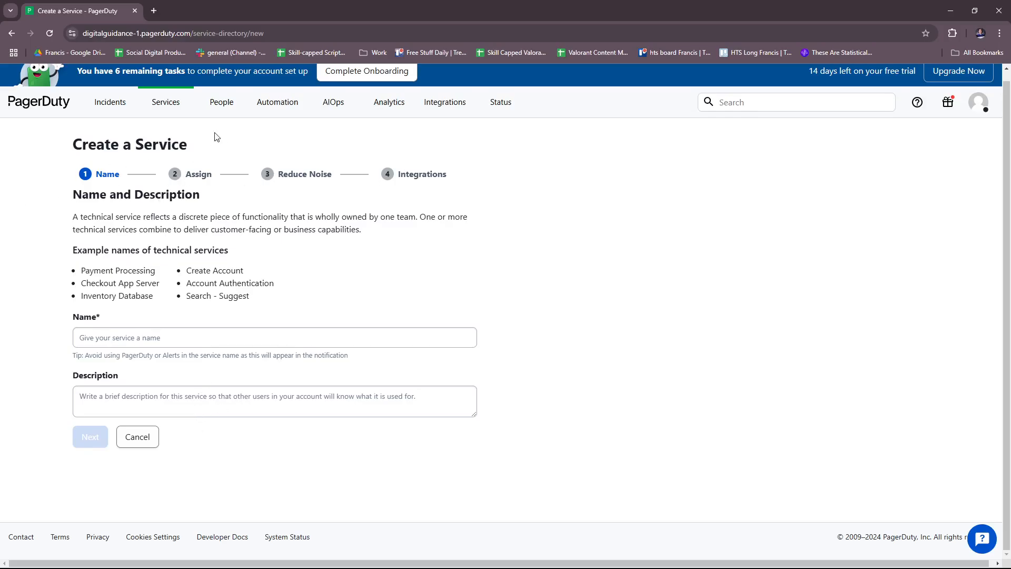
pyautogui.click(39, 101)
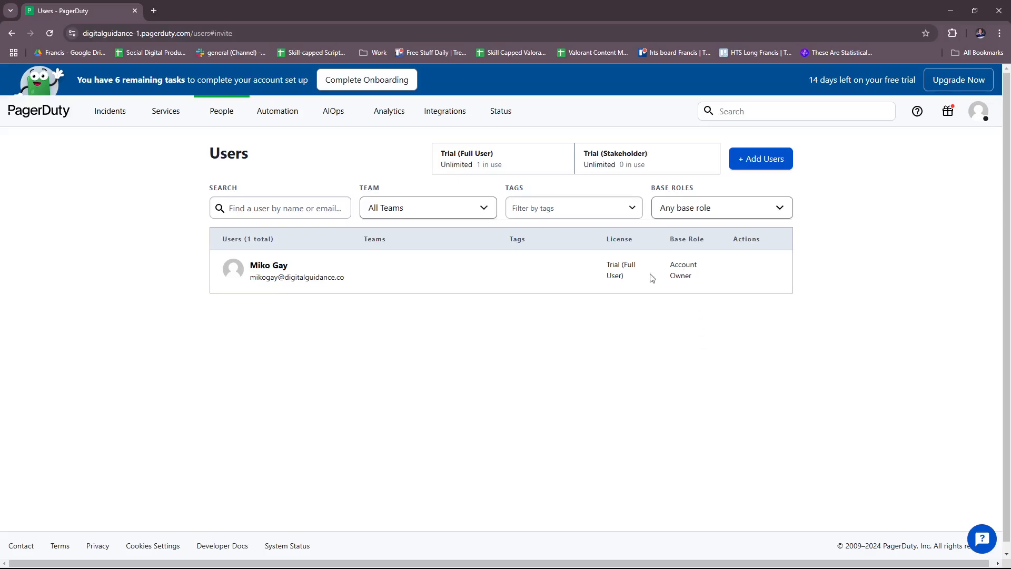
pyautogui.moveTo(555, 270)
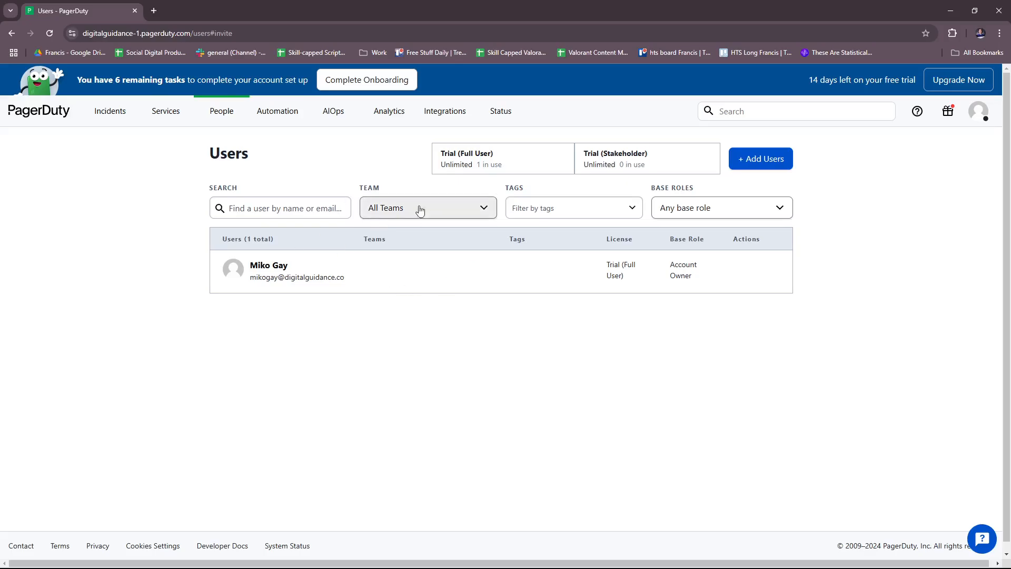
pyautogui.moveTo(760, 159)
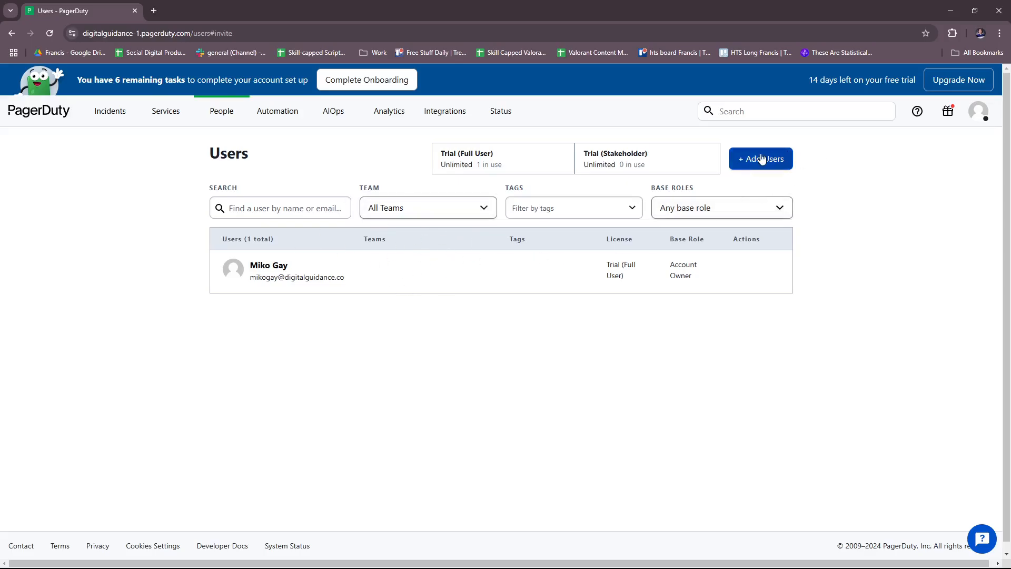
# - Bring up the blank + Add Users invitation form on the Users page
pyautogui.click(760, 159)
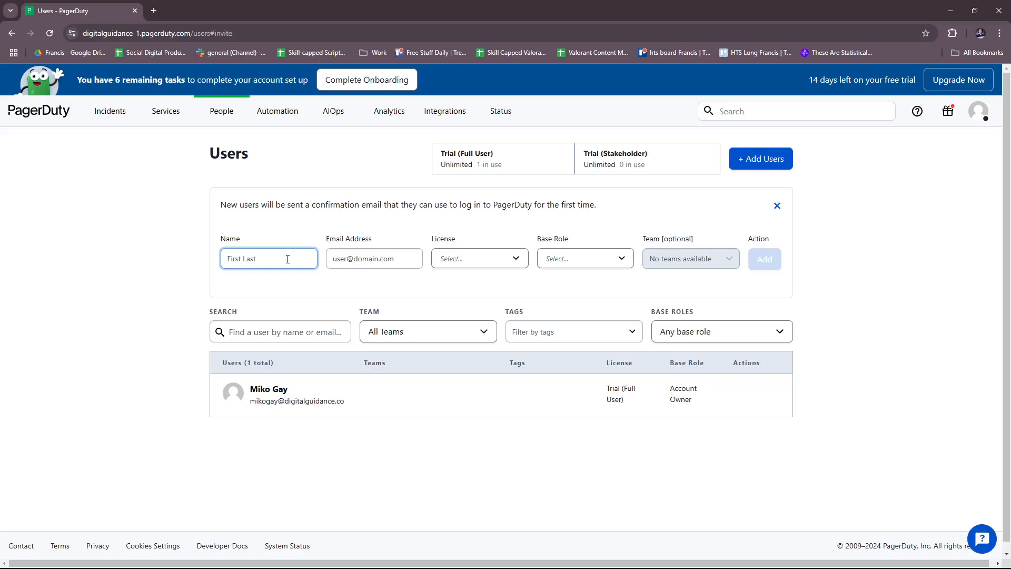
pyautogui.moveTo(417, 259)
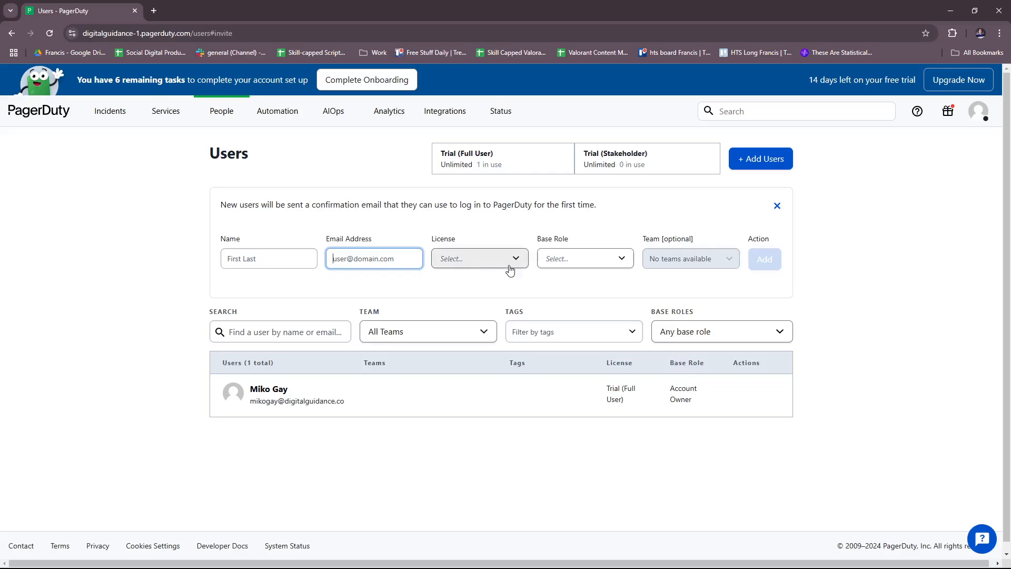
# - Review the License and Base Role choices, then close the Add Users form without inviting anyone
pyautogui.click(478, 258)
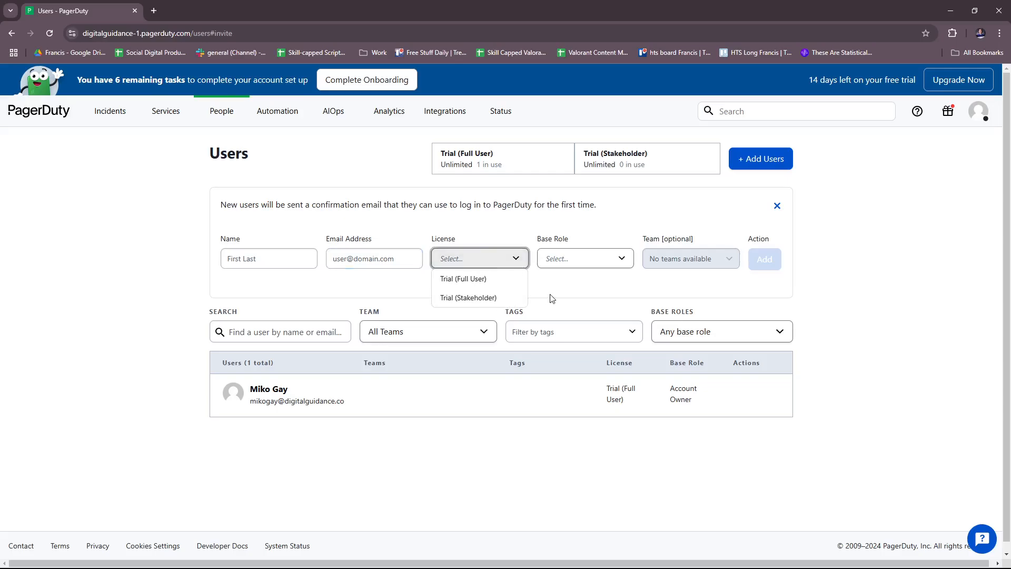
pyautogui.moveTo(484, 278)
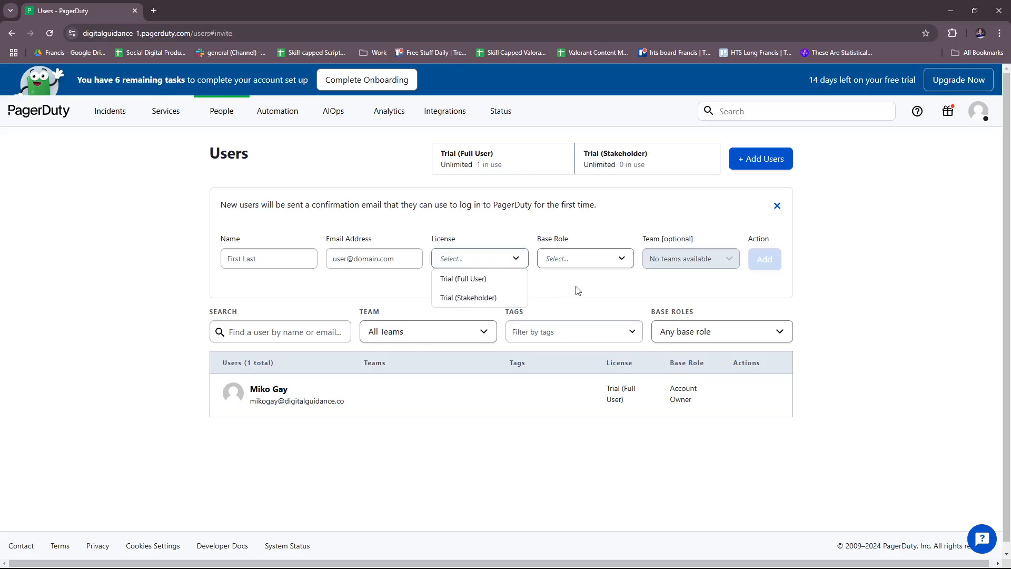
pyautogui.click(583, 258)
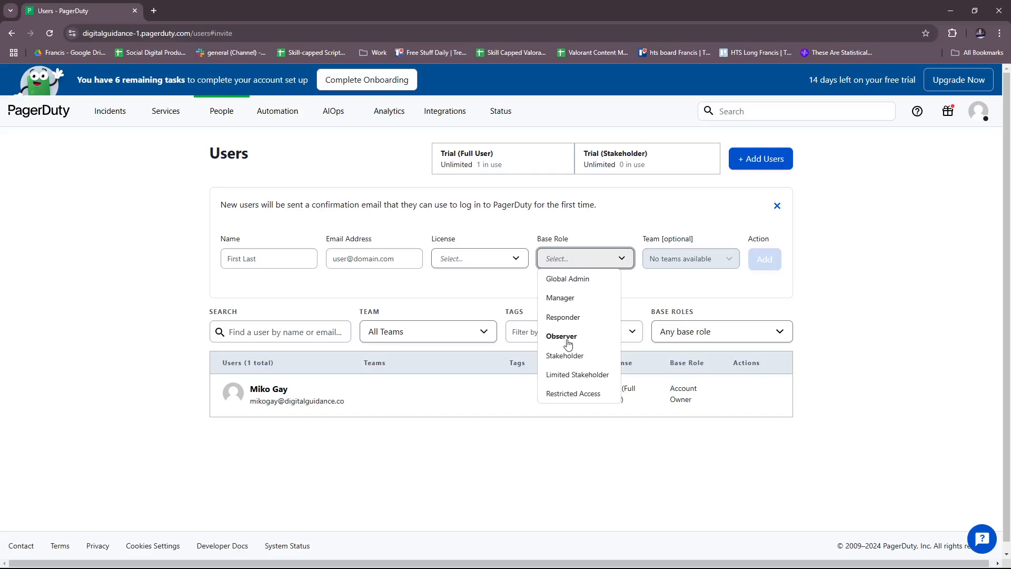
pyautogui.moveTo(583, 392)
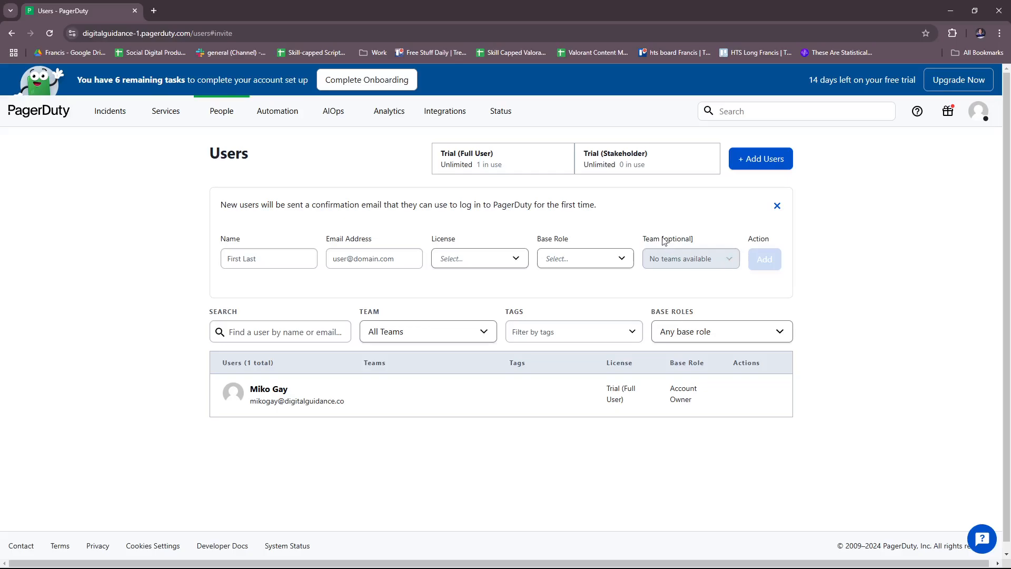
pyautogui.moveTo(688, 259)
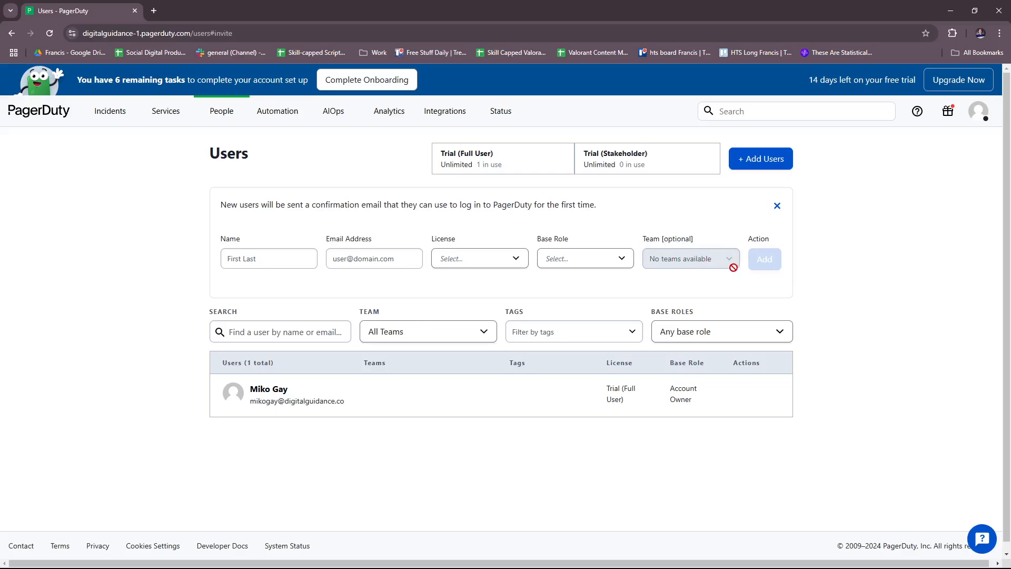
pyautogui.click(583, 259)
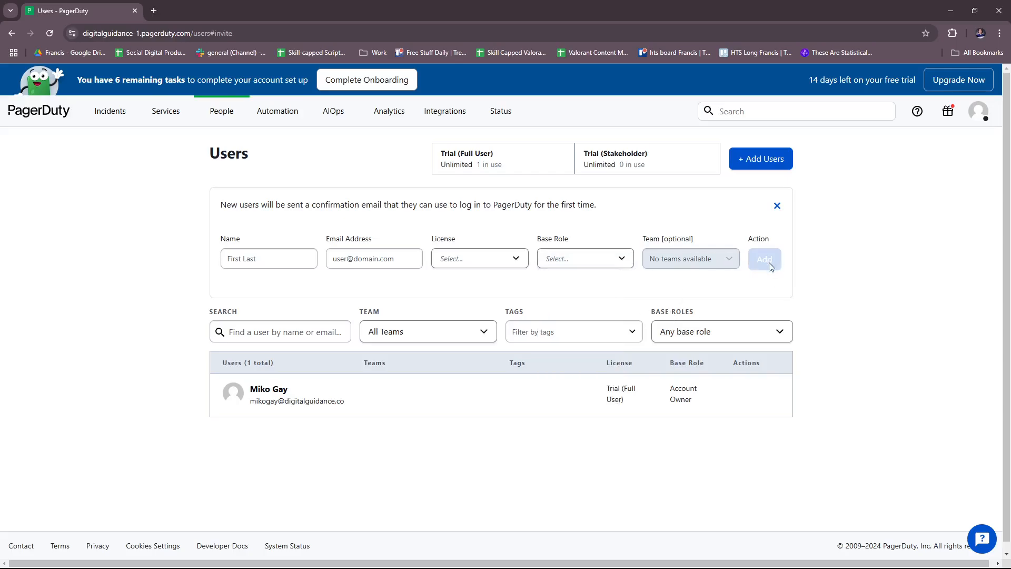
pyautogui.click(777, 205)
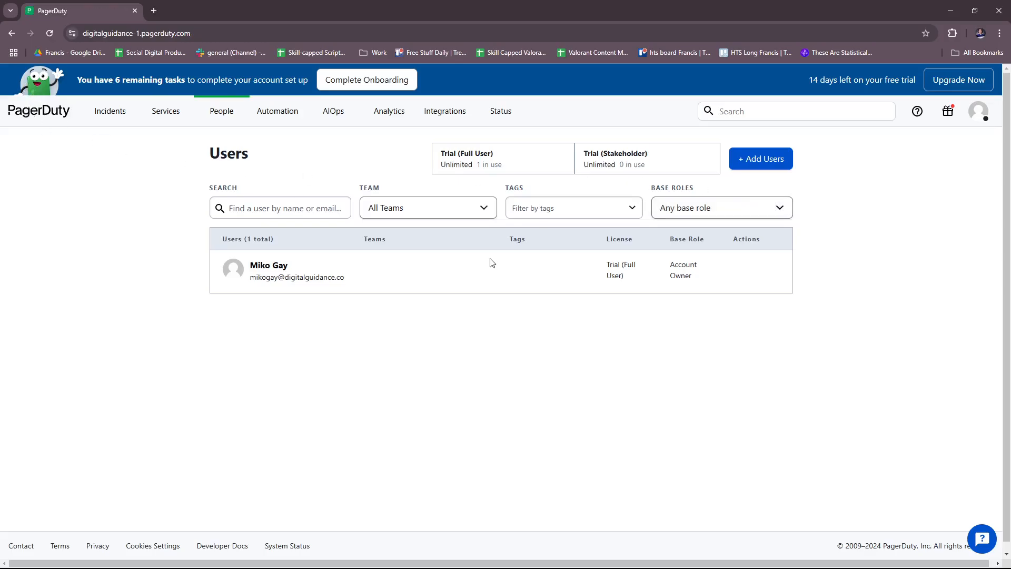
# - Go to the Incidents overview and start creating a new on-call schedule from Next Steps
pyautogui.click(109, 110)
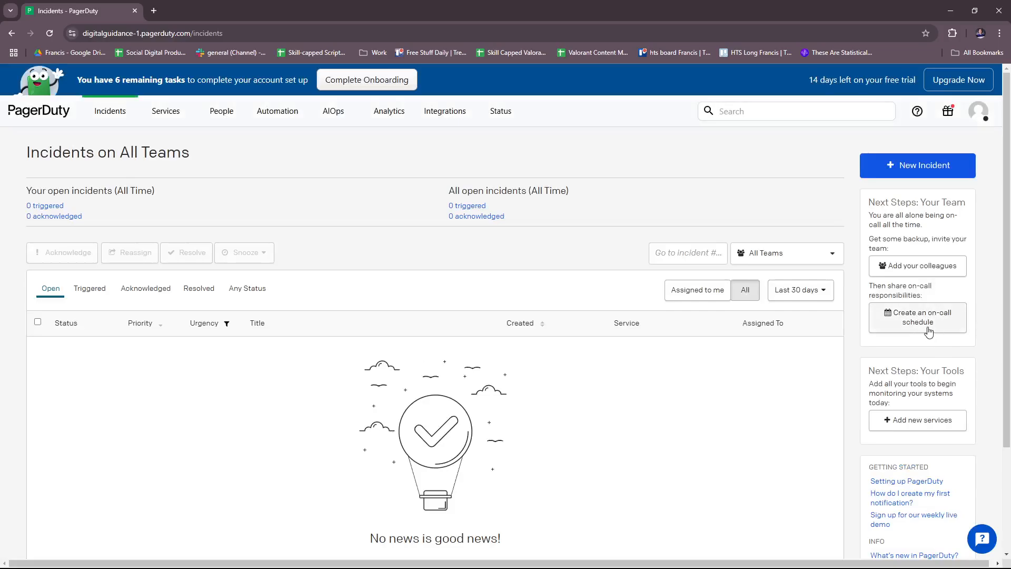
pyautogui.click(917, 316)
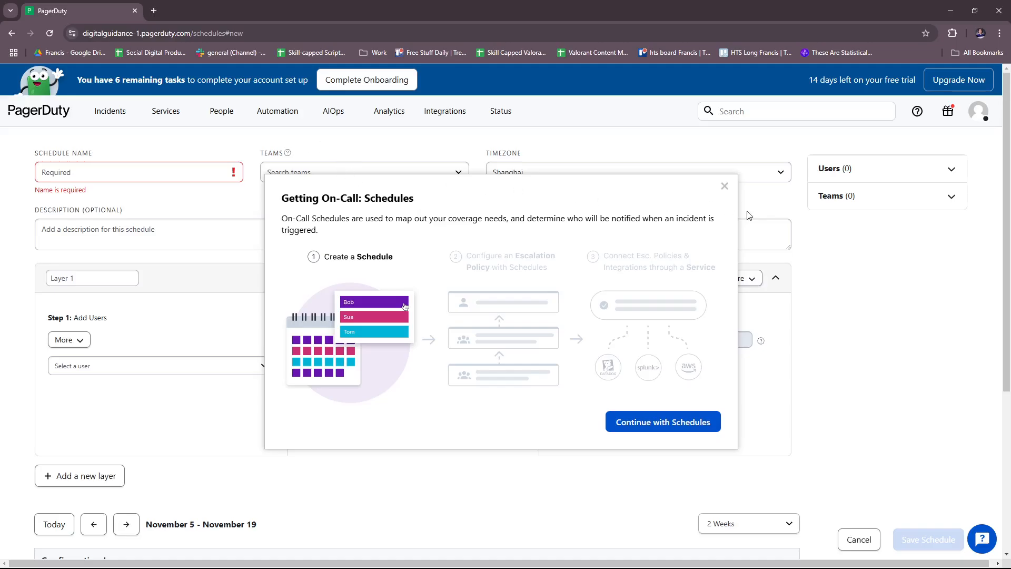
# - Dismiss the Schedules intro and browse the rotation type and calendar range options, leaving weekly
pyautogui.click(725, 185)
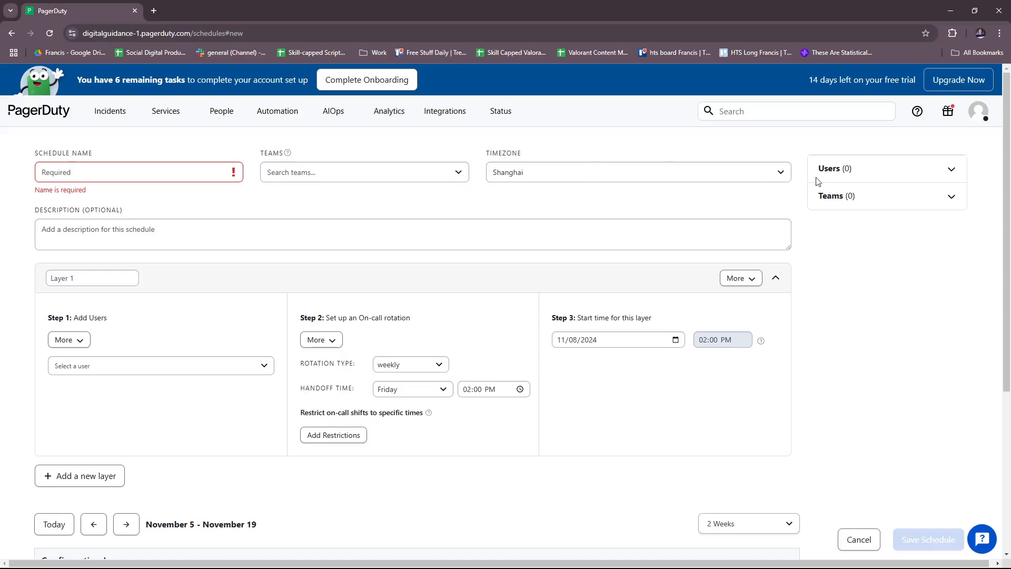
pyautogui.click(413, 234)
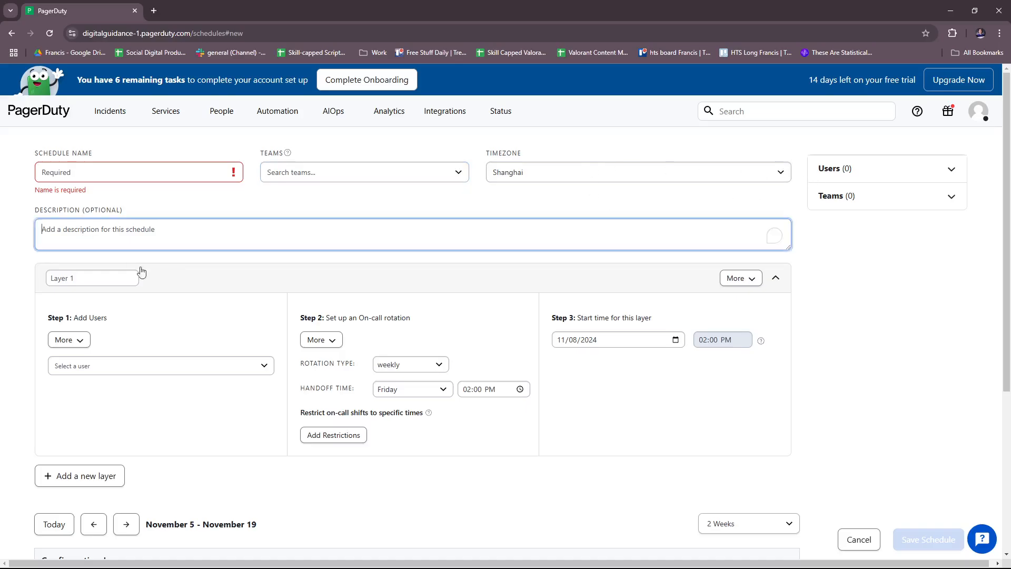
pyautogui.scroll(-3)
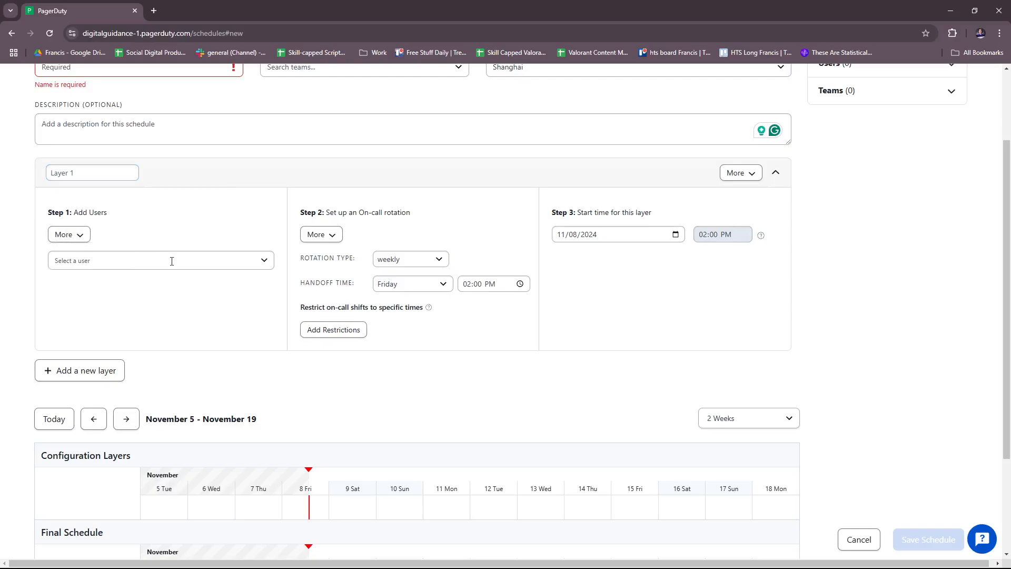
pyautogui.moveTo(377, 244)
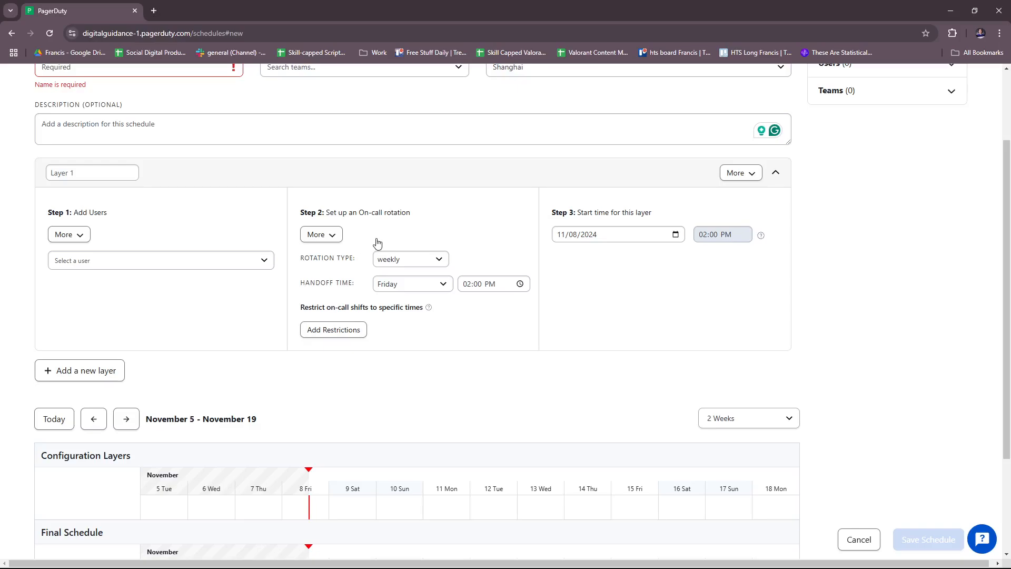
pyautogui.click(410, 259)
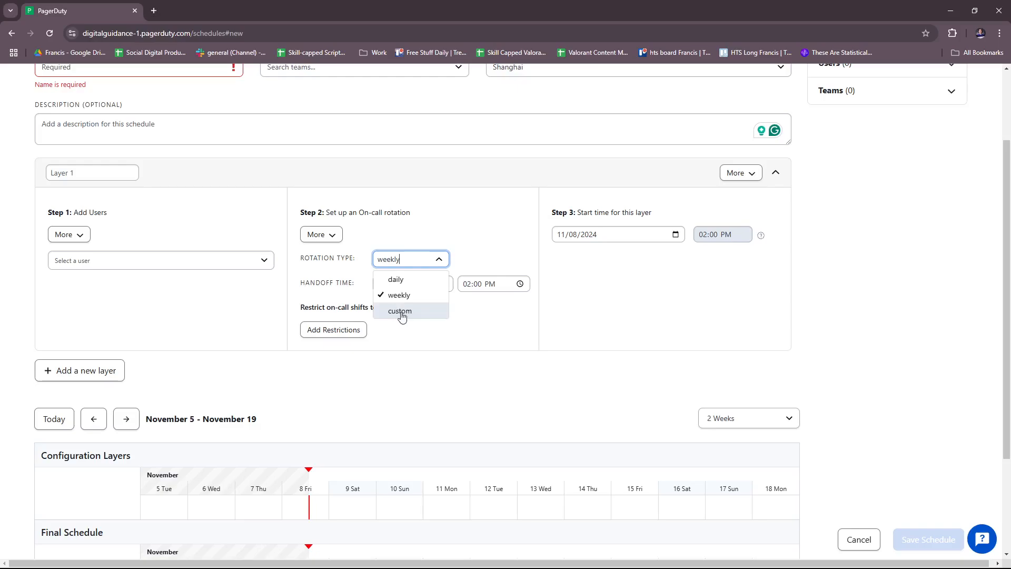
pyautogui.click(398, 295)
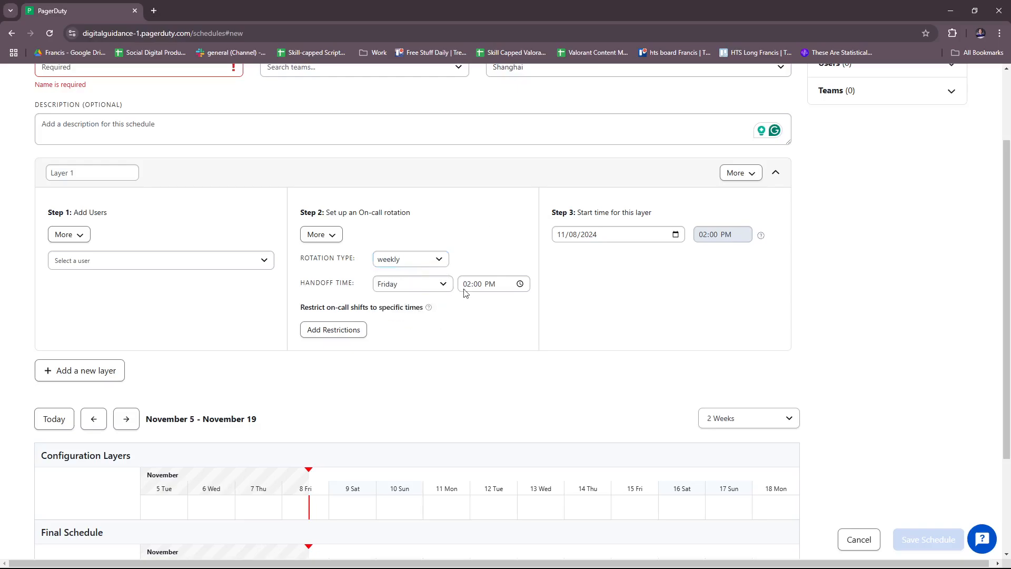
pyautogui.moveTo(429, 308)
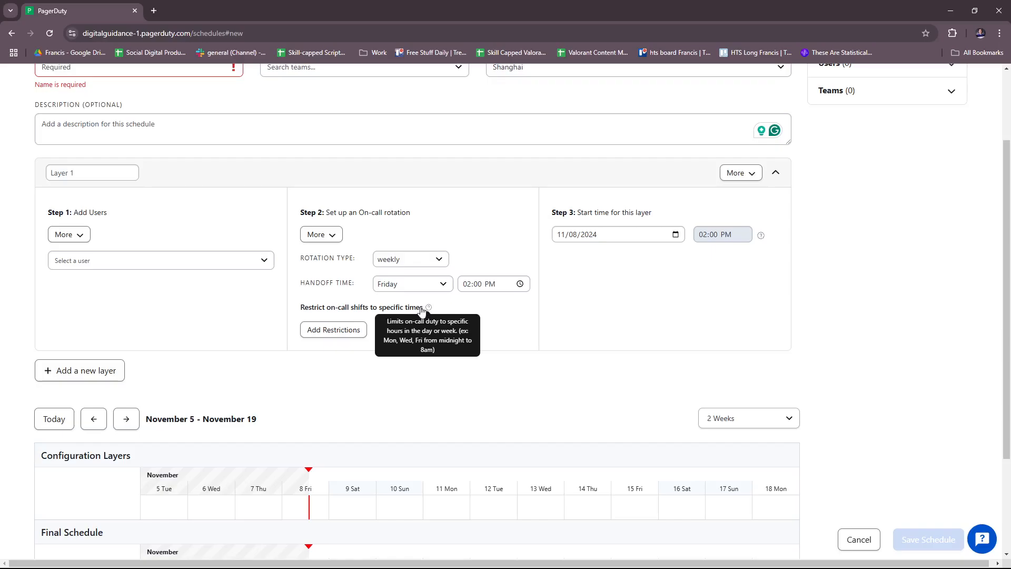
pyautogui.moveTo(394, 319)
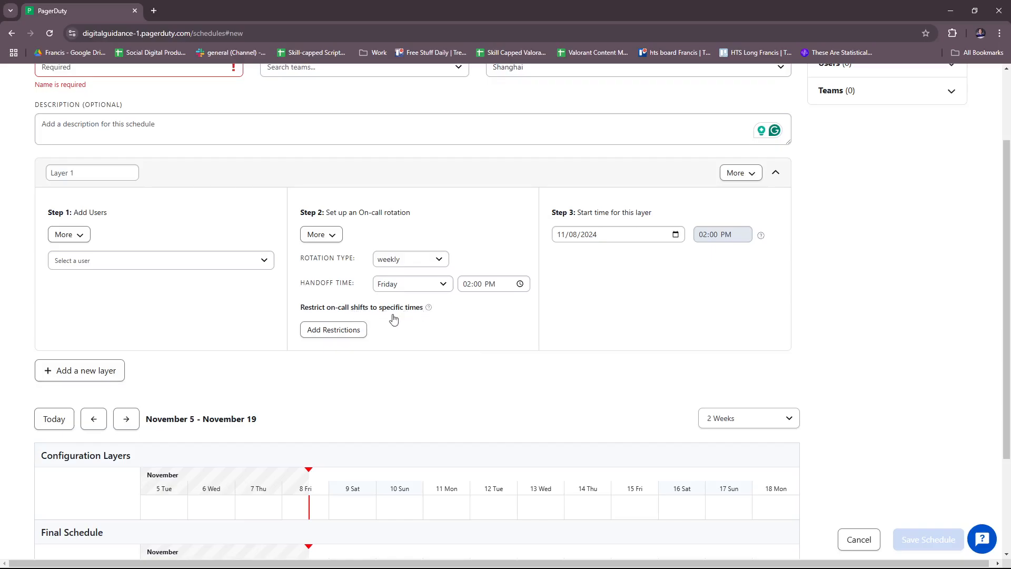
pyautogui.moveTo(428, 308)
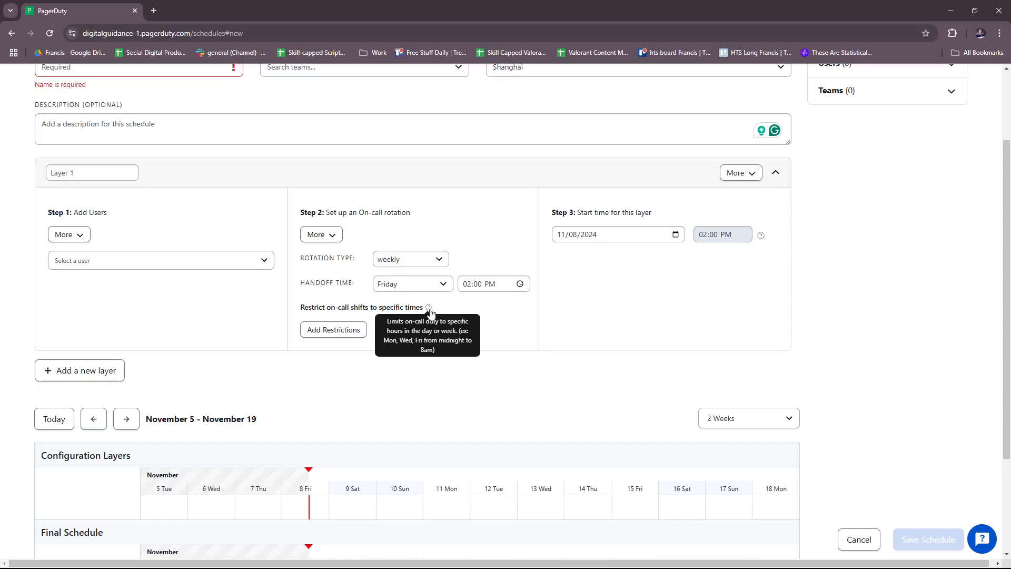
pyautogui.moveTo(613, 297)
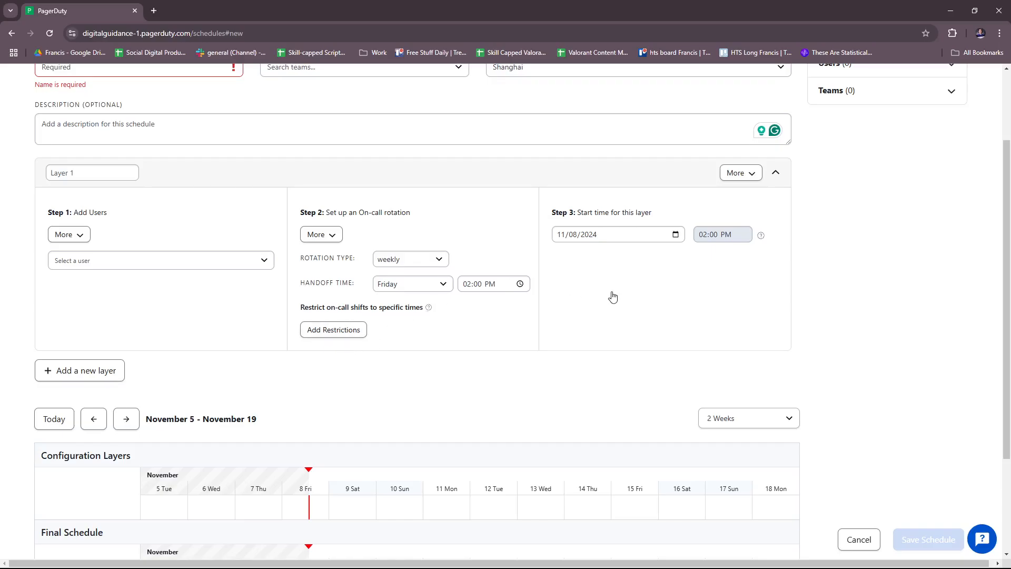
pyautogui.moveTo(628, 270)
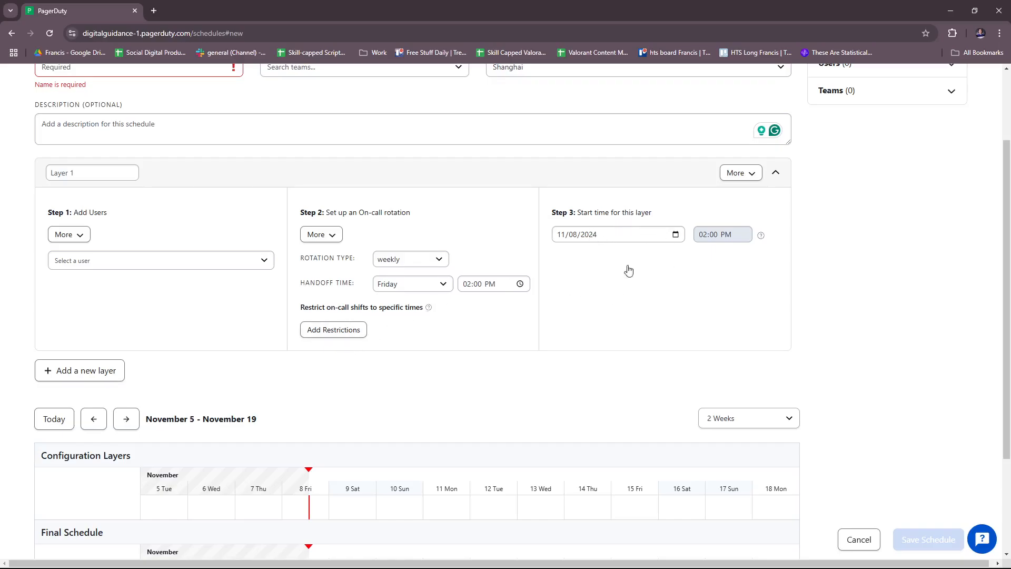
pyautogui.scroll(-3)
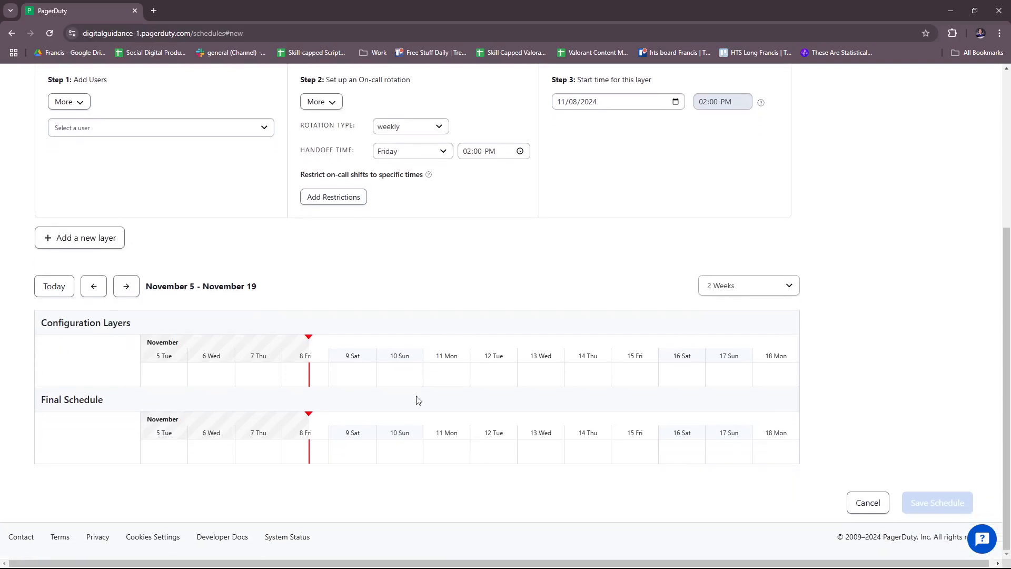
pyautogui.moveTo(209, 432)
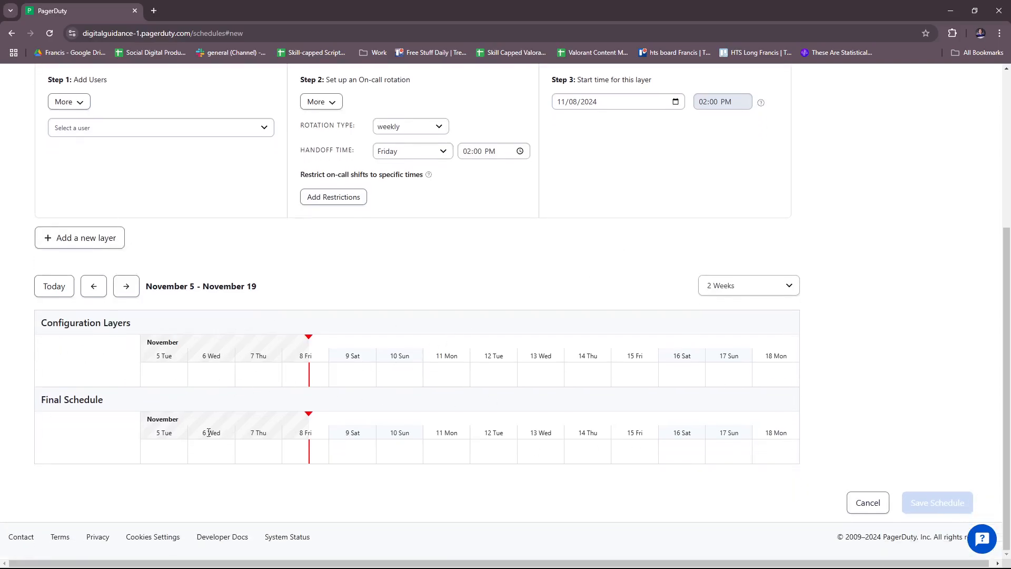
pyautogui.moveTo(868, 432)
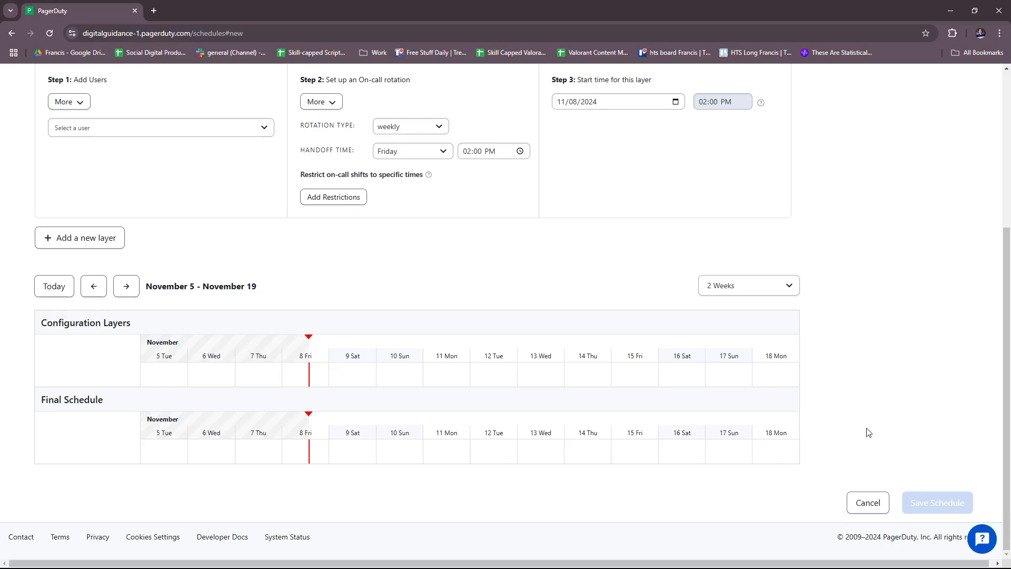
pyautogui.click(746, 286)
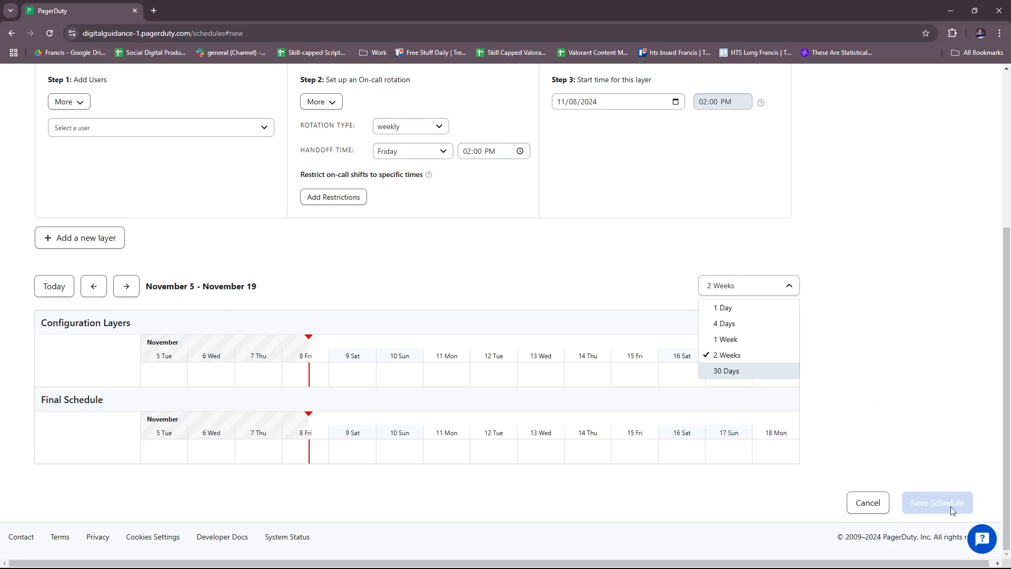
pyautogui.moveTo(835, 342)
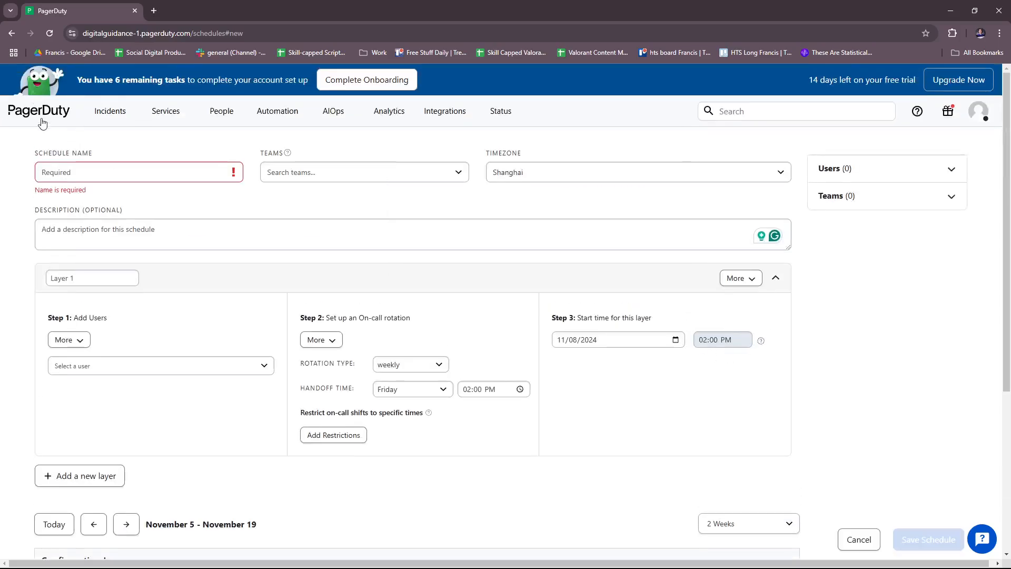
# - Leave the schedule unsaved, return to Incidents home and choose Integrations > Extensions
pyautogui.click(109, 110)
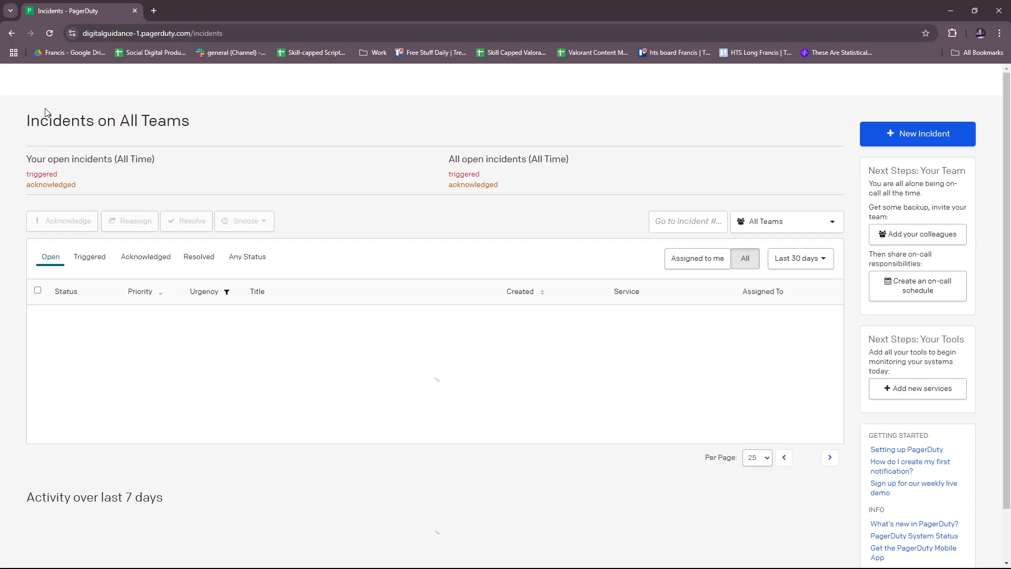
pyautogui.click(444, 111)
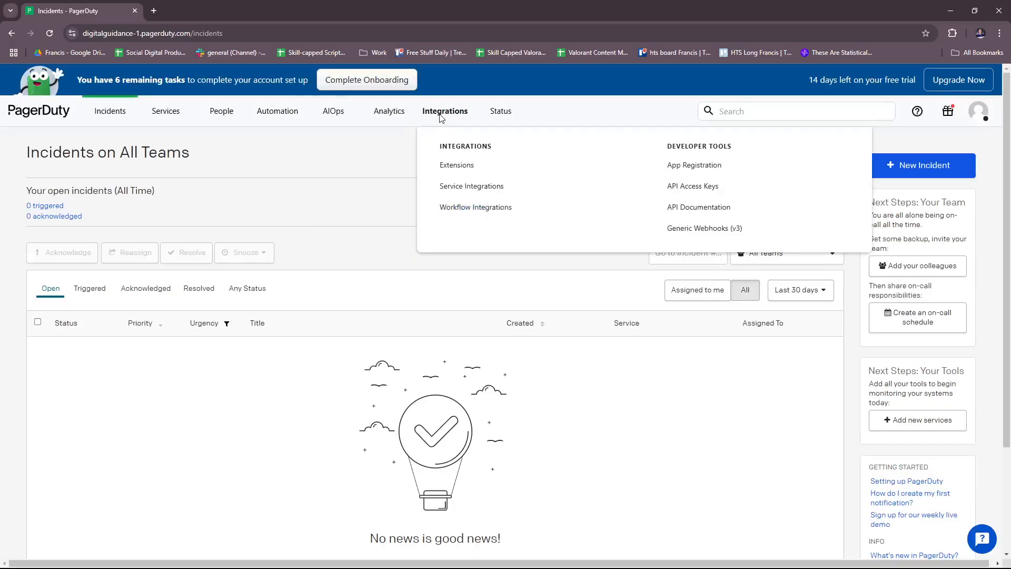
pyautogui.click(456, 165)
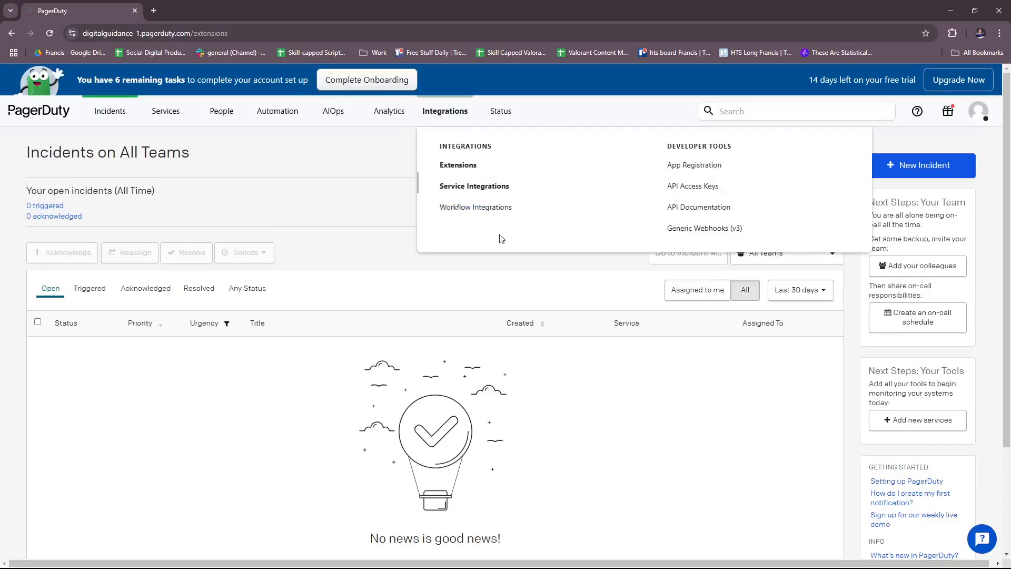
pyautogui.click(458, 165)
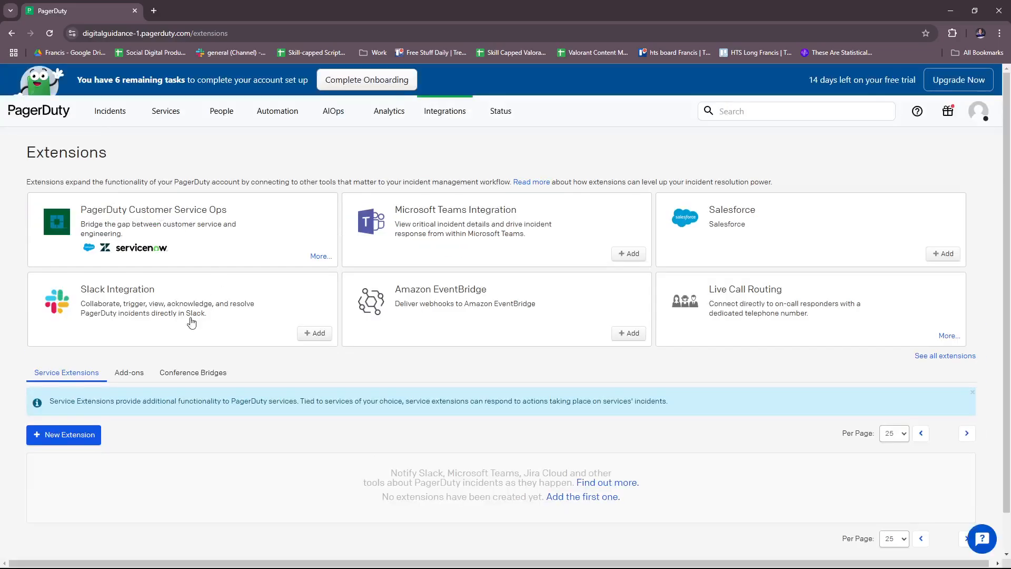
pyautogui.moveTo(524, 249)
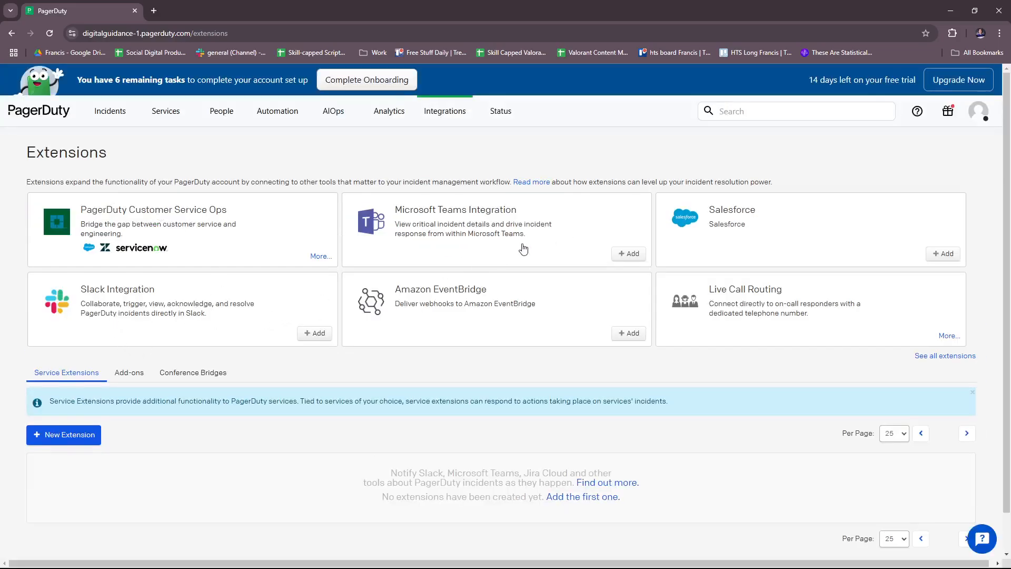
pyautogui.moveTo(578, 318)
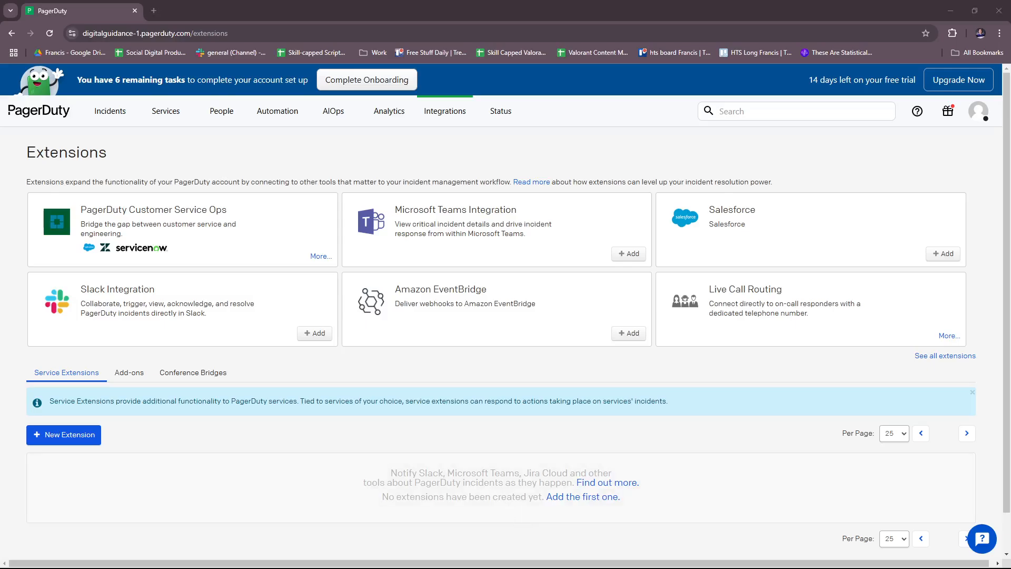
pyautogui.moveTo(737, 171)
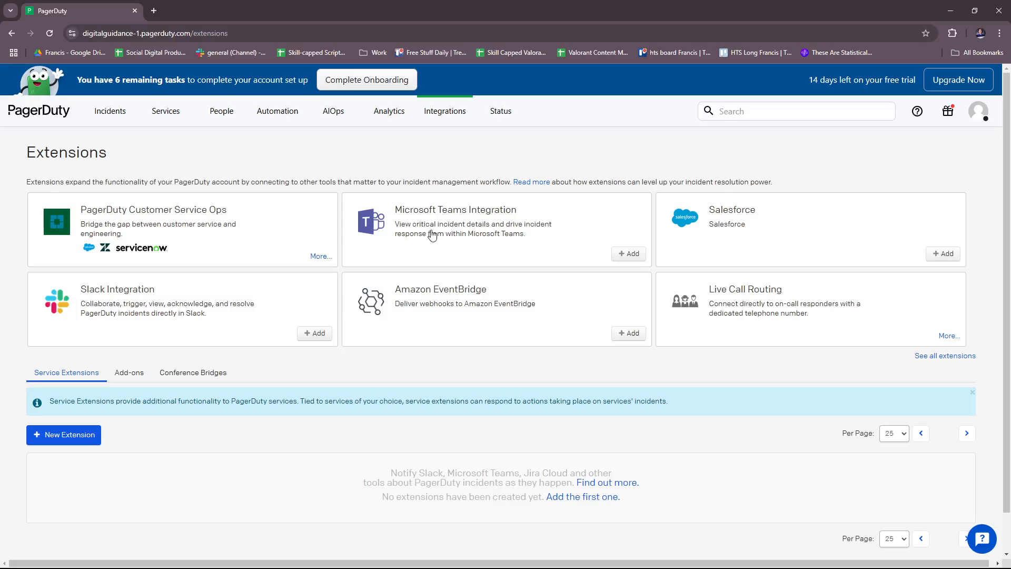
pyautogui.moveTo(129, 150)
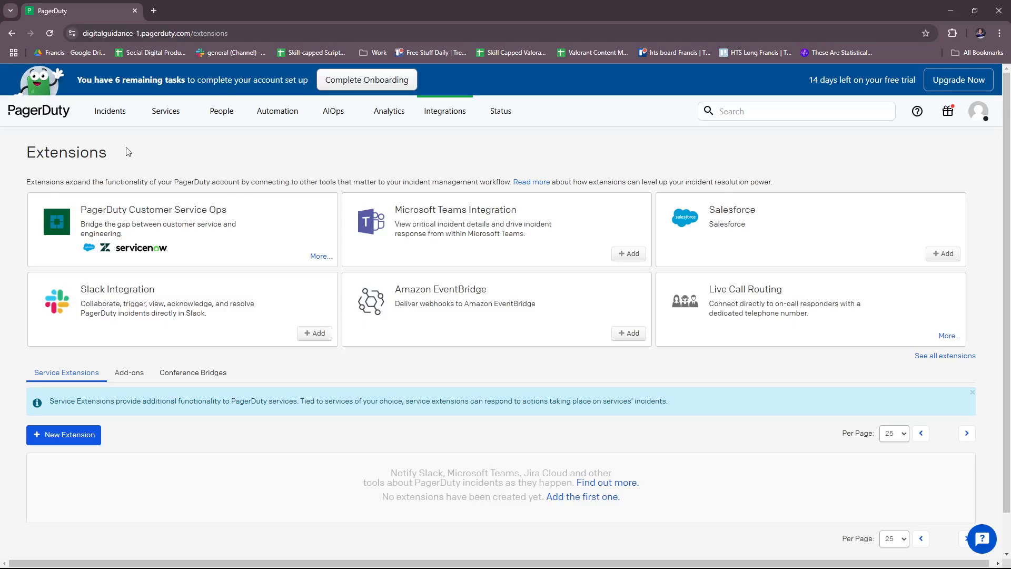